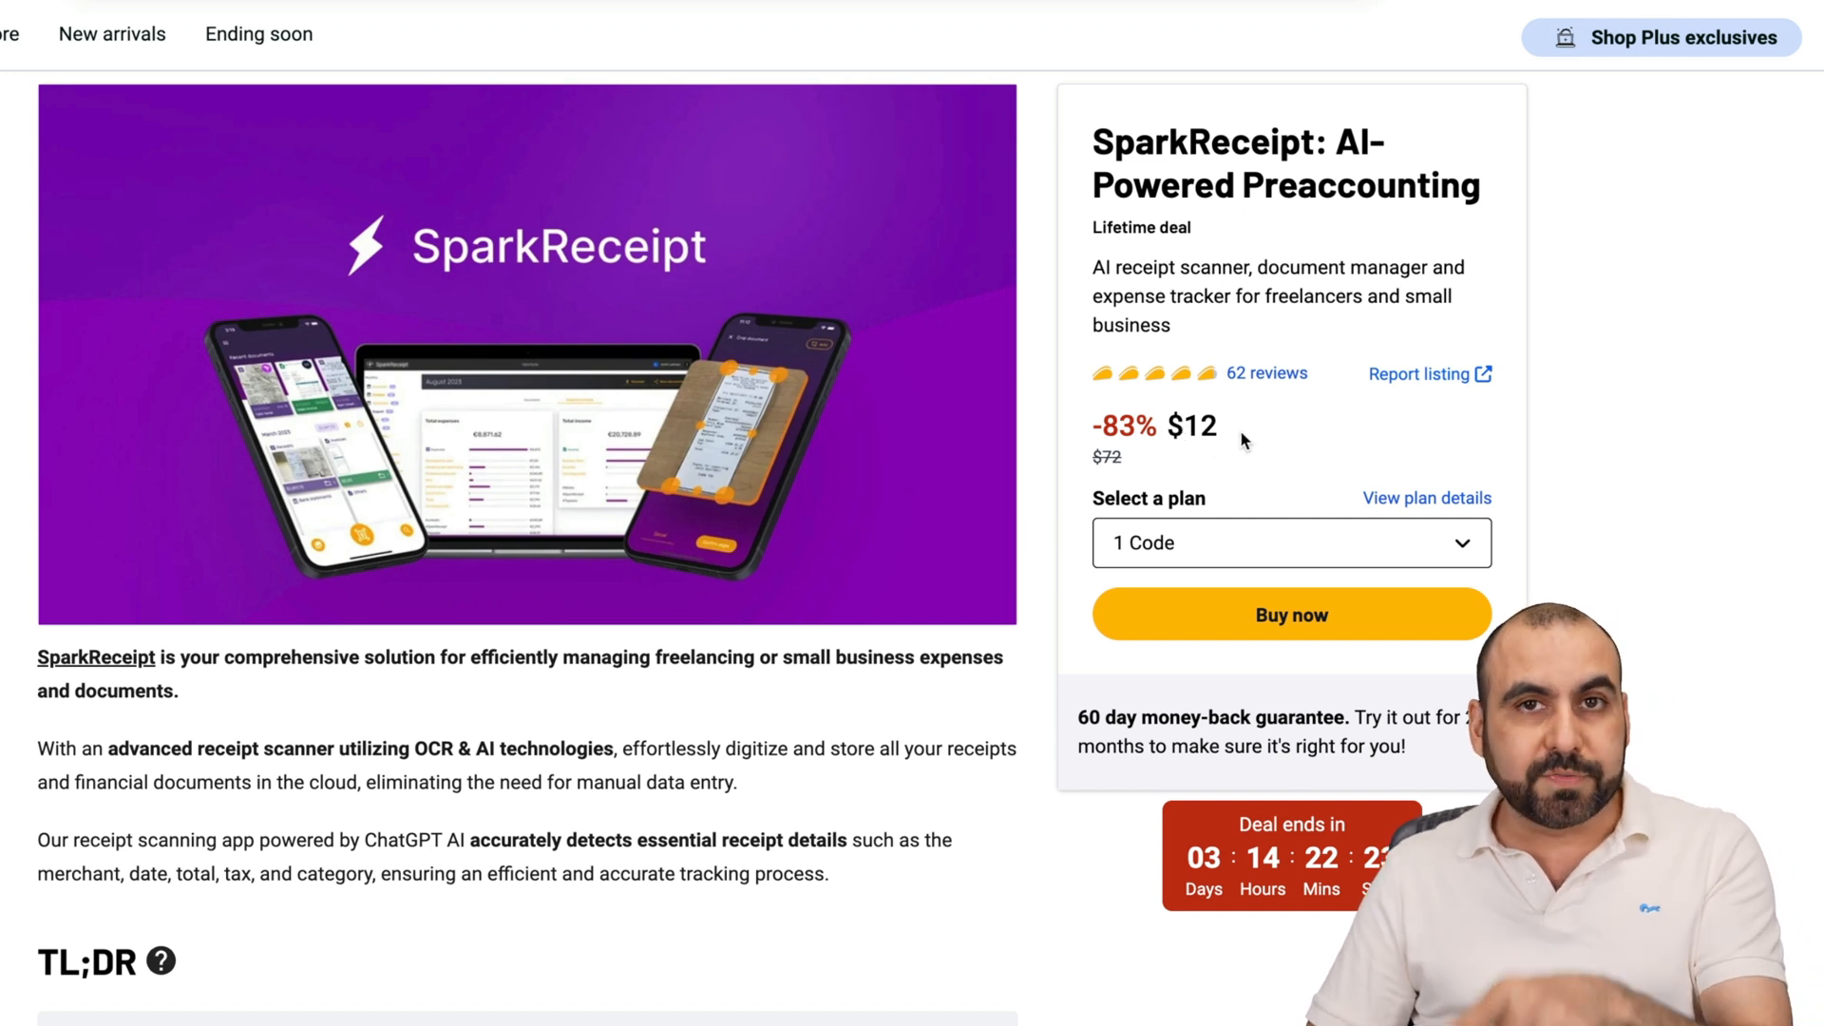
mouse_move(1252, 445)
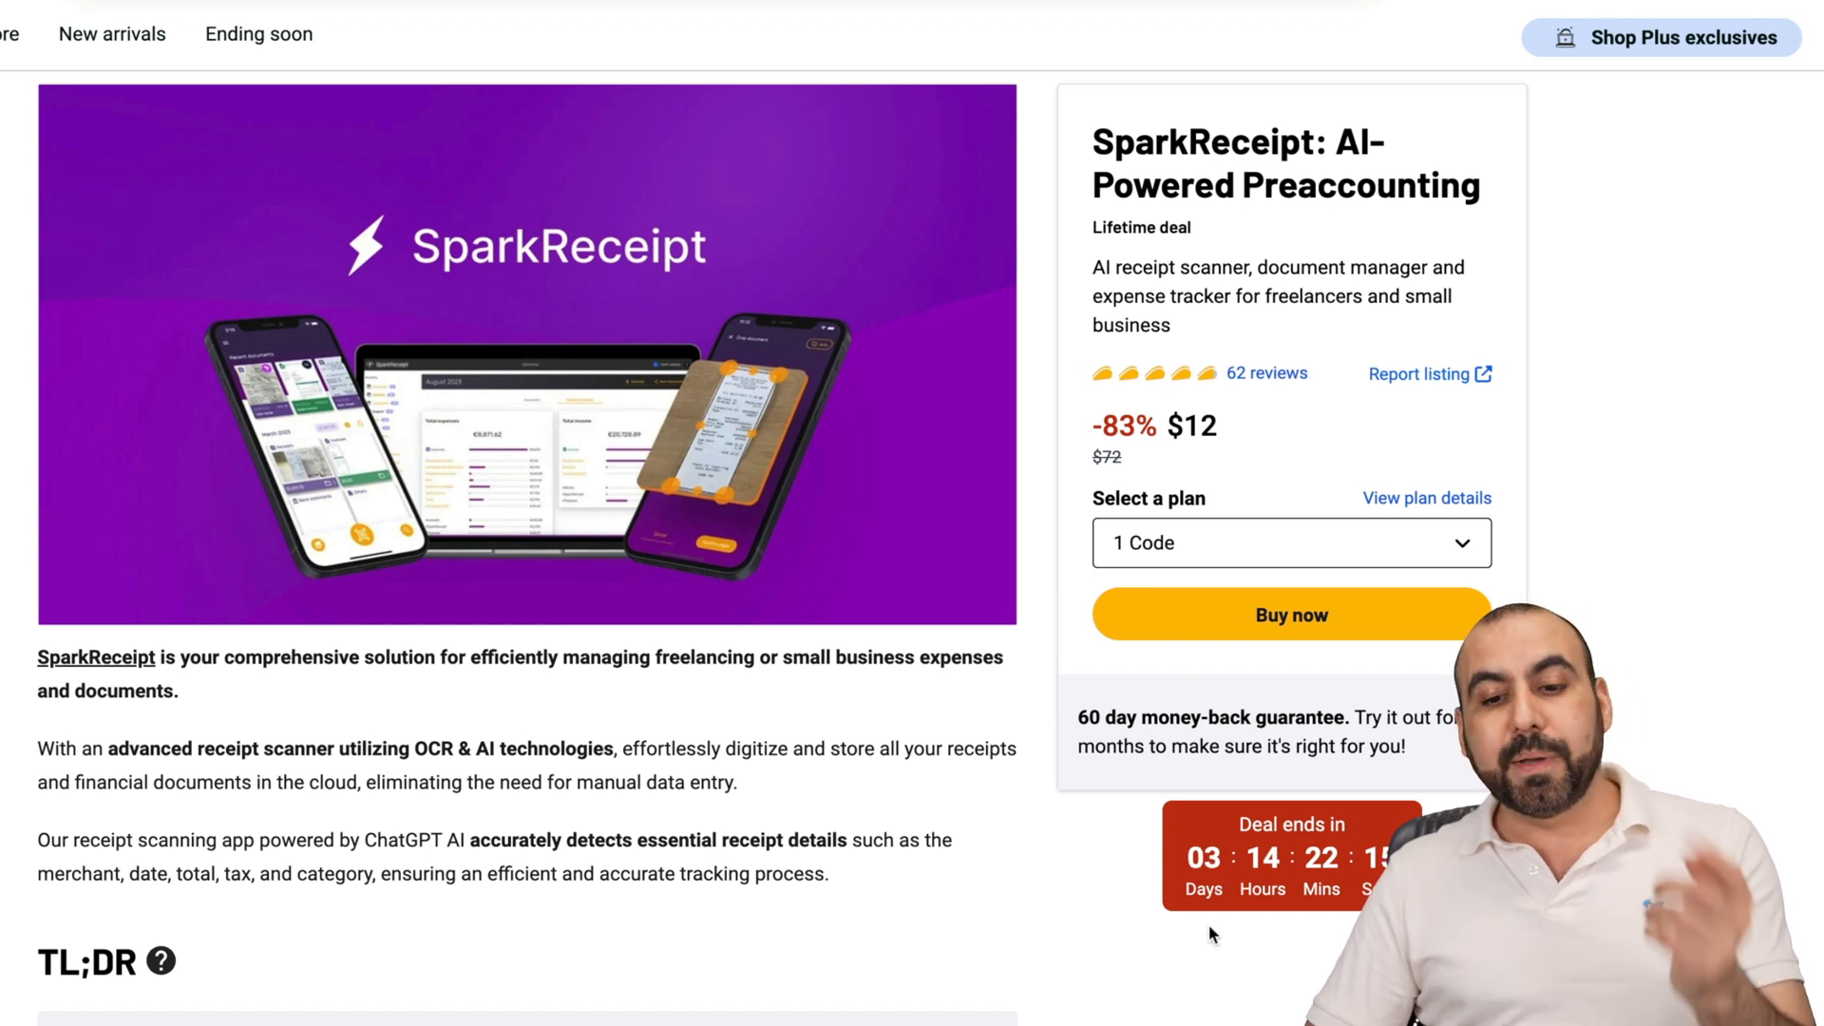
mouse_move(1257, 772)
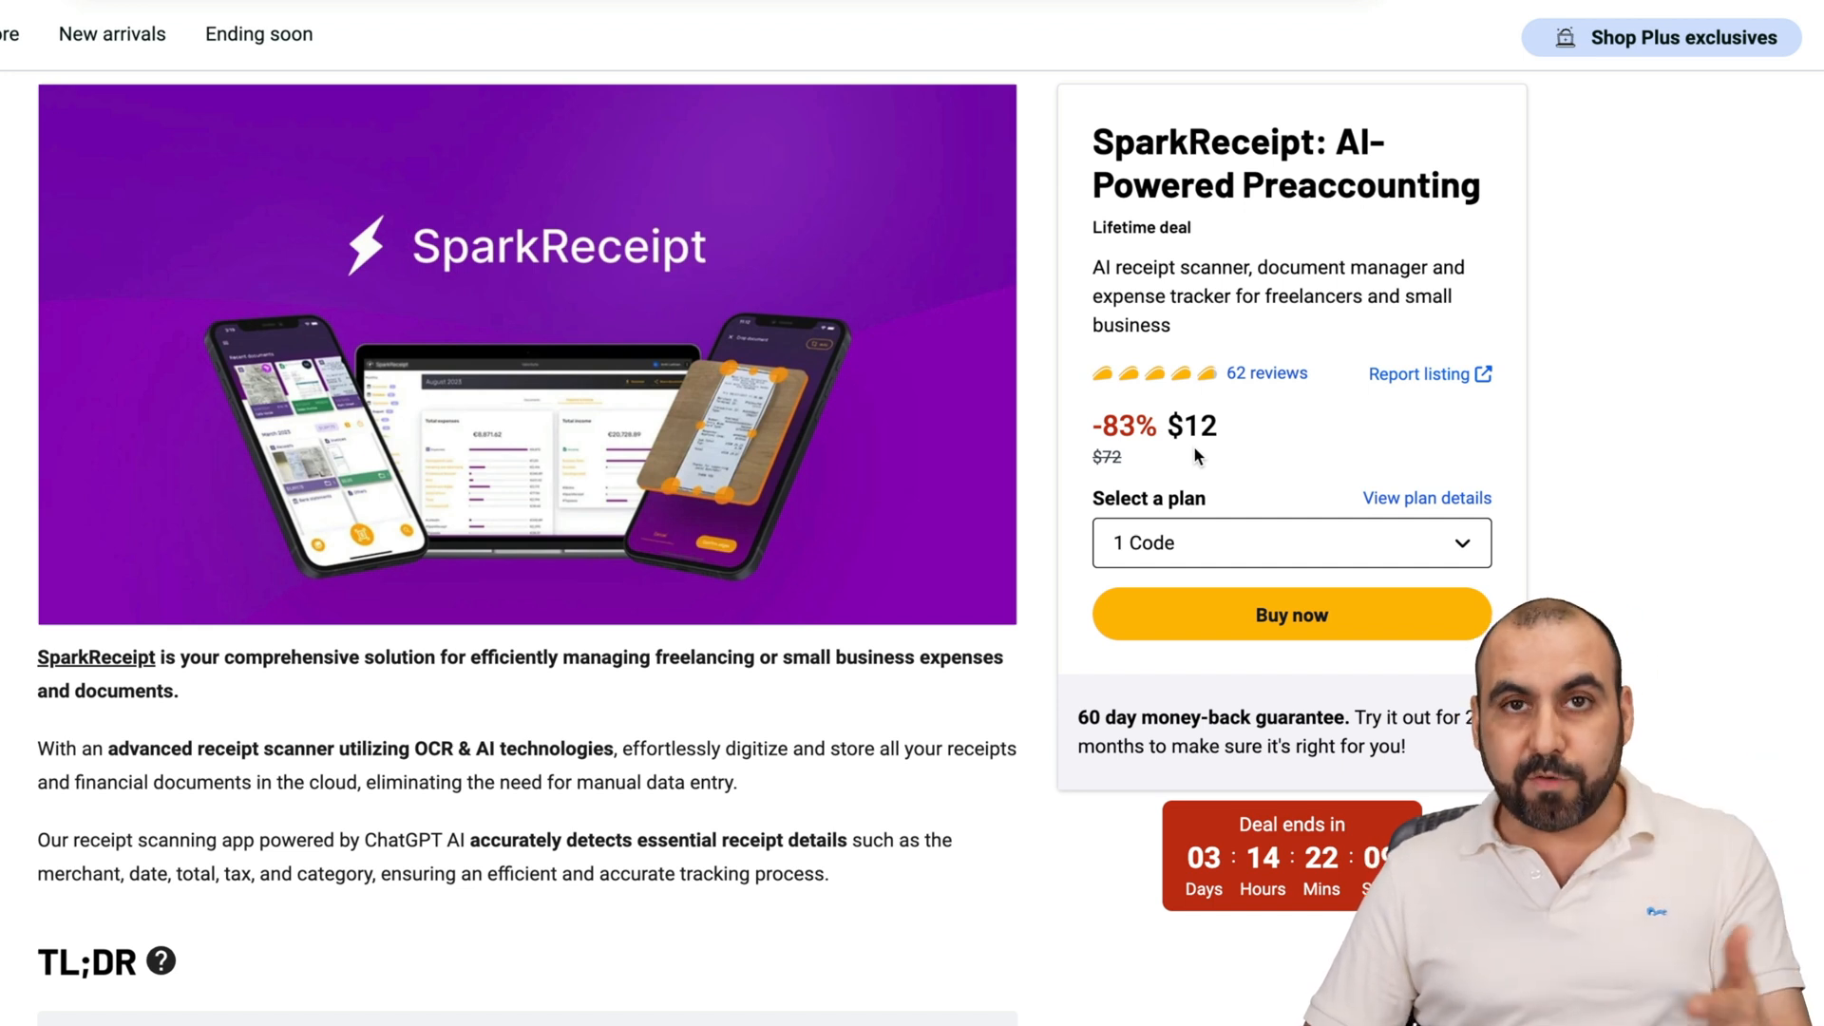
Step: Jump to the Plans & features section listing Plans 1, 2 and 3 at $12, $24 and $36
double_click(1091, 716)
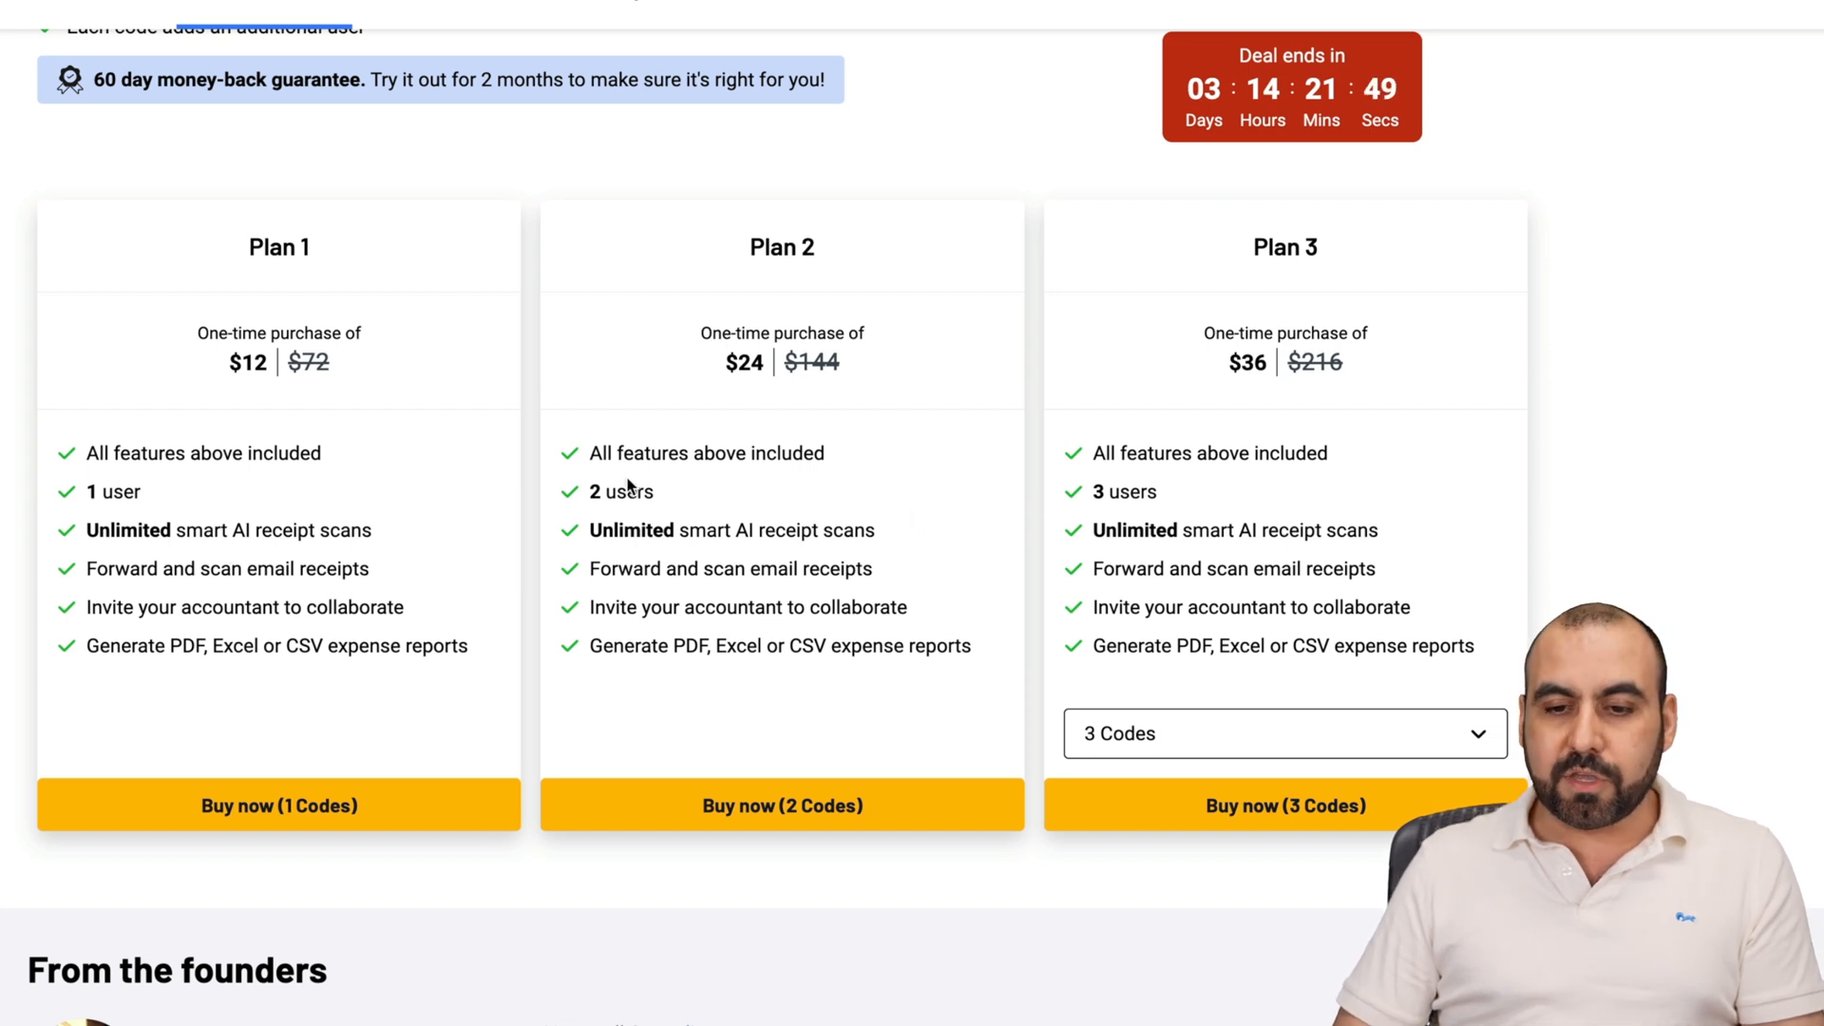
Step: Raise the third plan's code quantity to 8 and then 10 codes, showing $120 for 10 users
click(1287, 734)
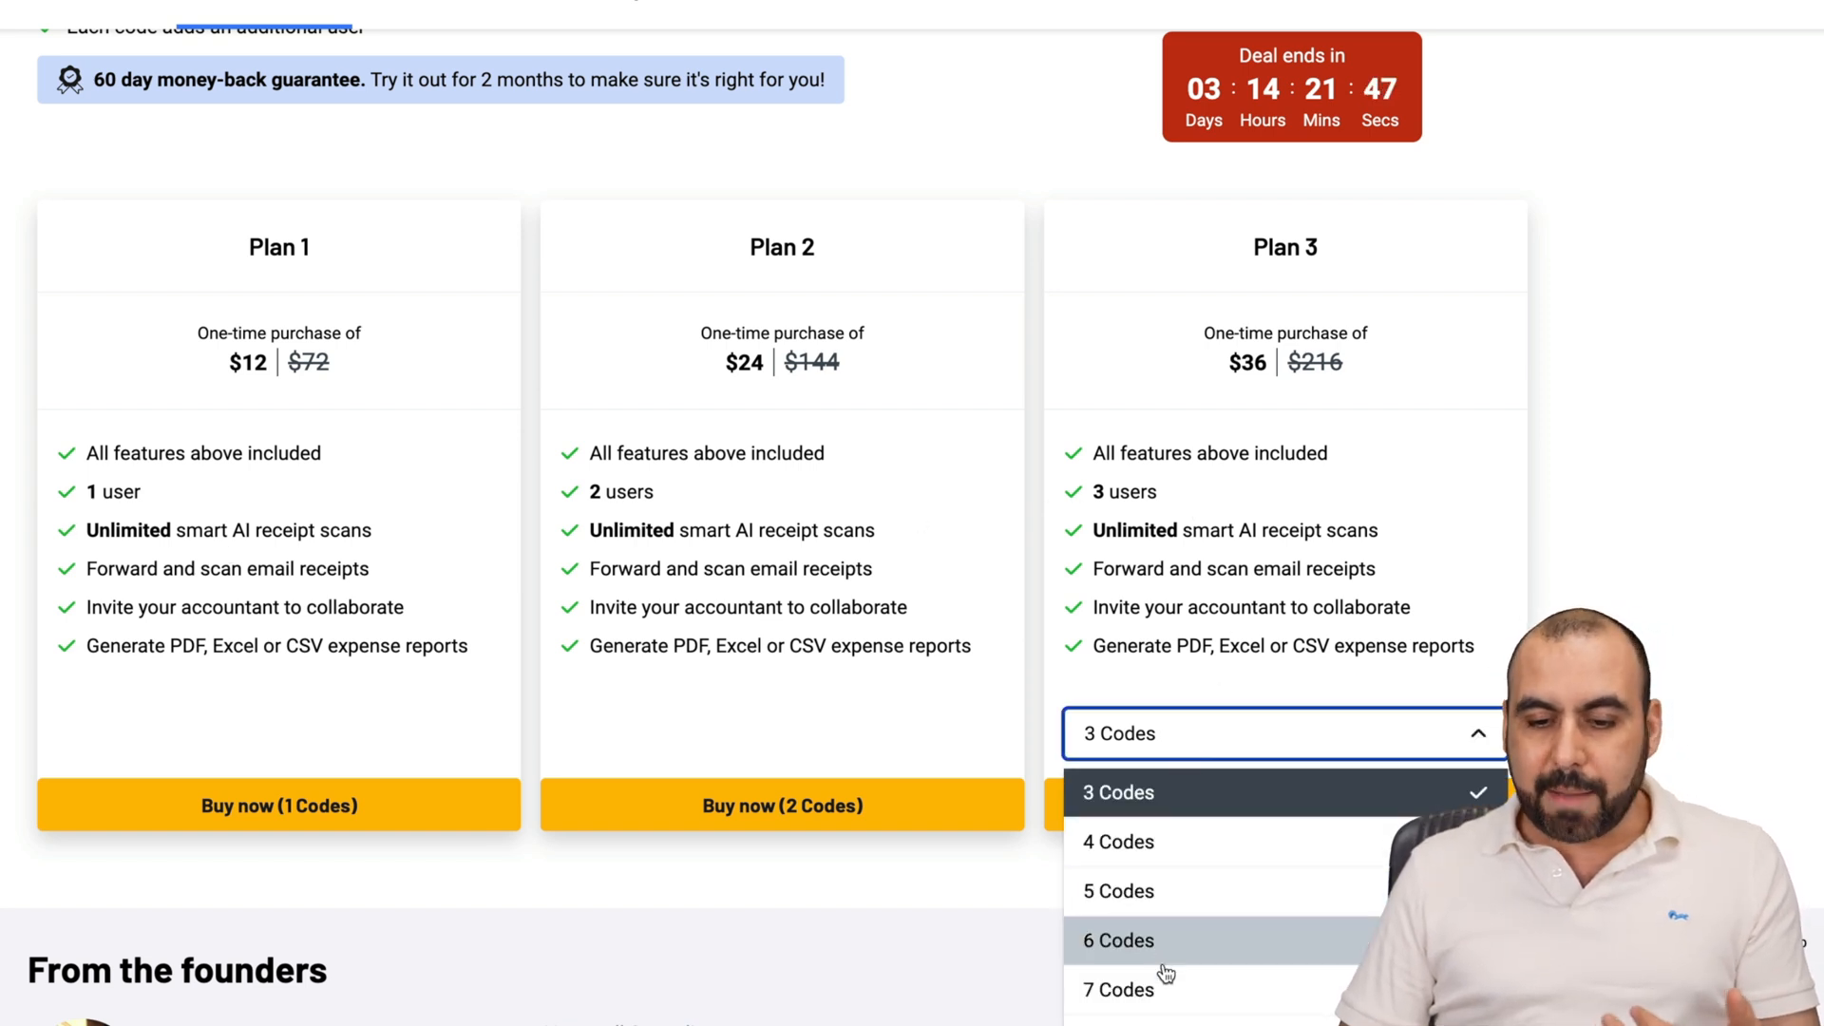
click(1119, 1025)
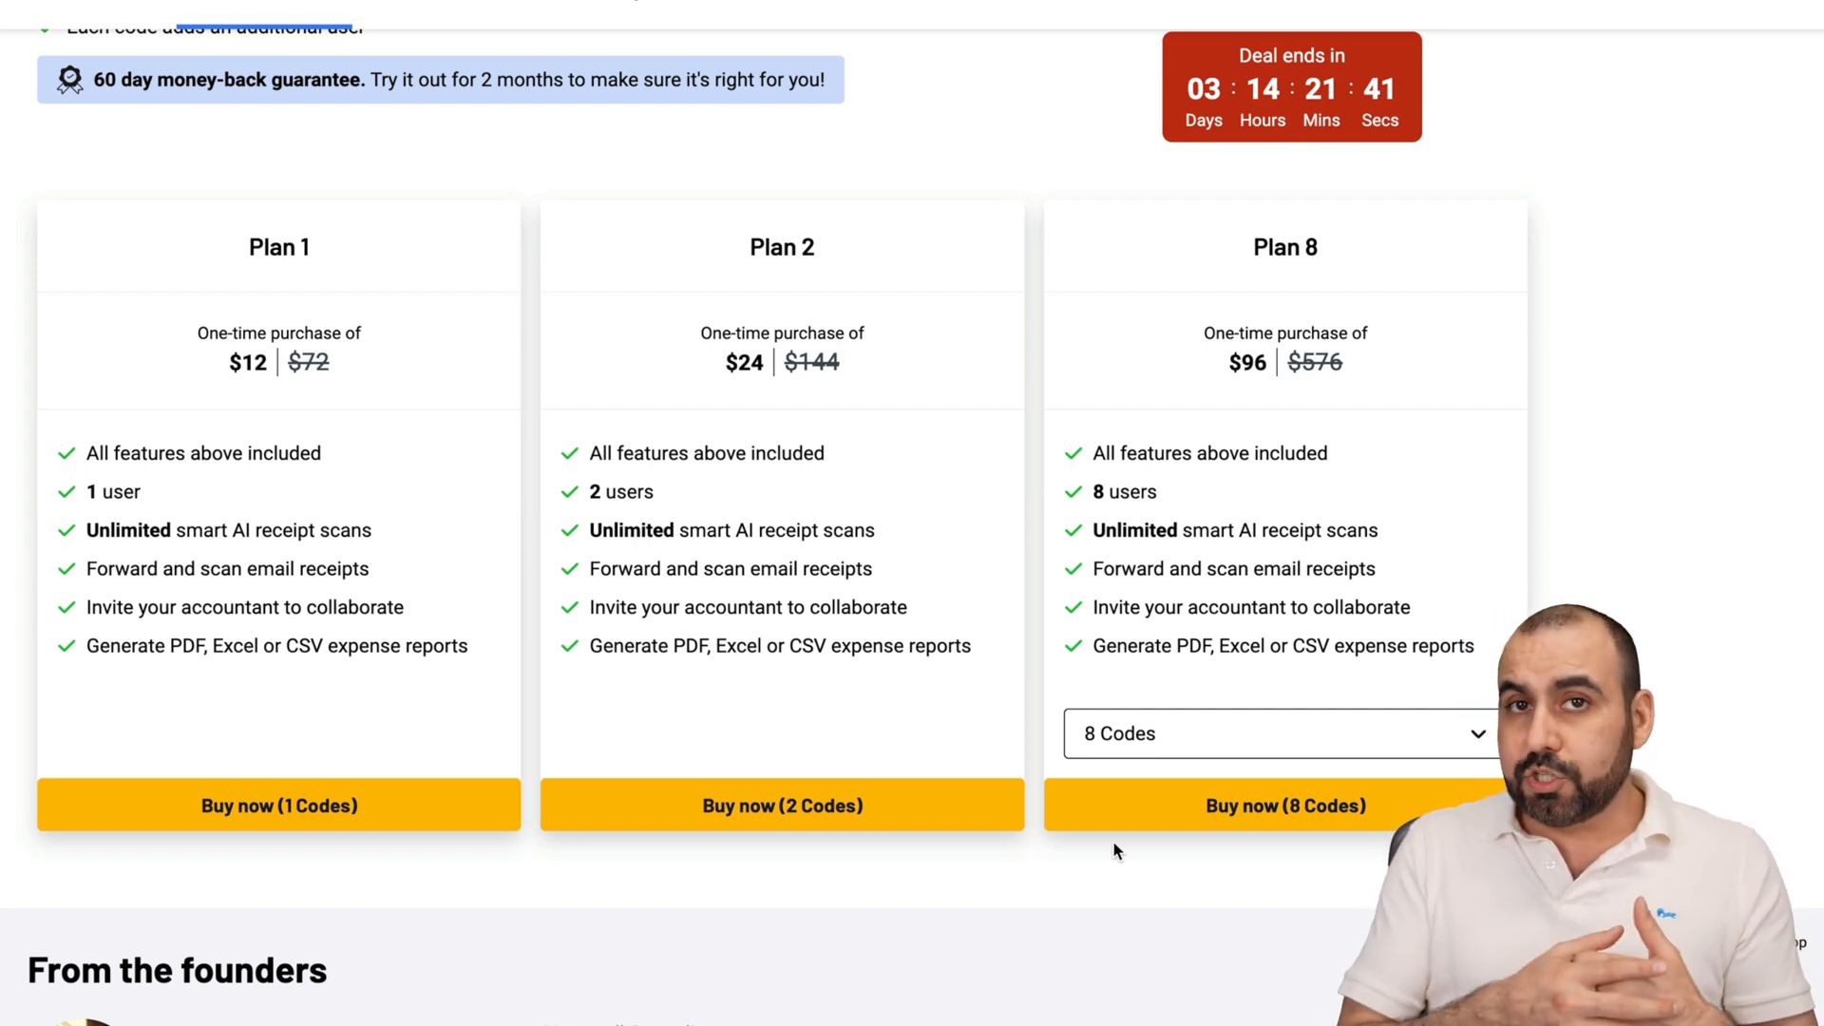
mouse_move(241, 639)
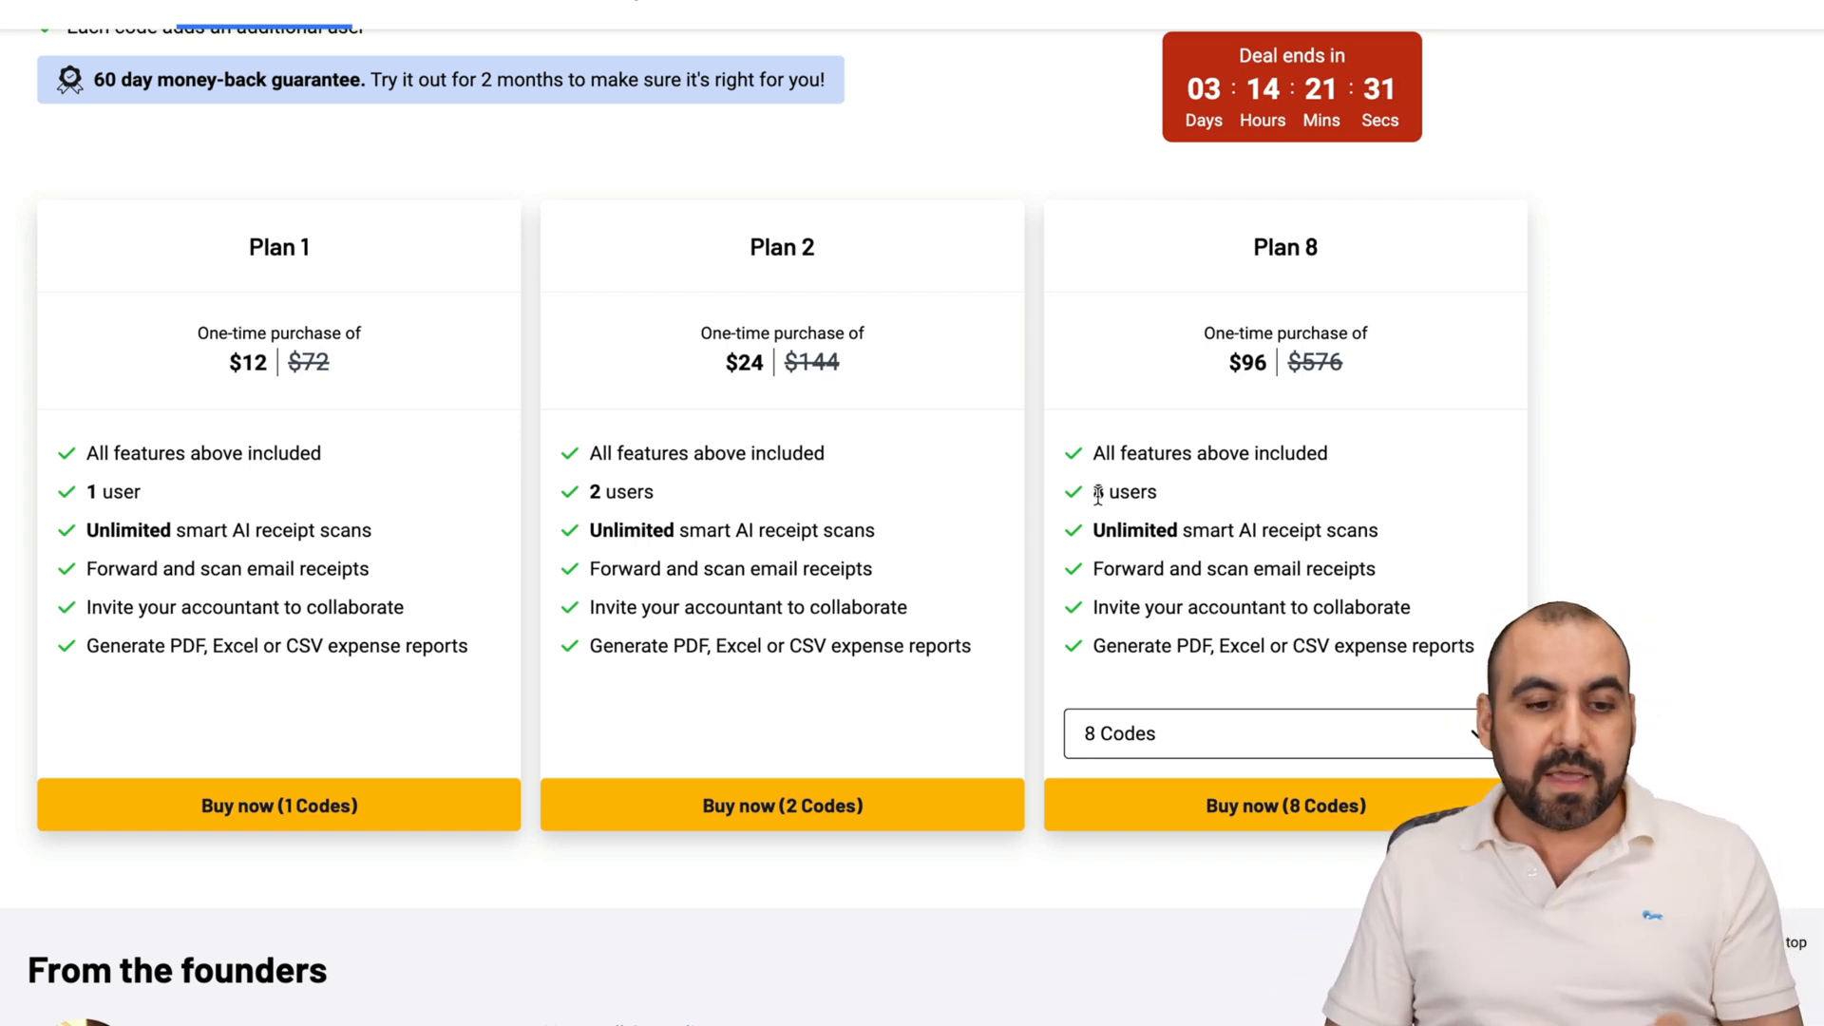
mouse_move(1243, 297)
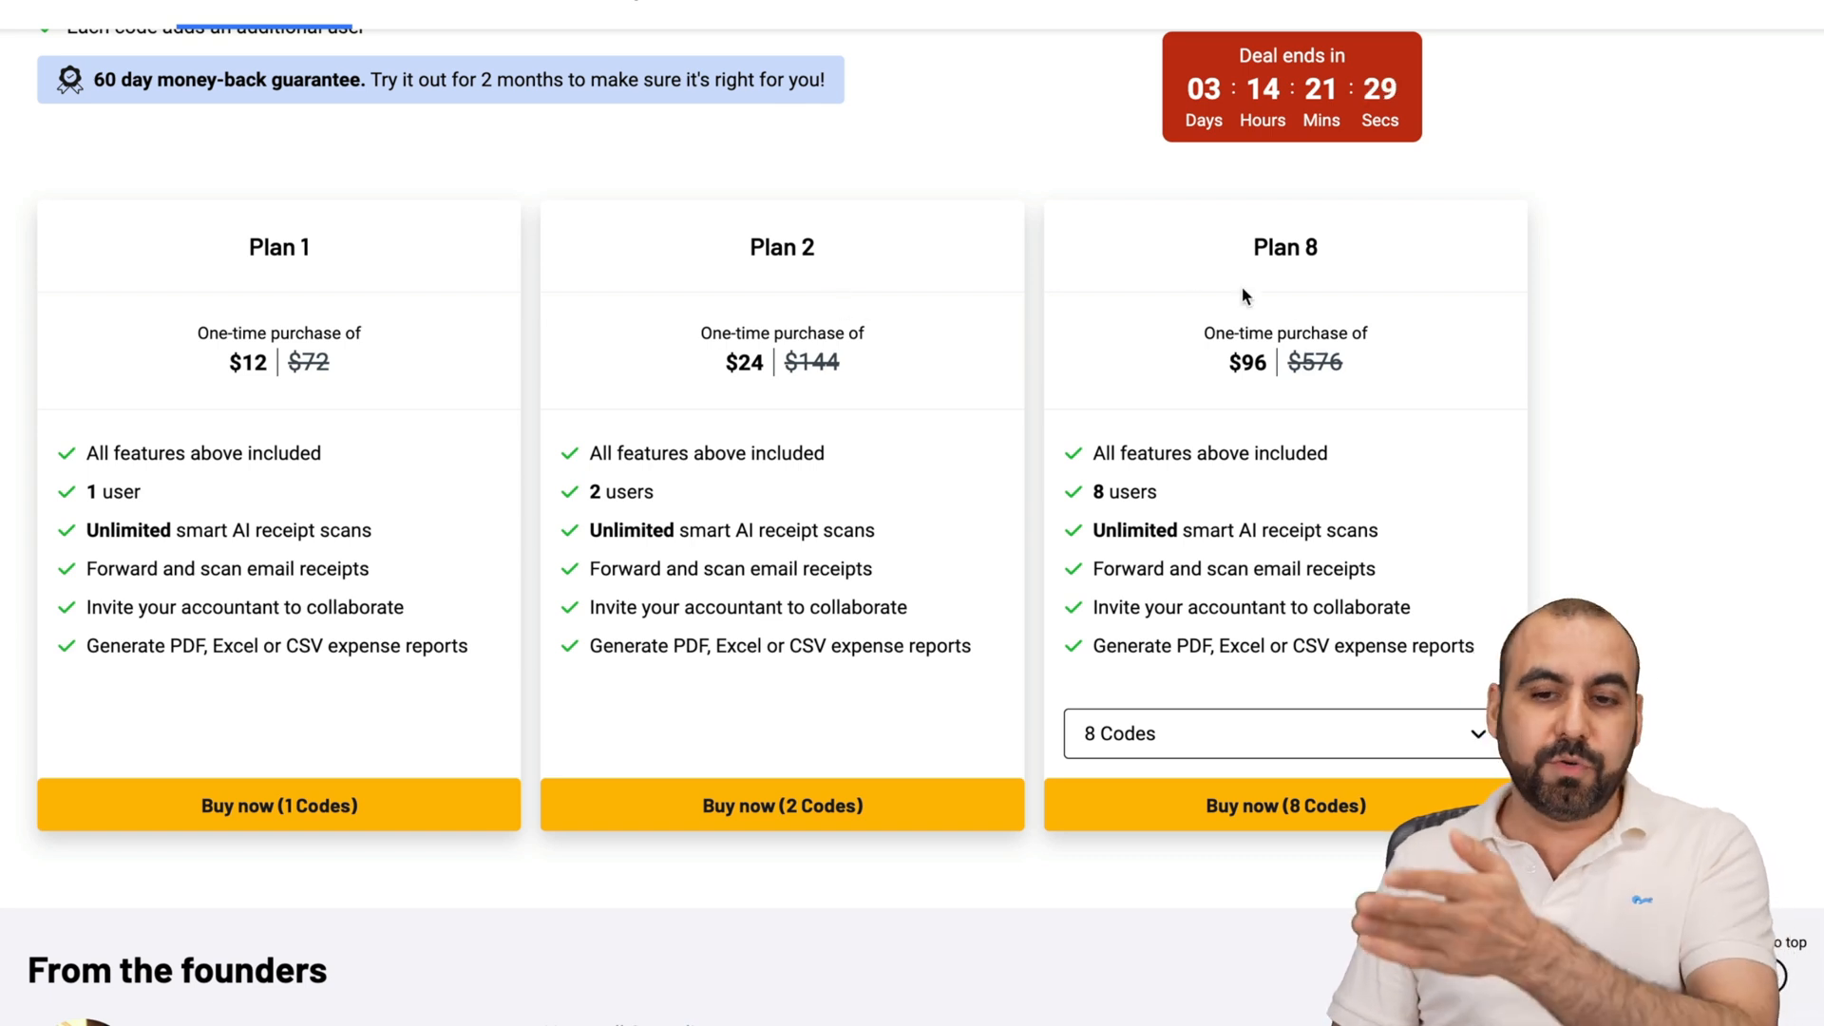
click(1279, 734)
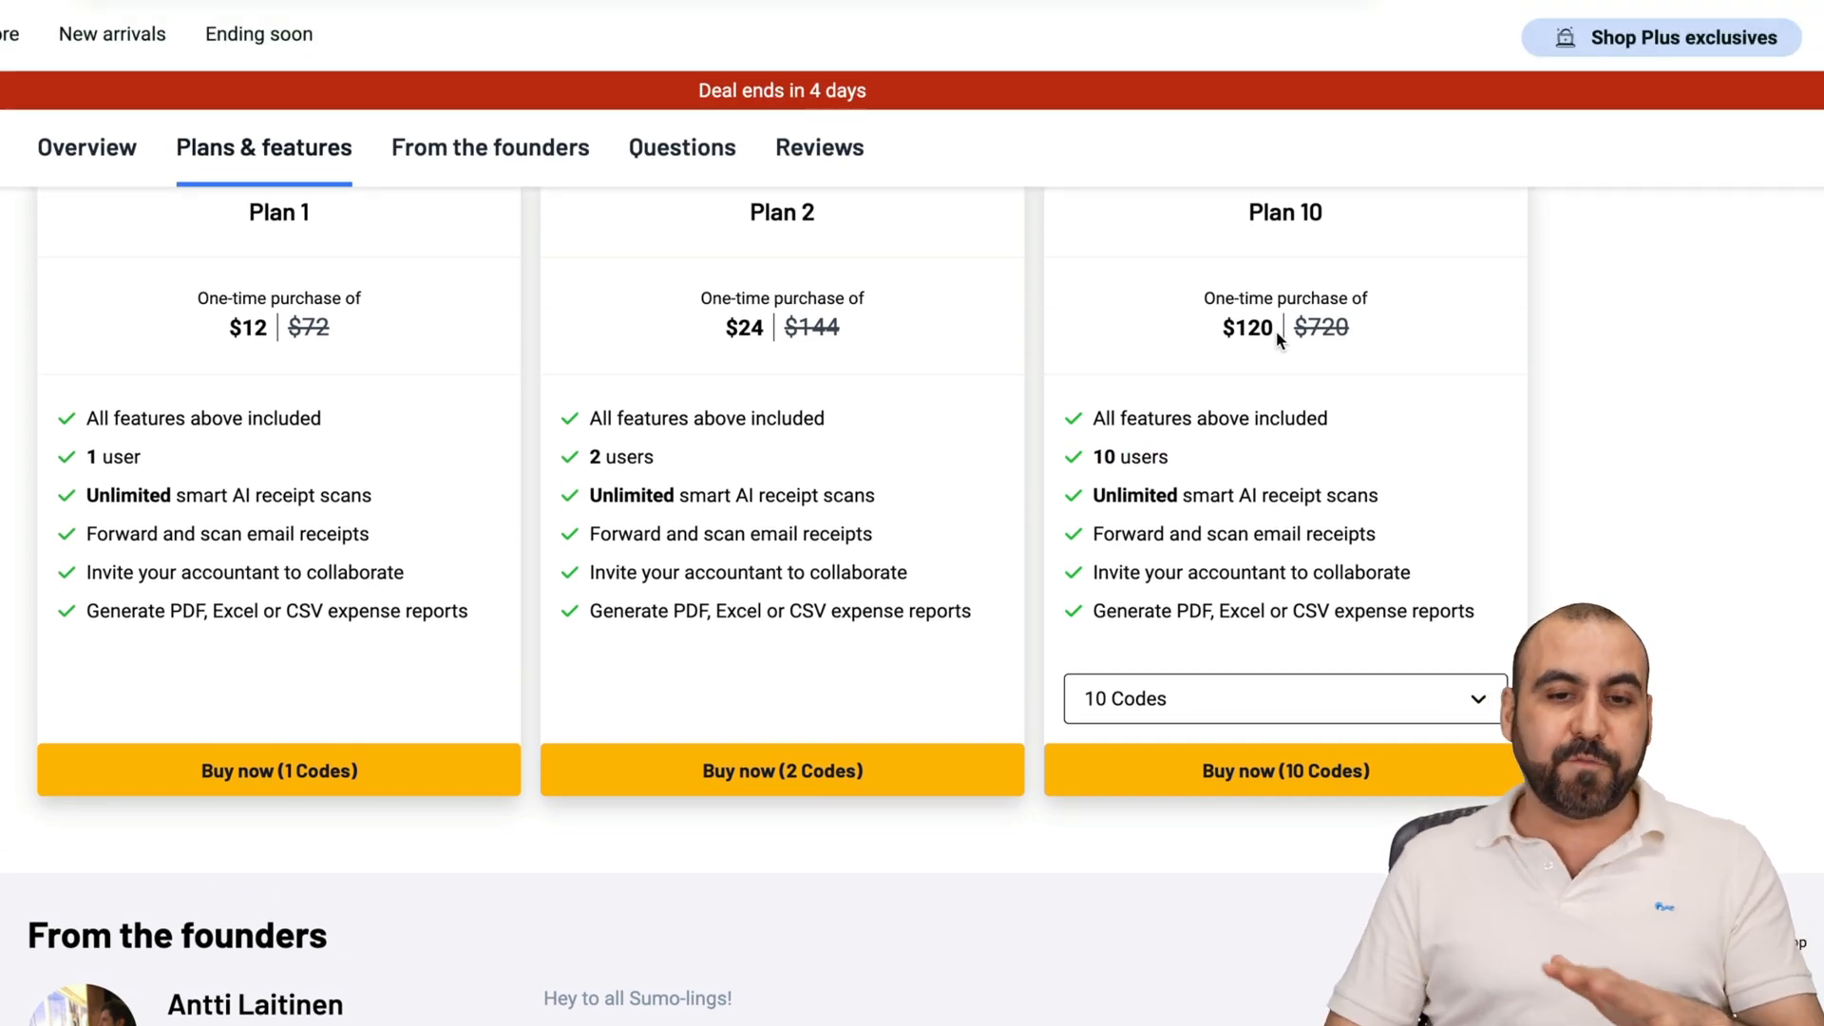
Step: Scroll the February 2024 dashboard to its two expense documents totaling MX$2,729.01
scroll(down, 3)
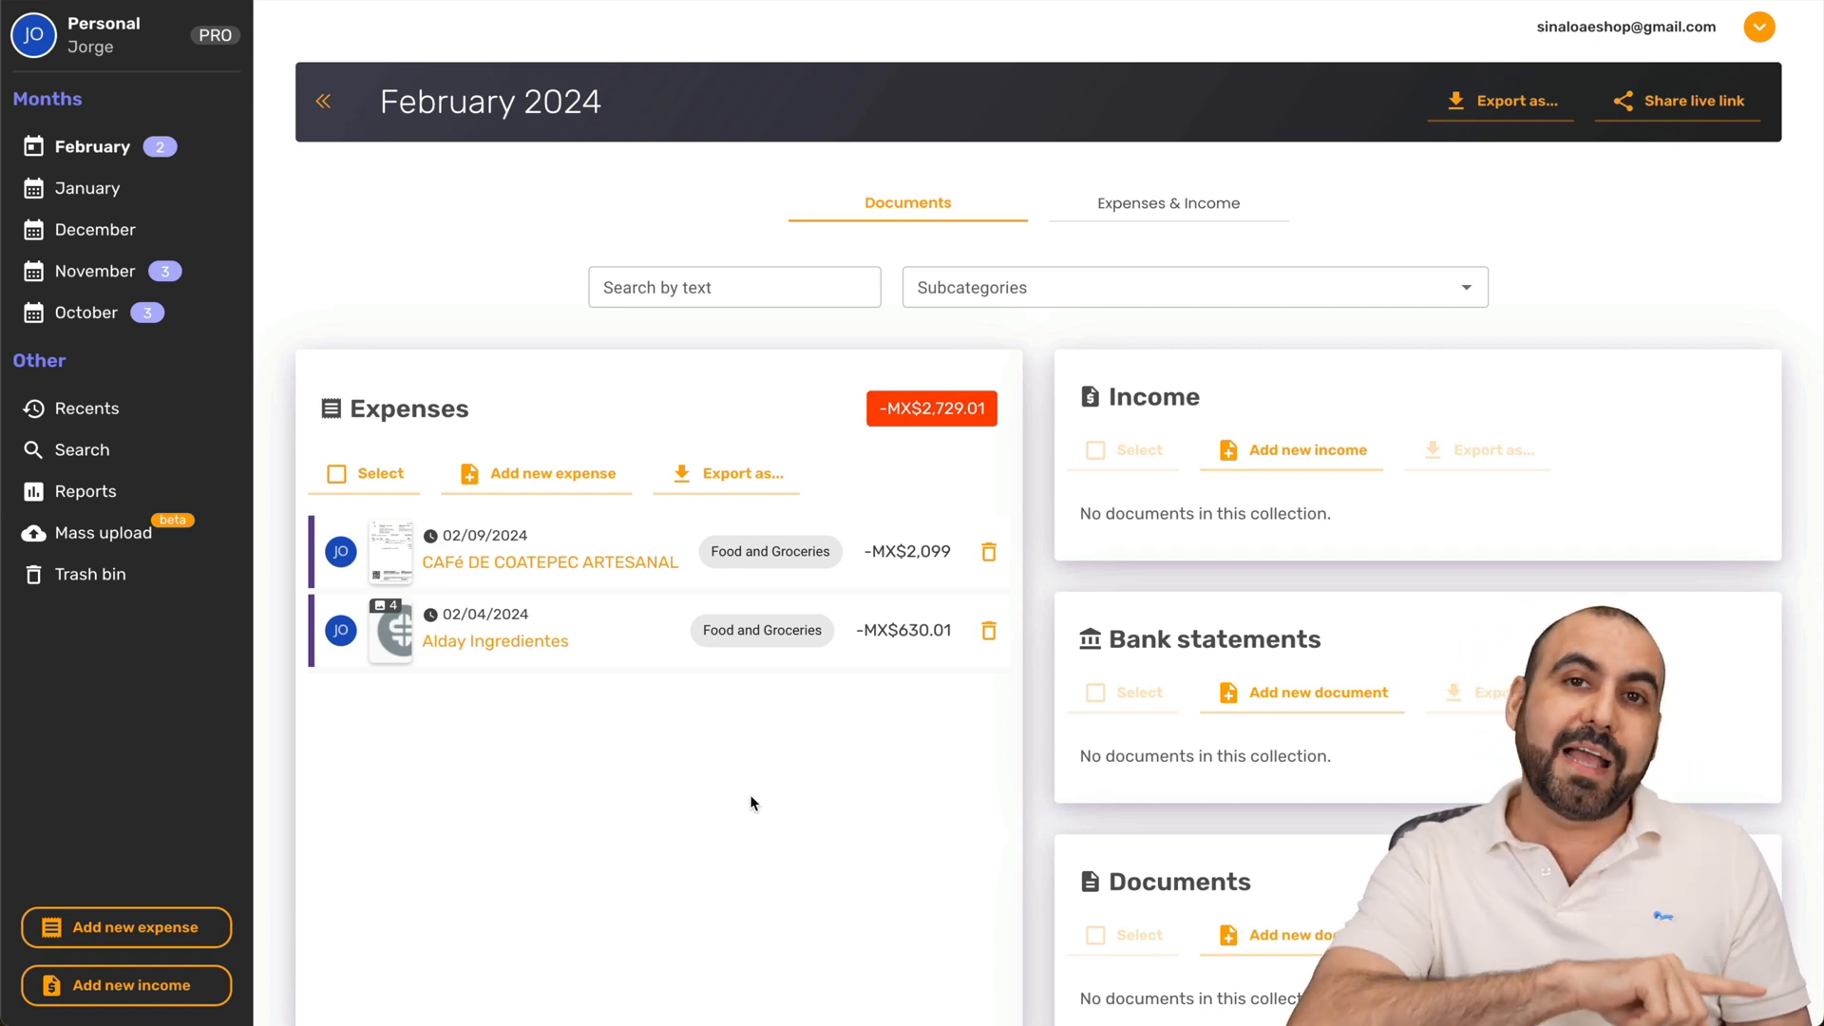
Step: Go to Integrations from the account menu, showing the Webhook document-event section
click(1759, 27)
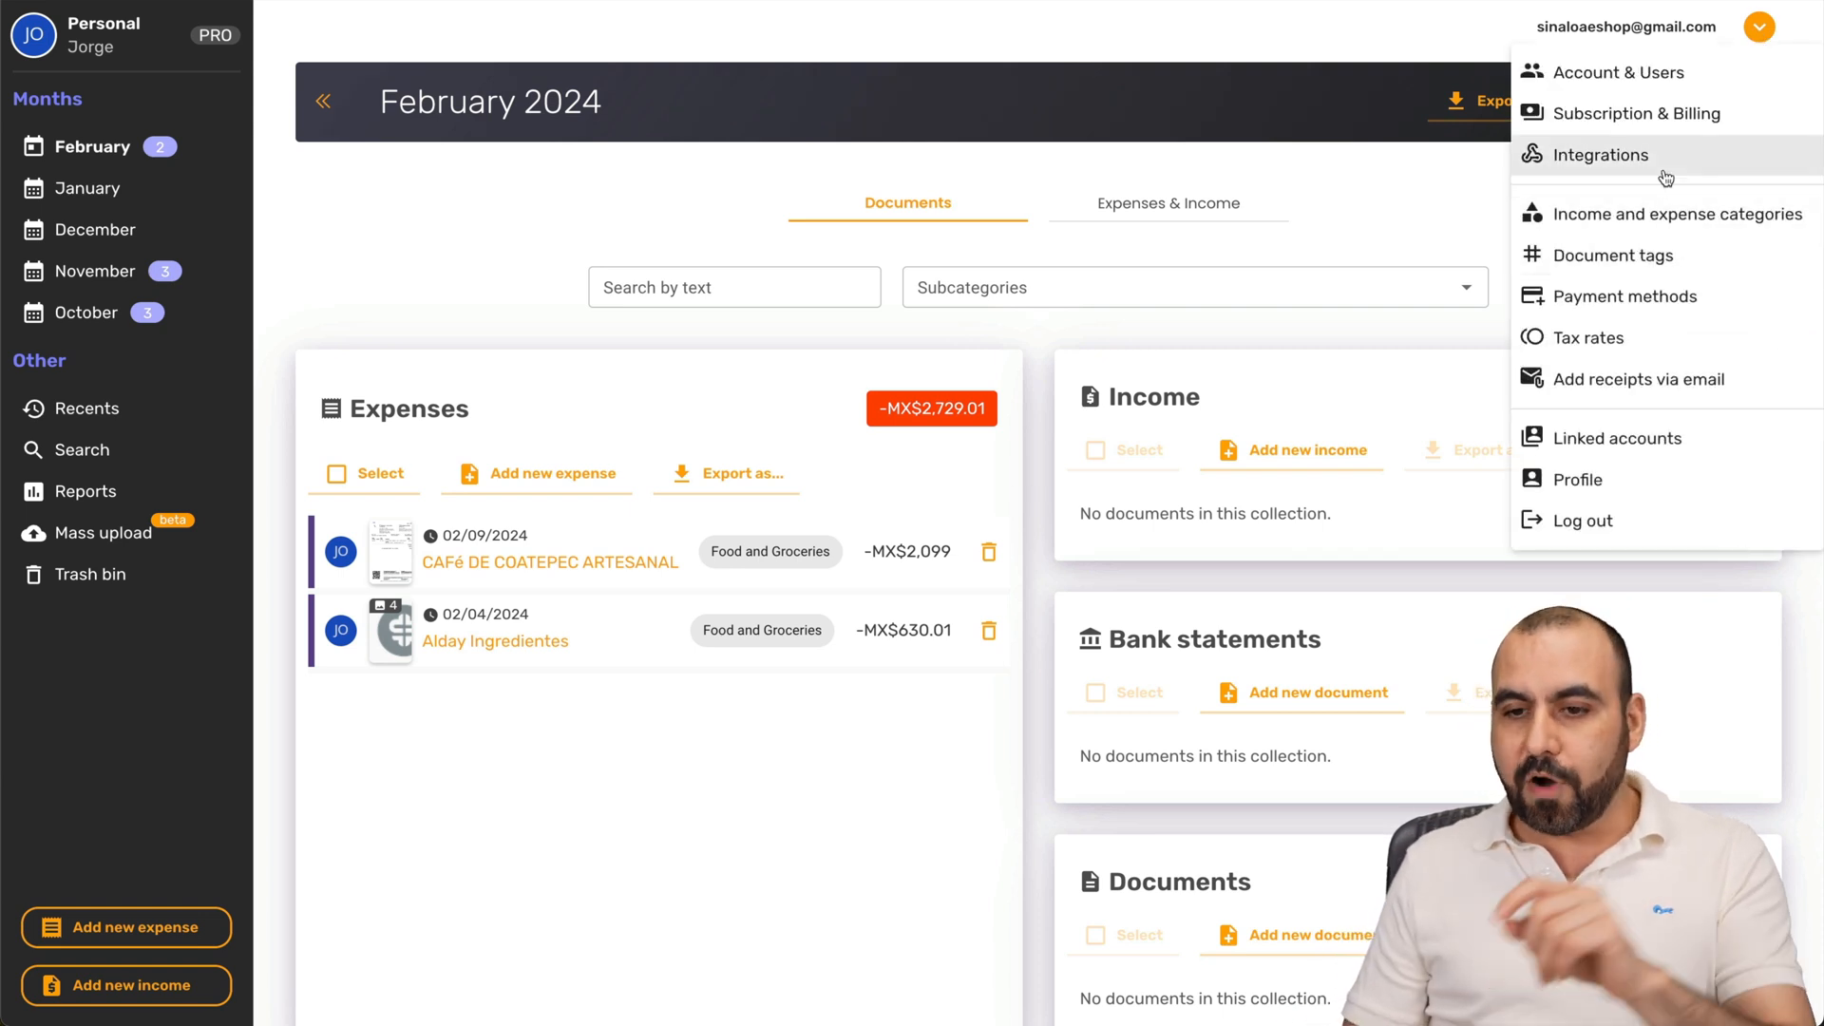
mouse_move(1665, 213)
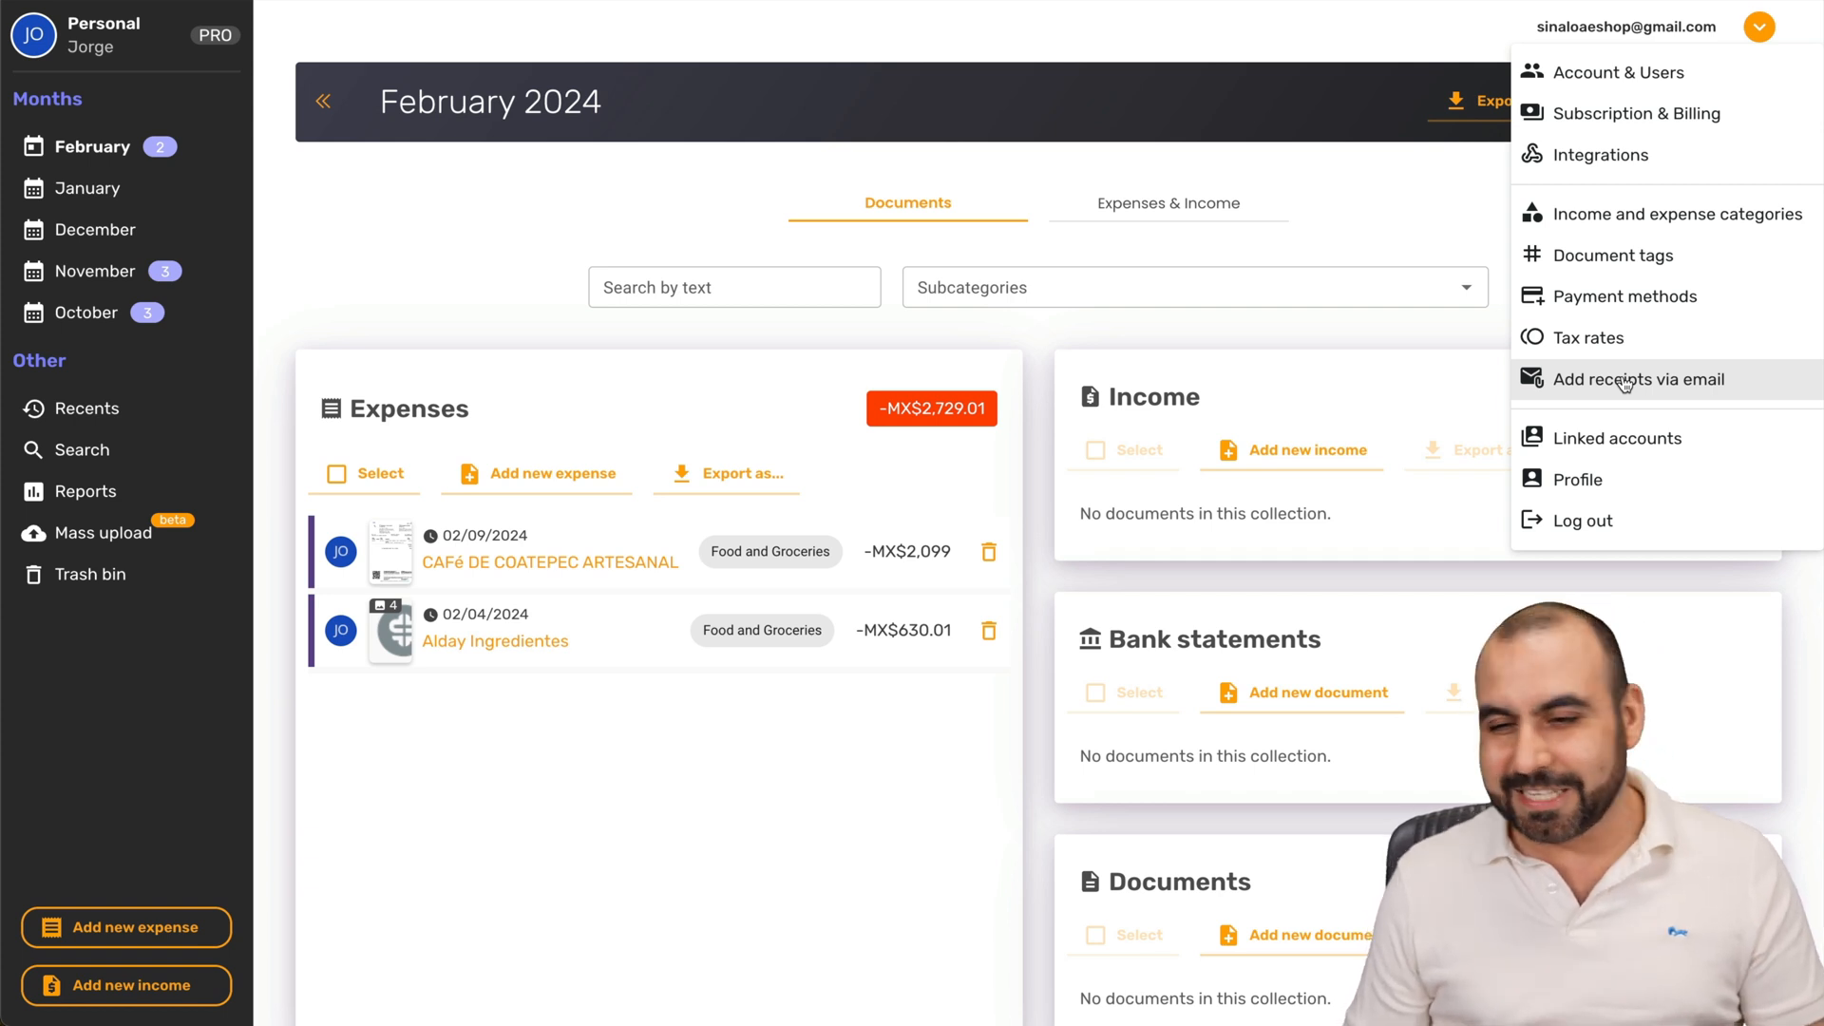
mouse_move(1360, 354)
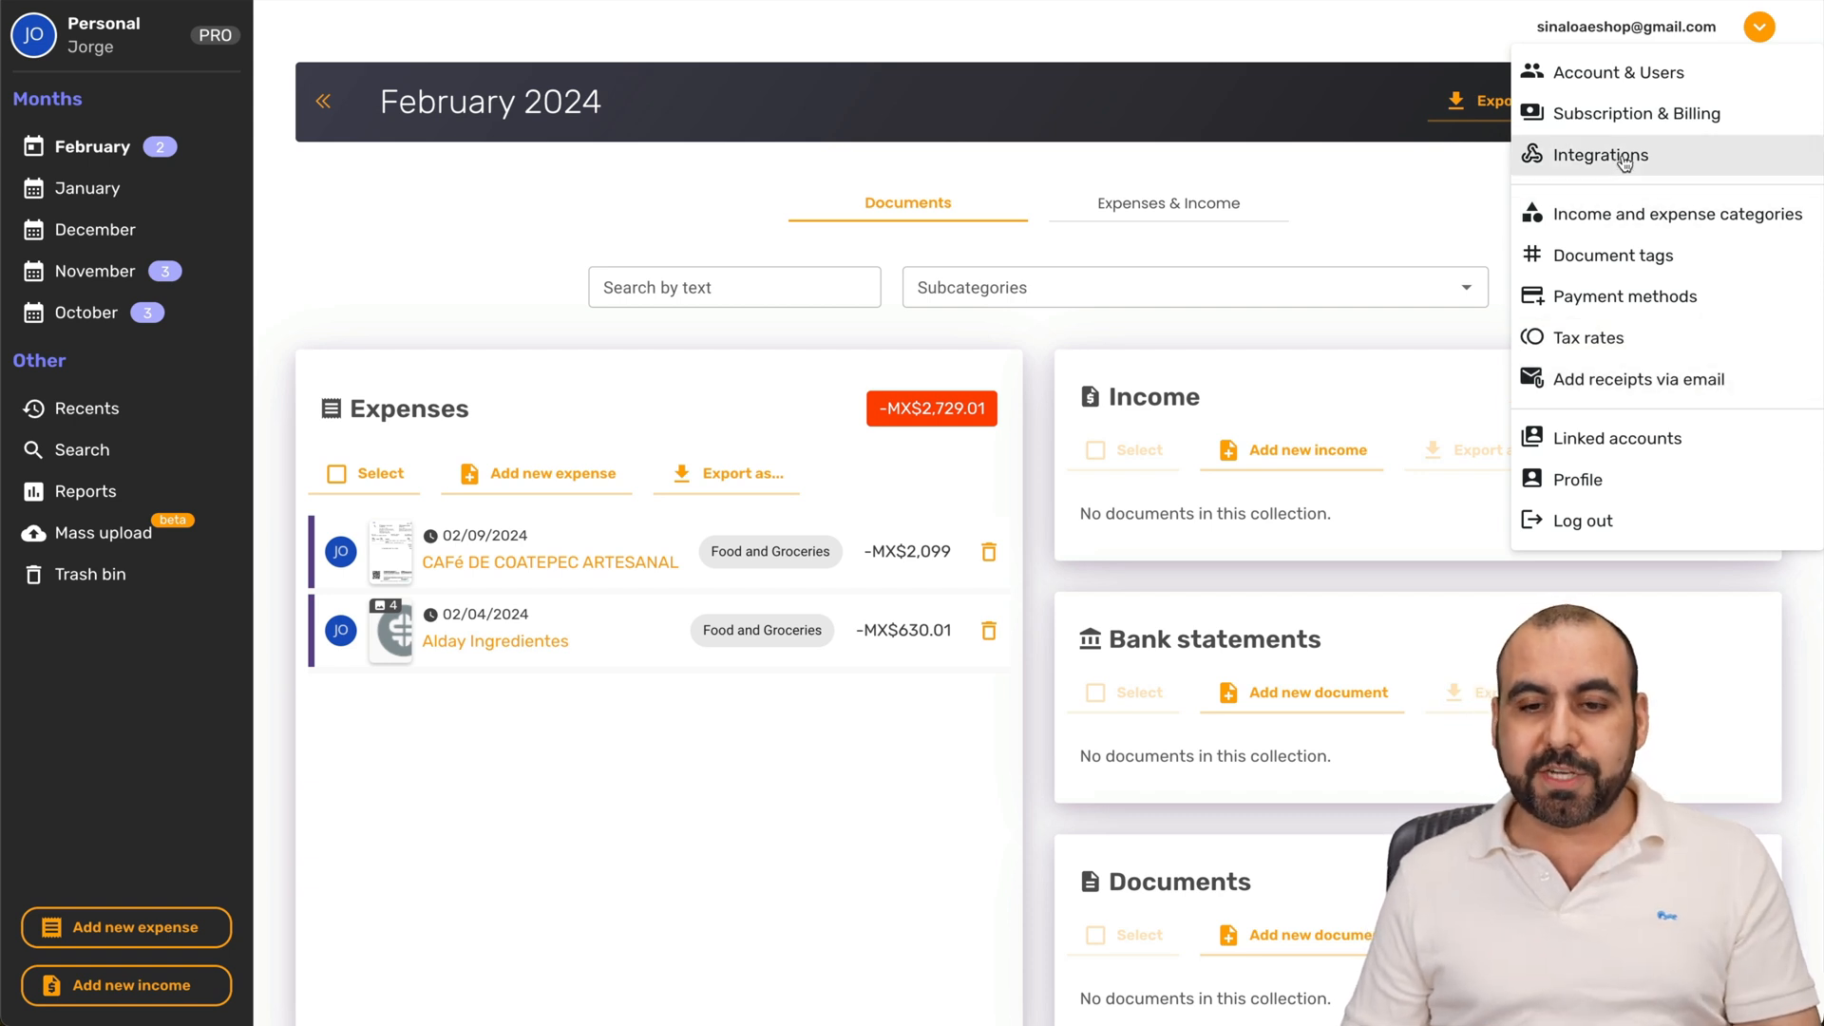
click(1602, 153)
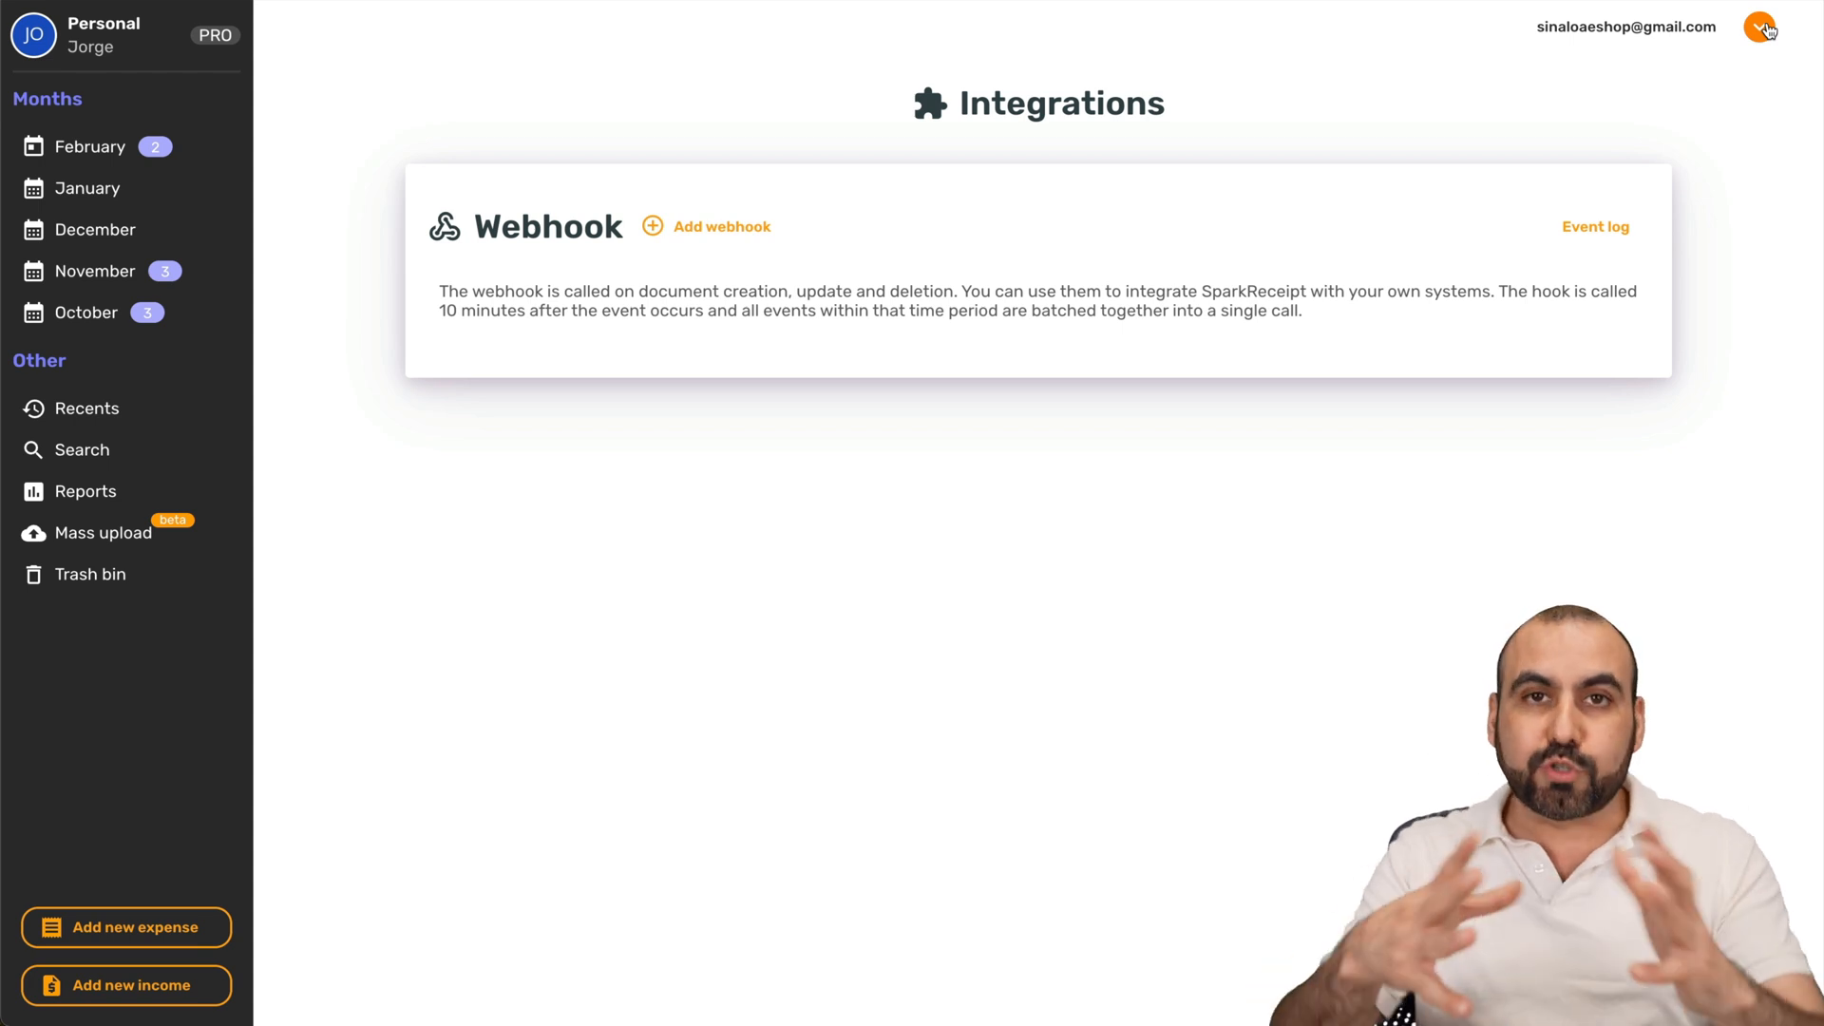
Step: Return to the February 2024 documents list via the Months sidebar
click(1760, 26)
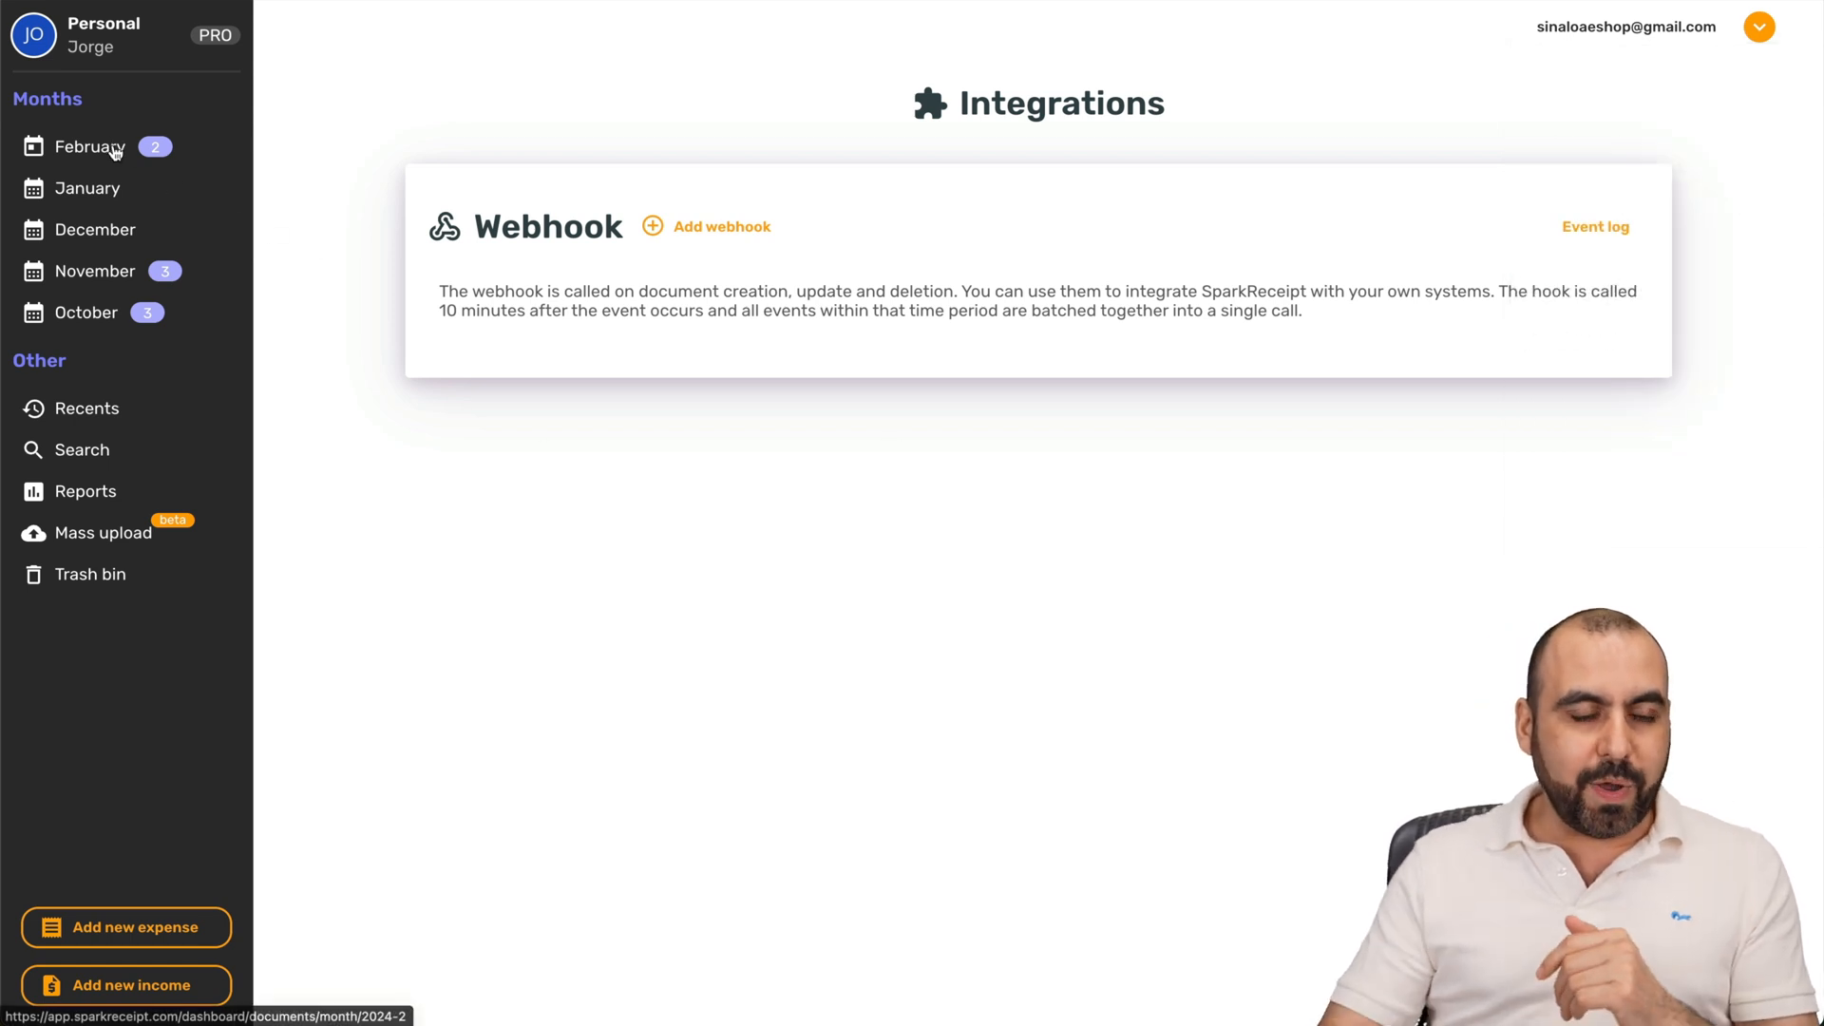
click(90, 147)
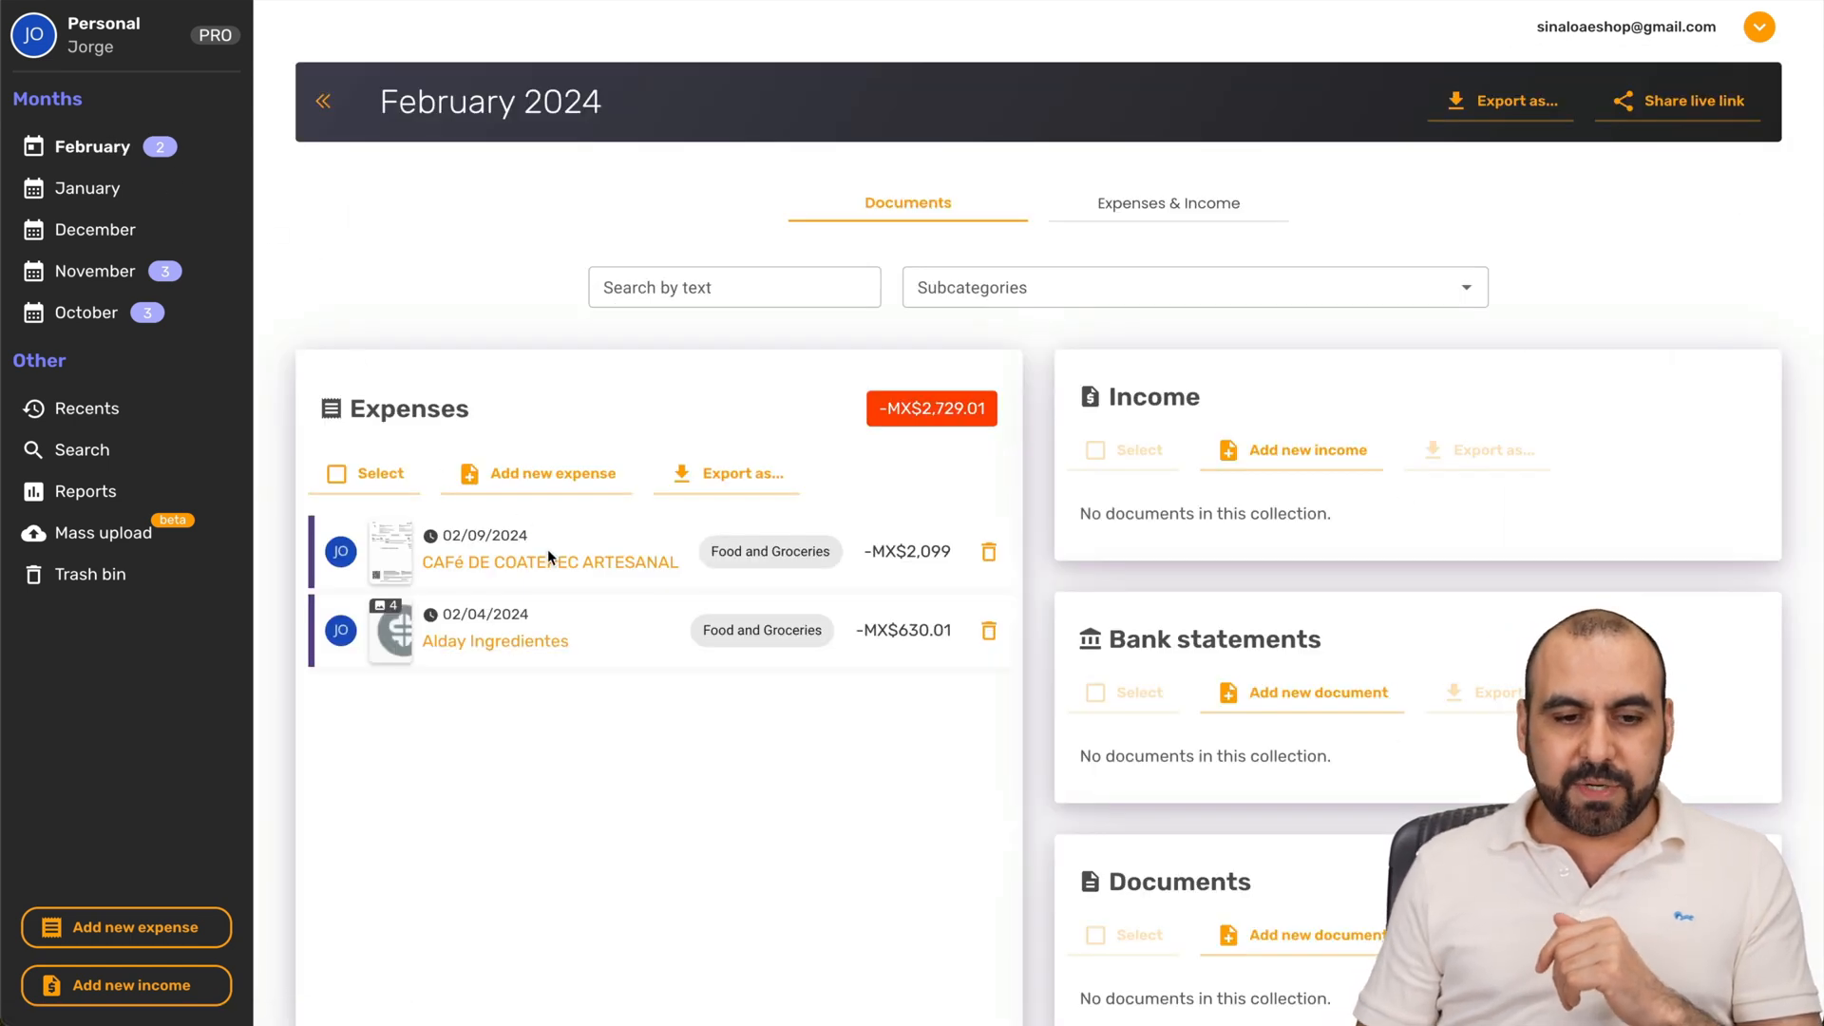
mouse_move(443, 640)
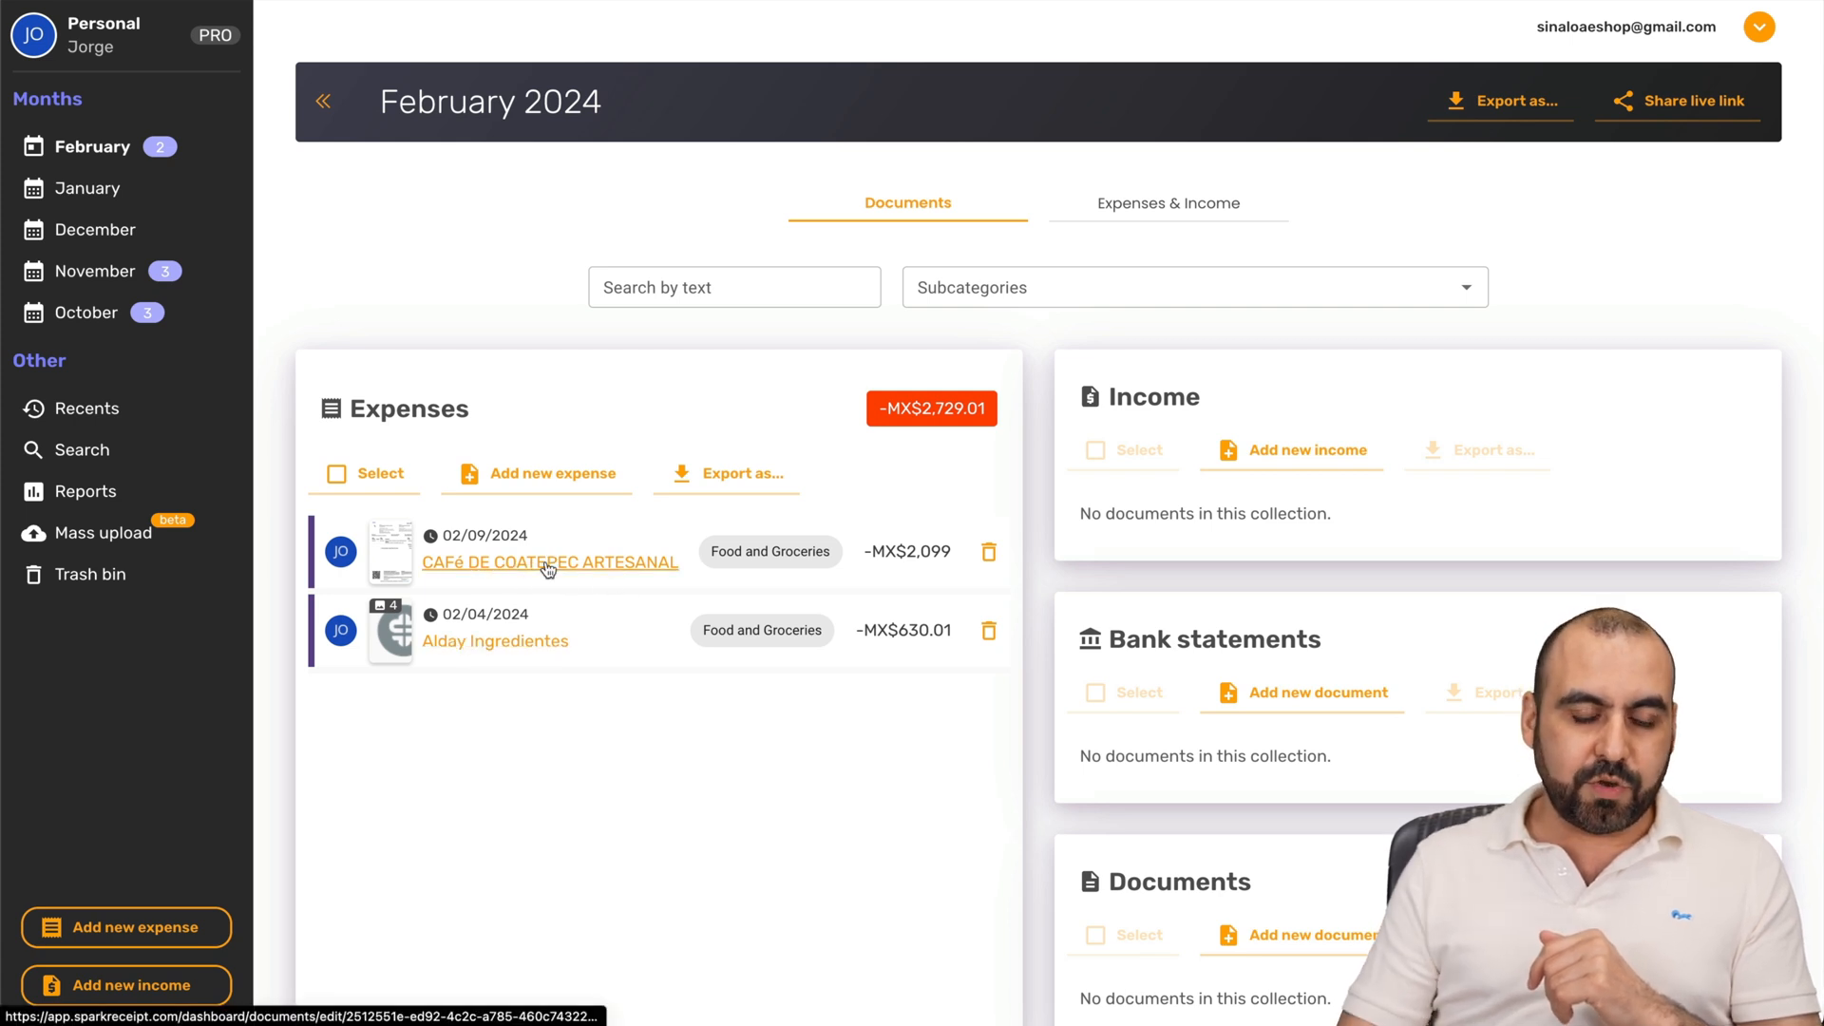
Step: View the CAFé DE COATEPEC ARTESANAL expense and its auto-extracted fields
click(550, 562)
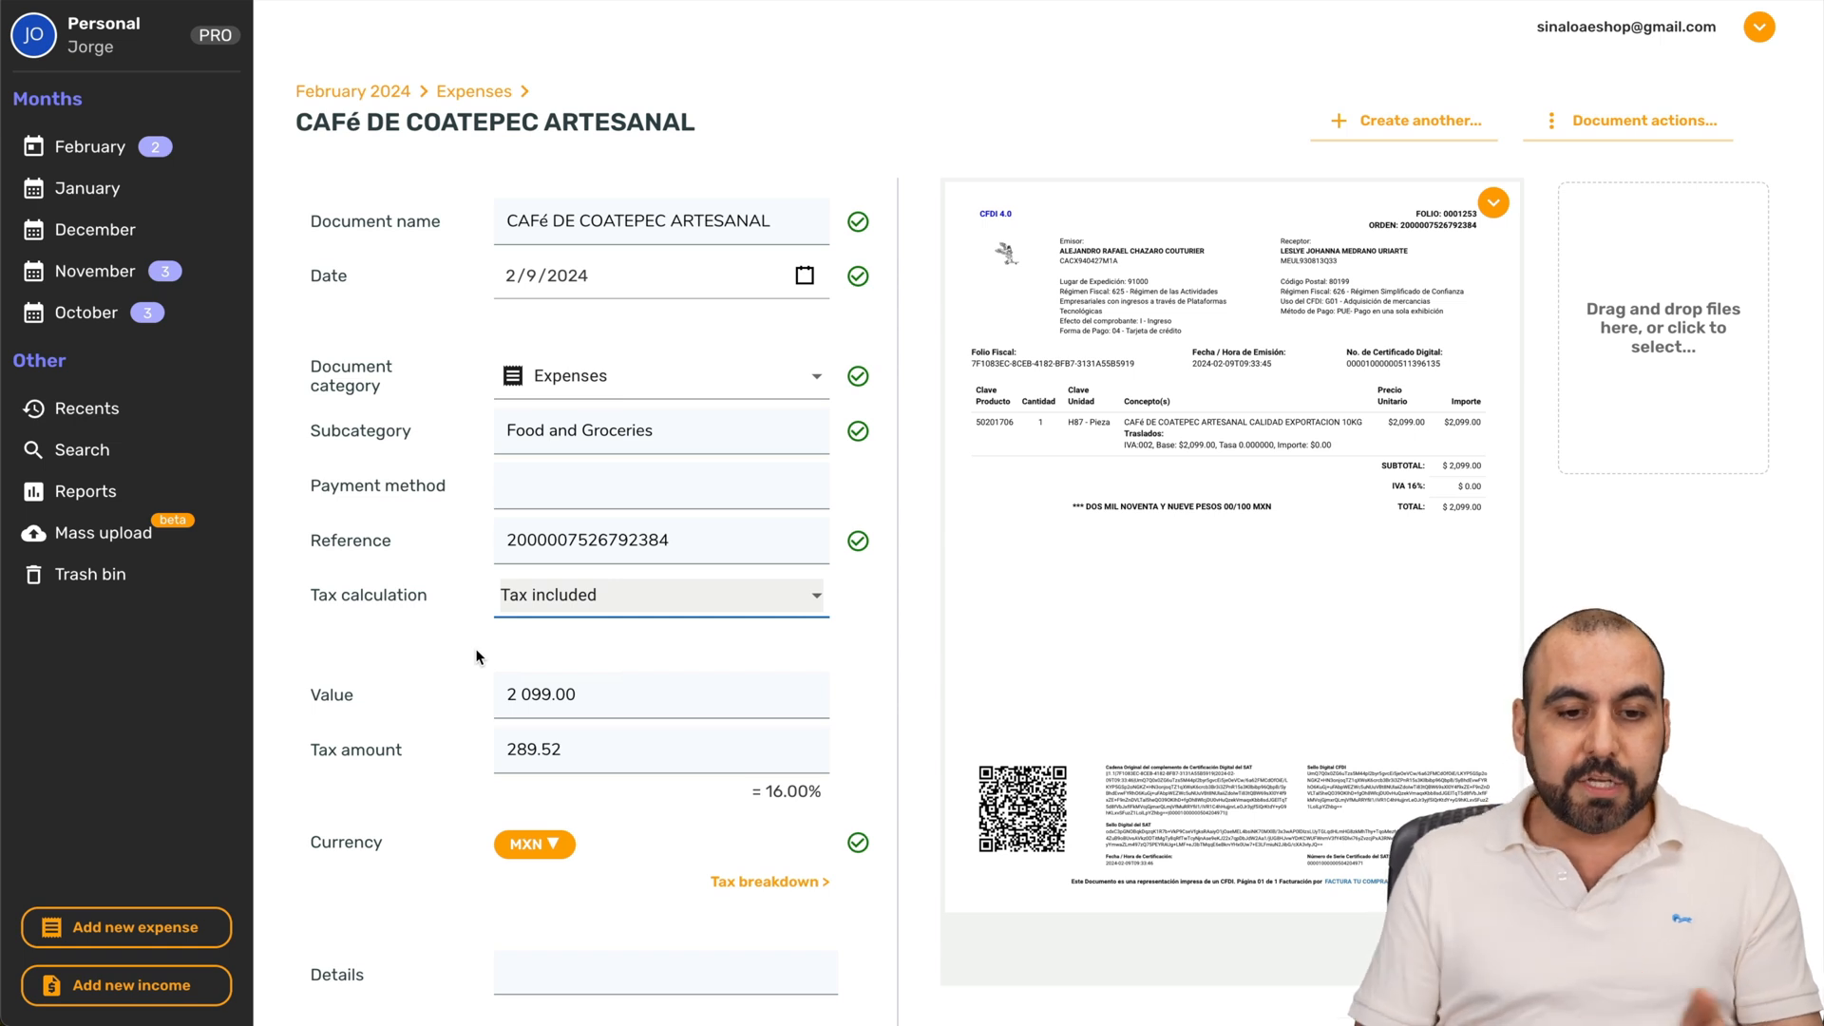
mouse_move(425, 363)
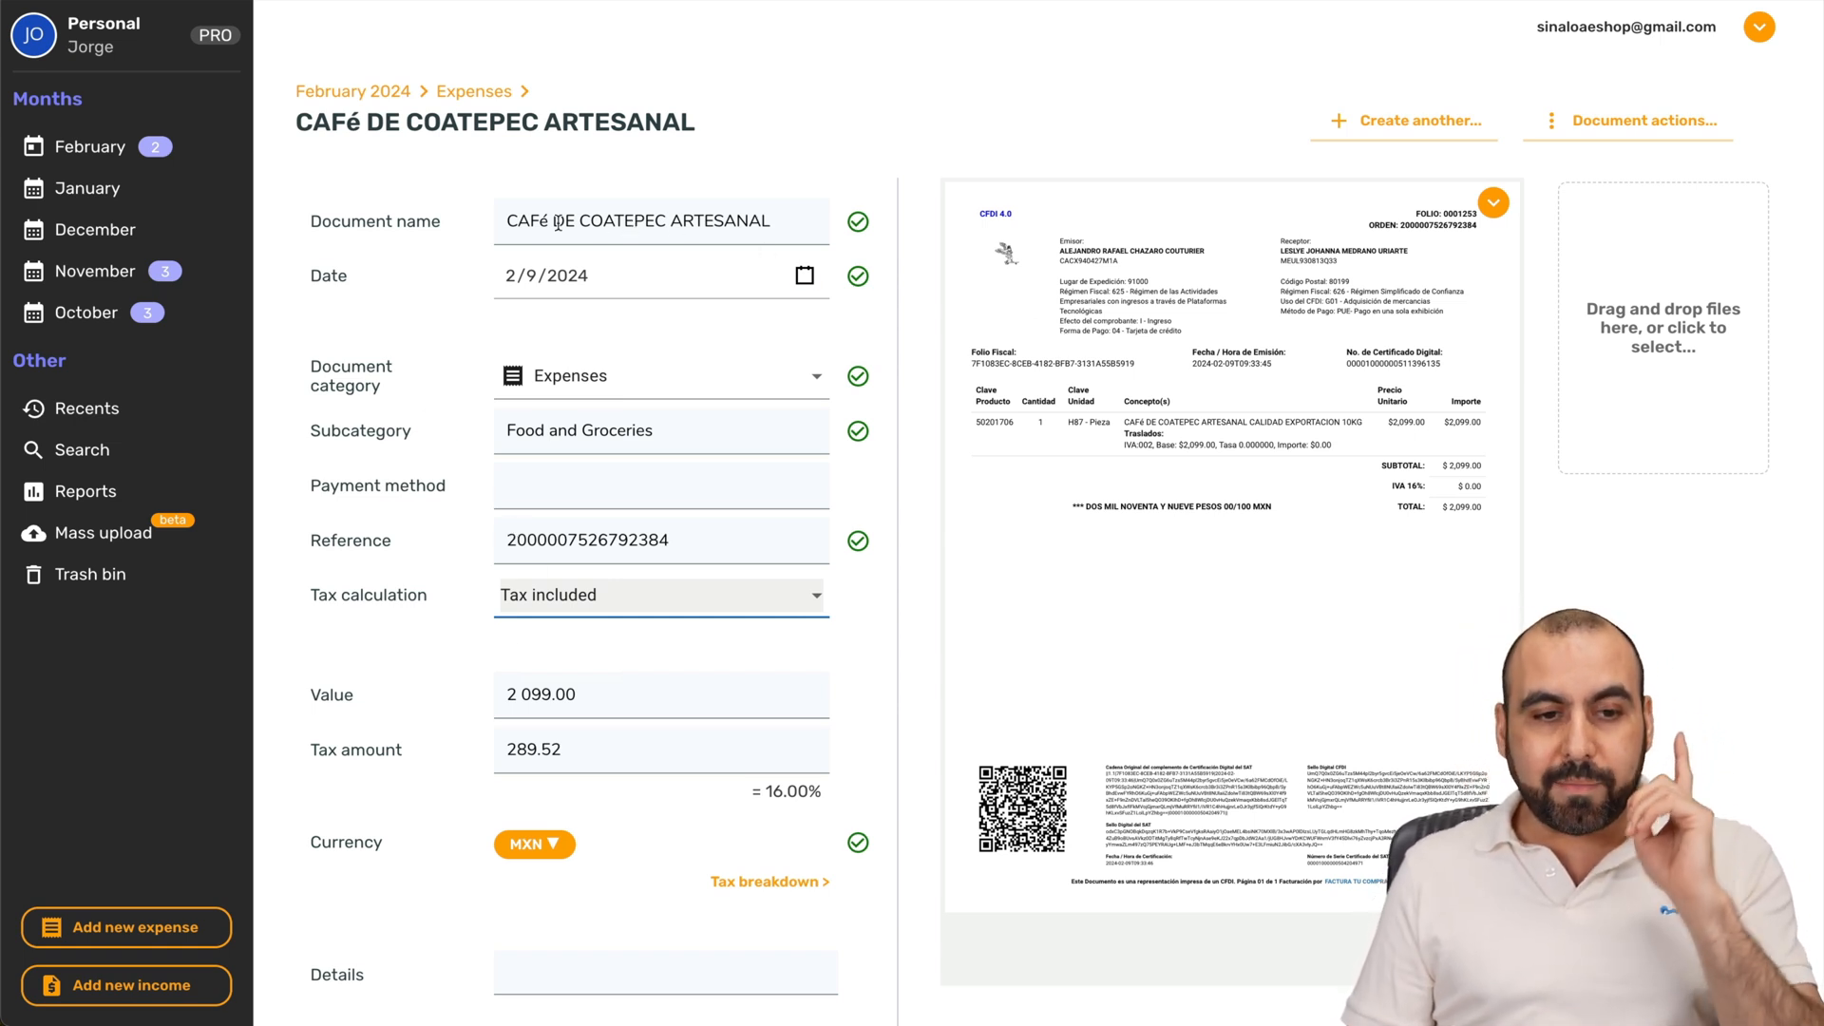
mouse_move(596, 277)
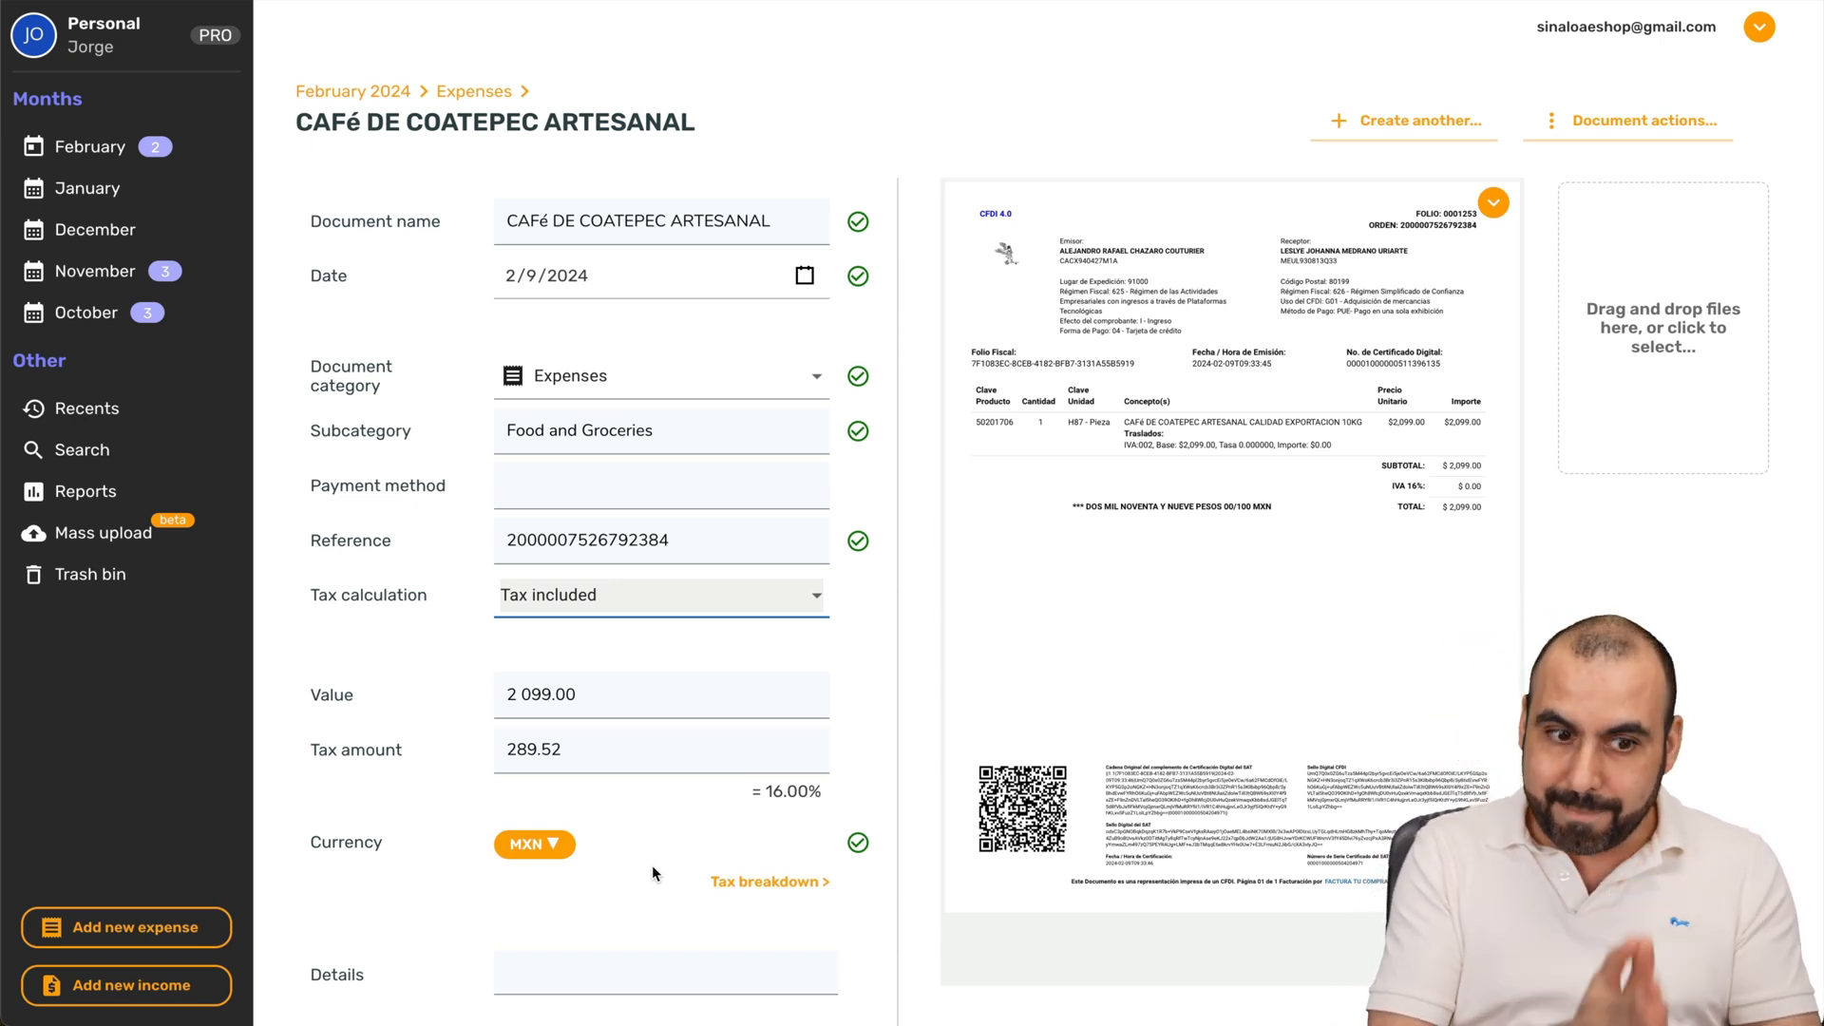
click(659, 484)
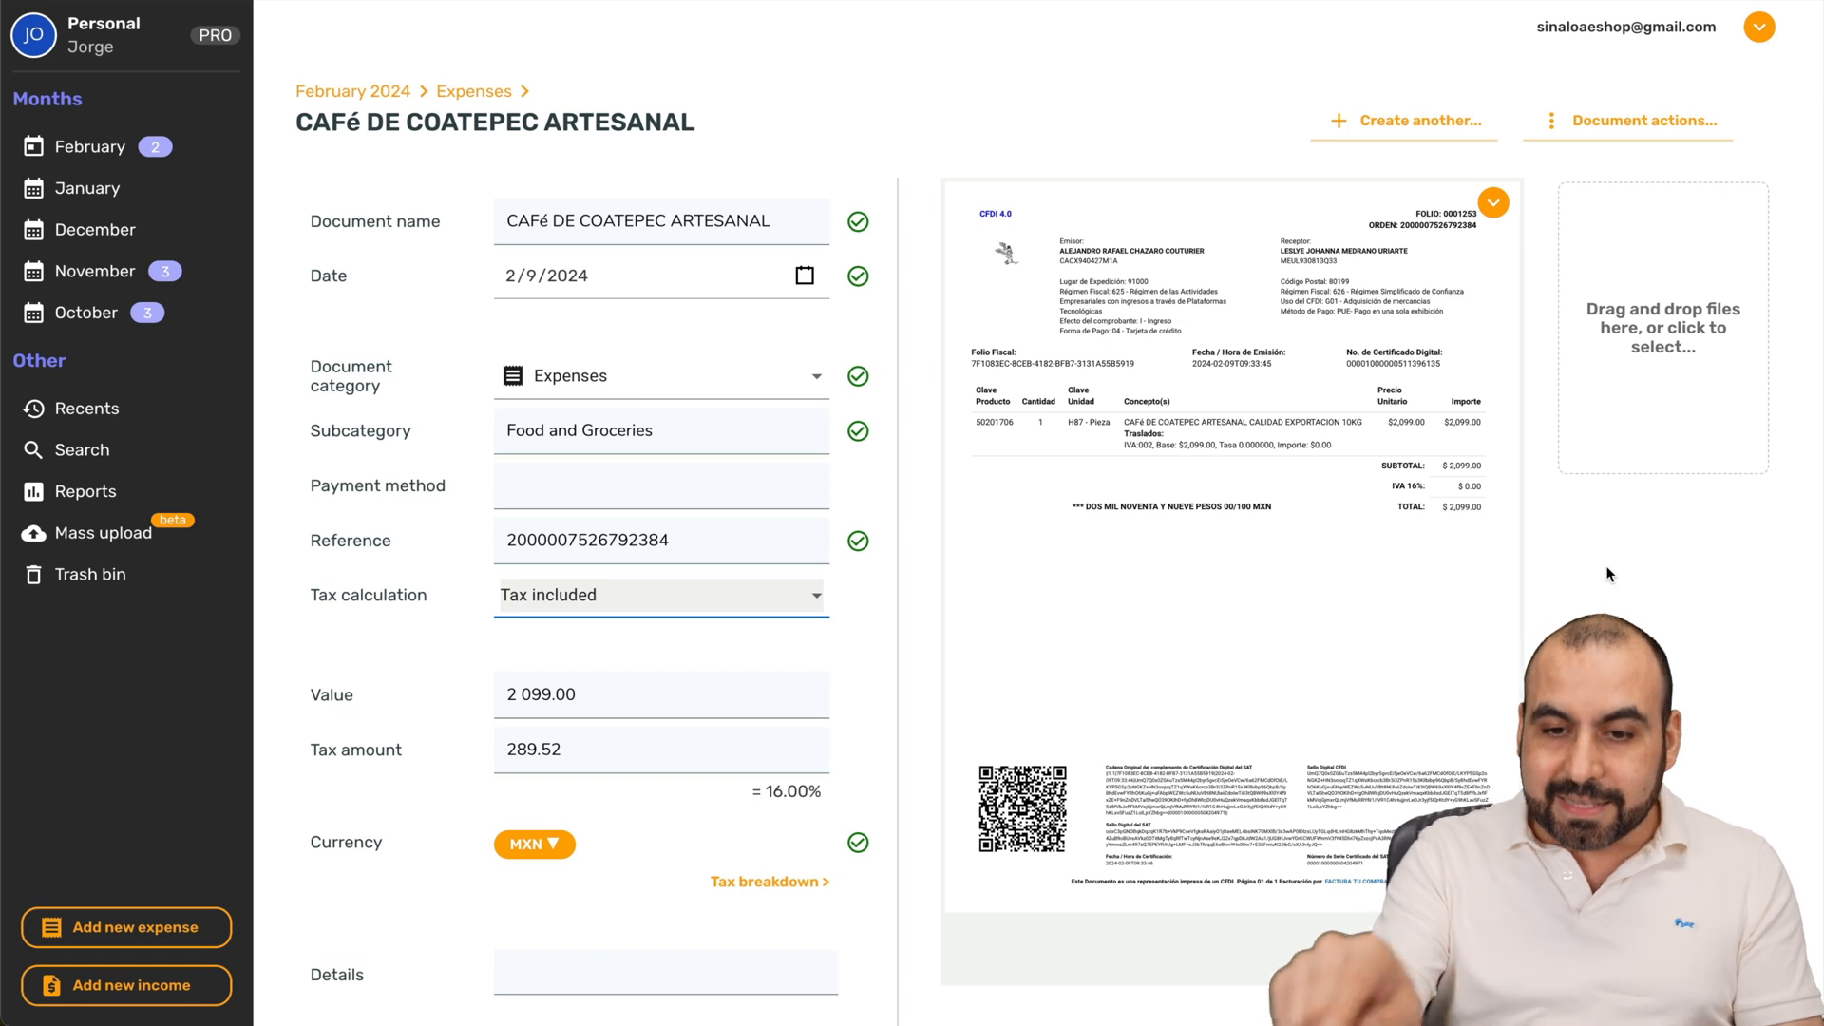
click(659, 484)
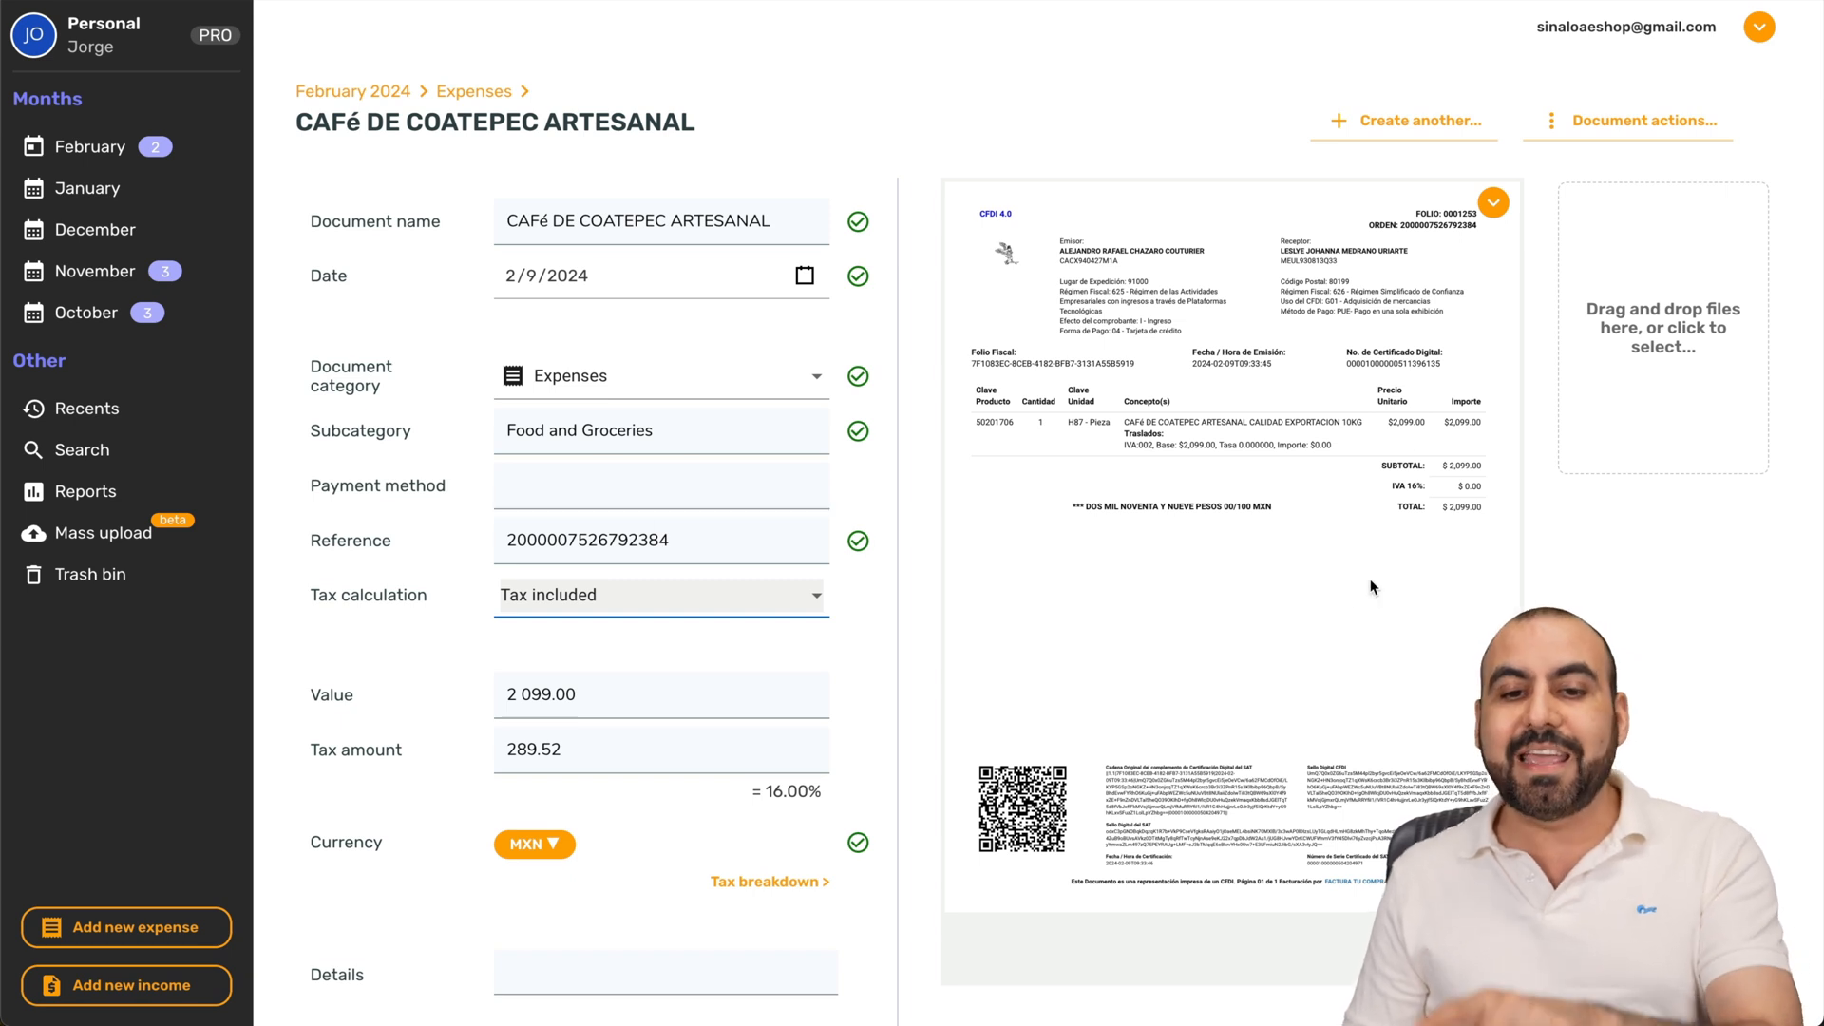
mouse_move(1114, 667)
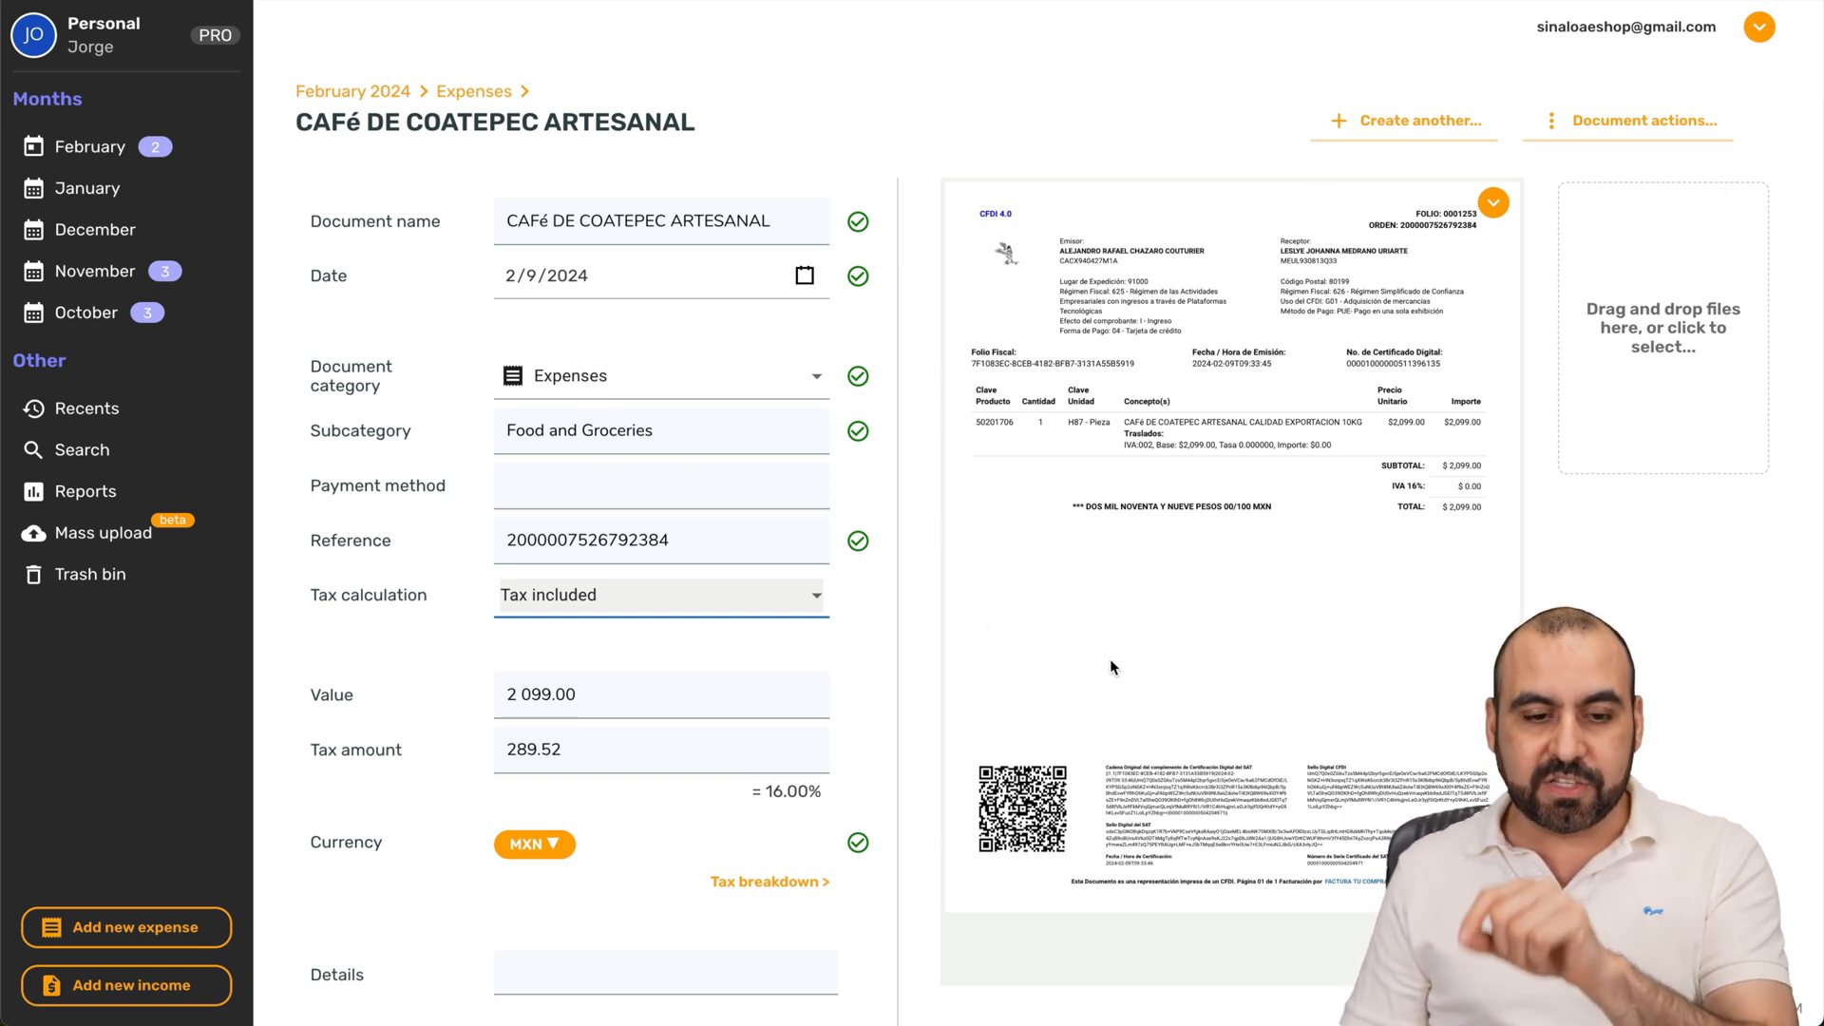
Step: Start adding details to the expense and bring up the attached invoice file's options
click(664, 823)
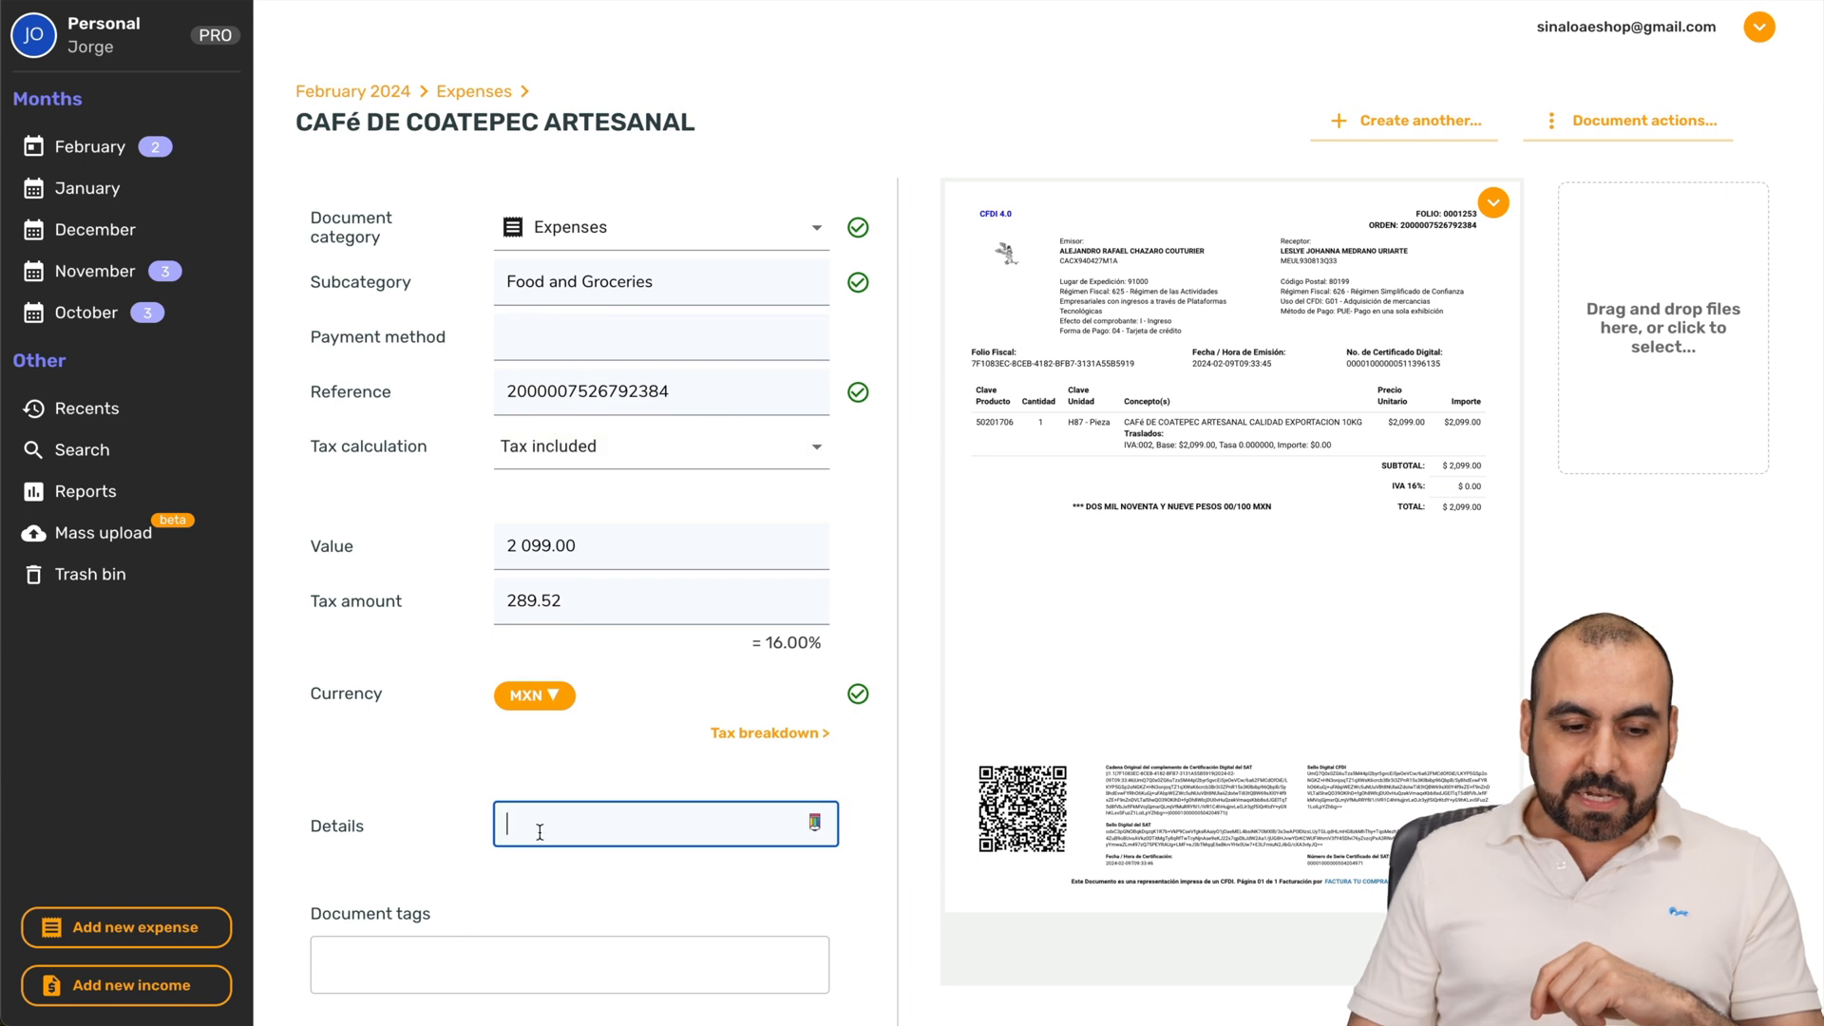
click(569, 965)
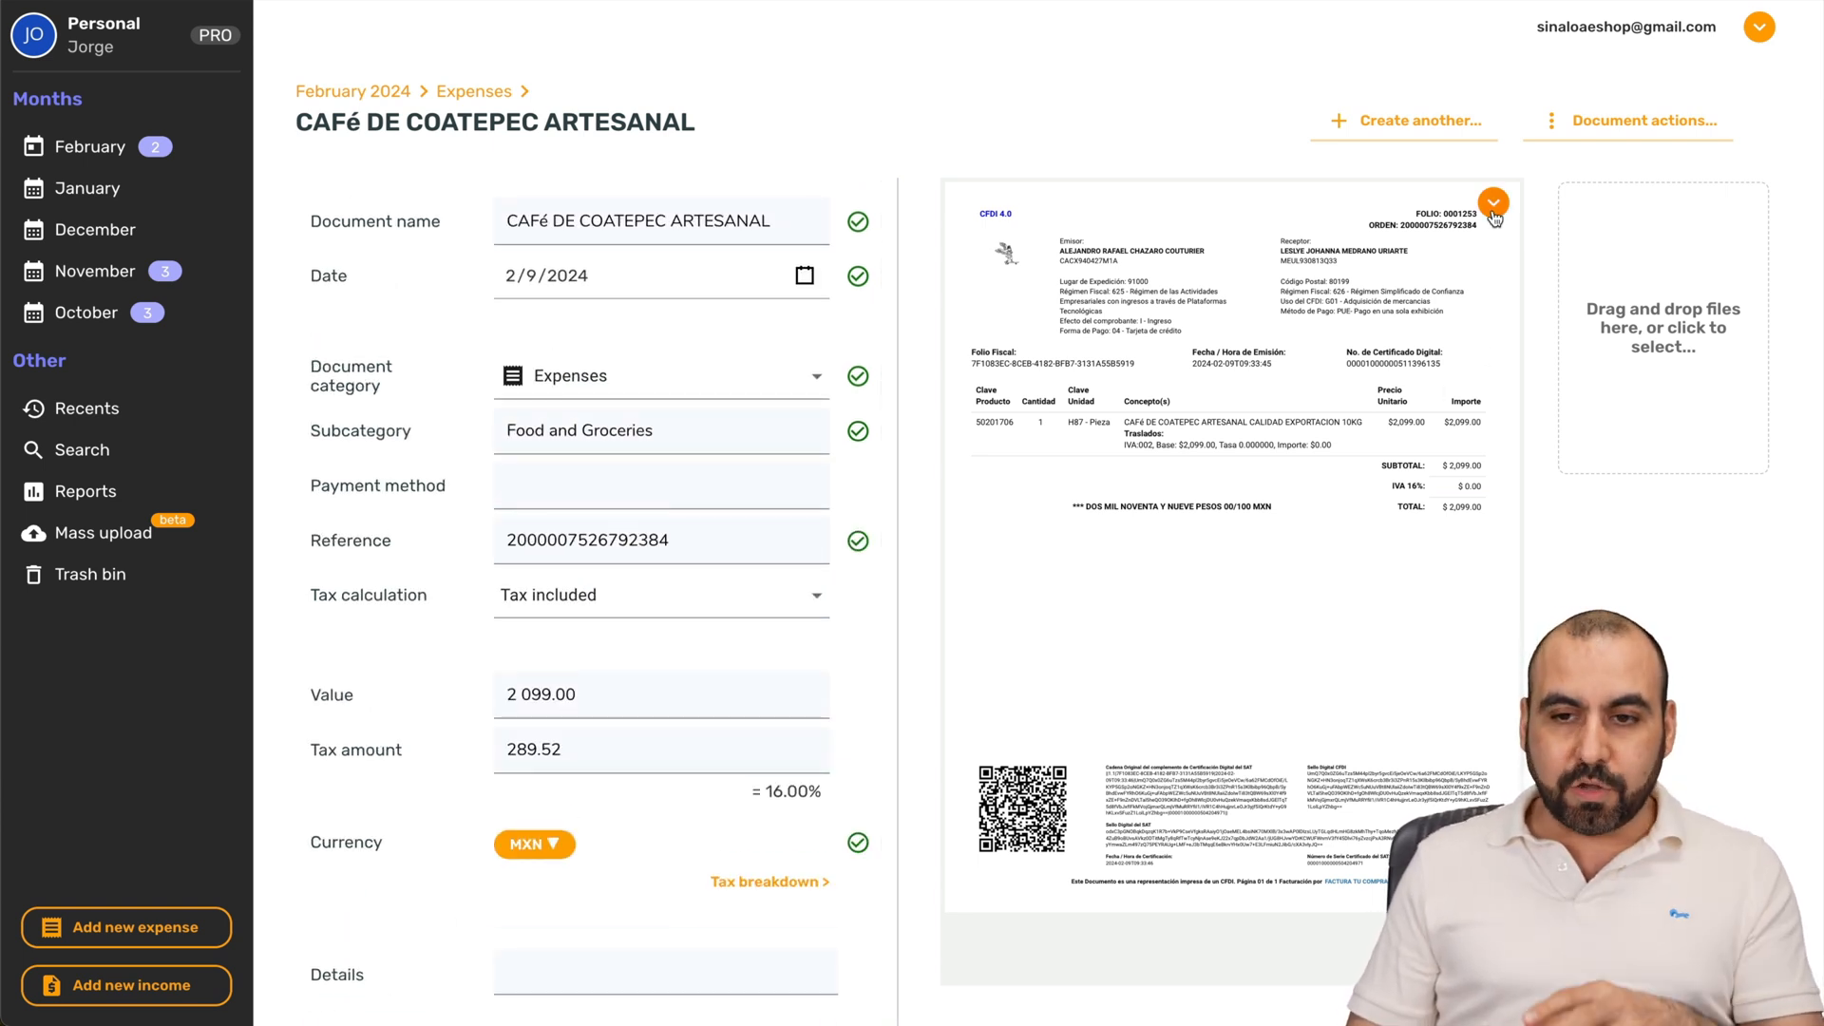
click(1493, 203)
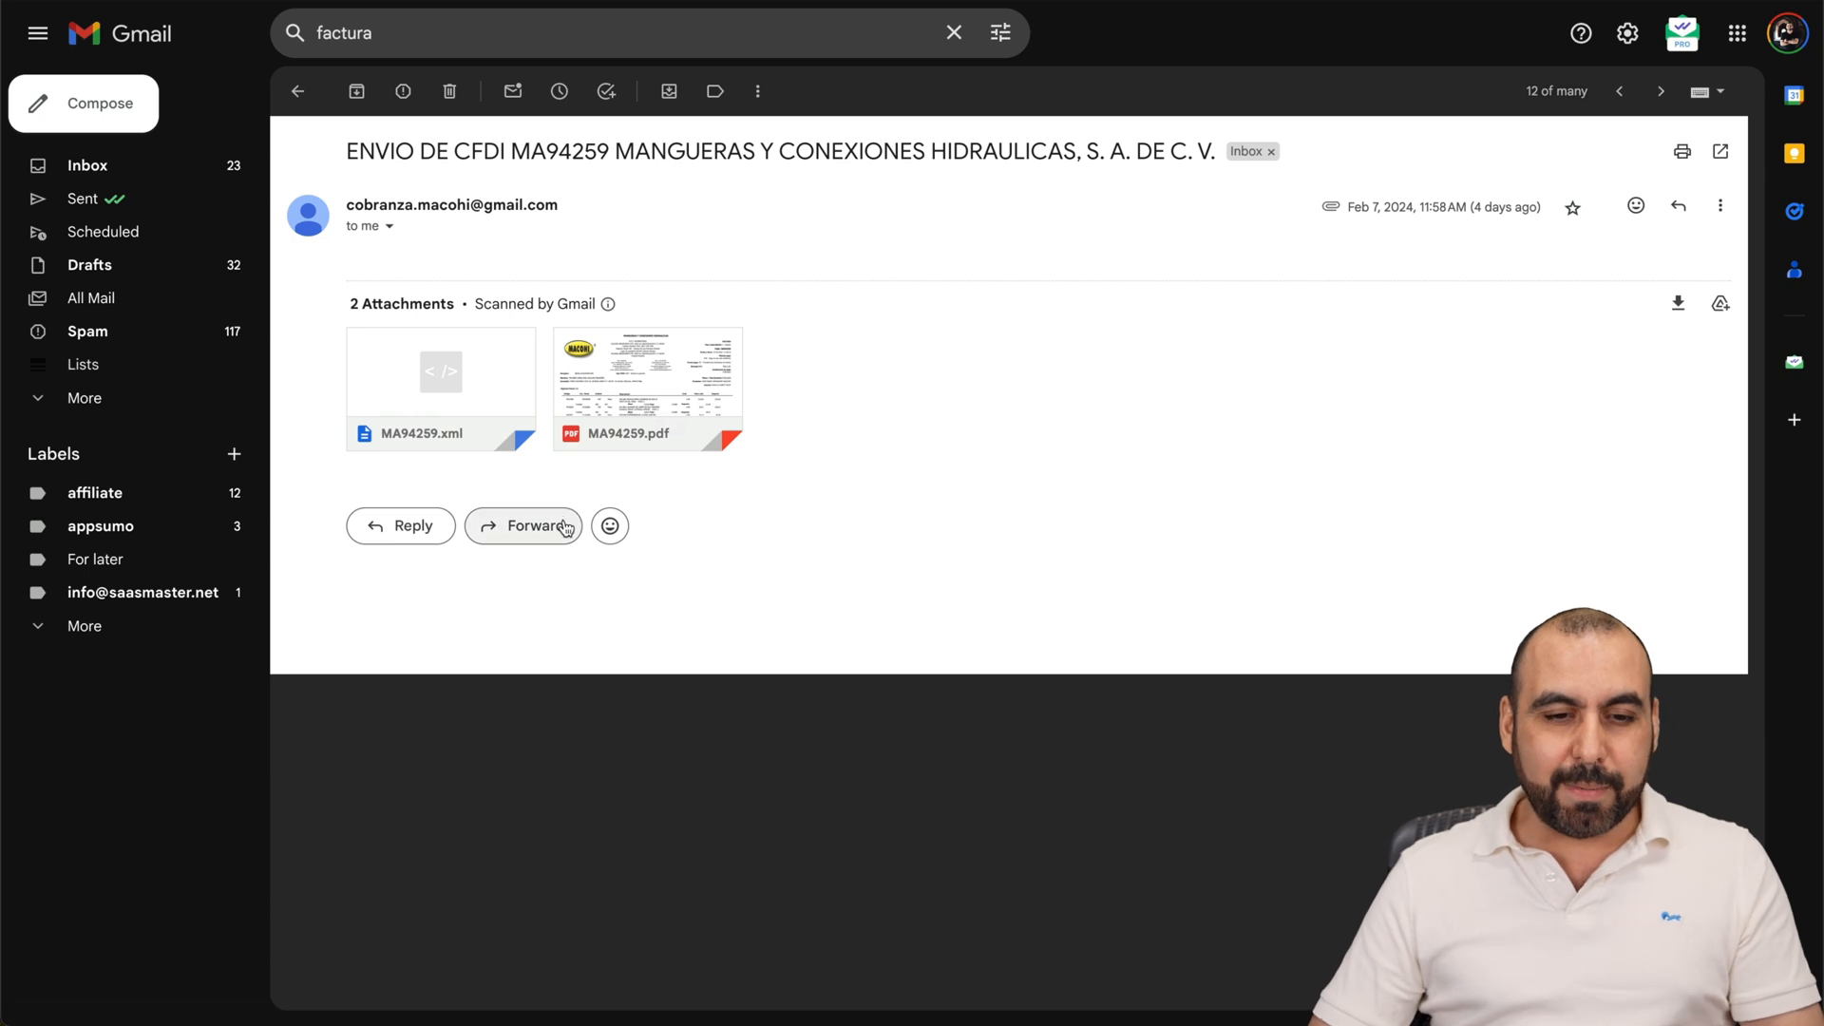
Step: Forward the CFDI MA94259 email with its XML and PDF to the SparkReceipt receipts address
click(524, 525)
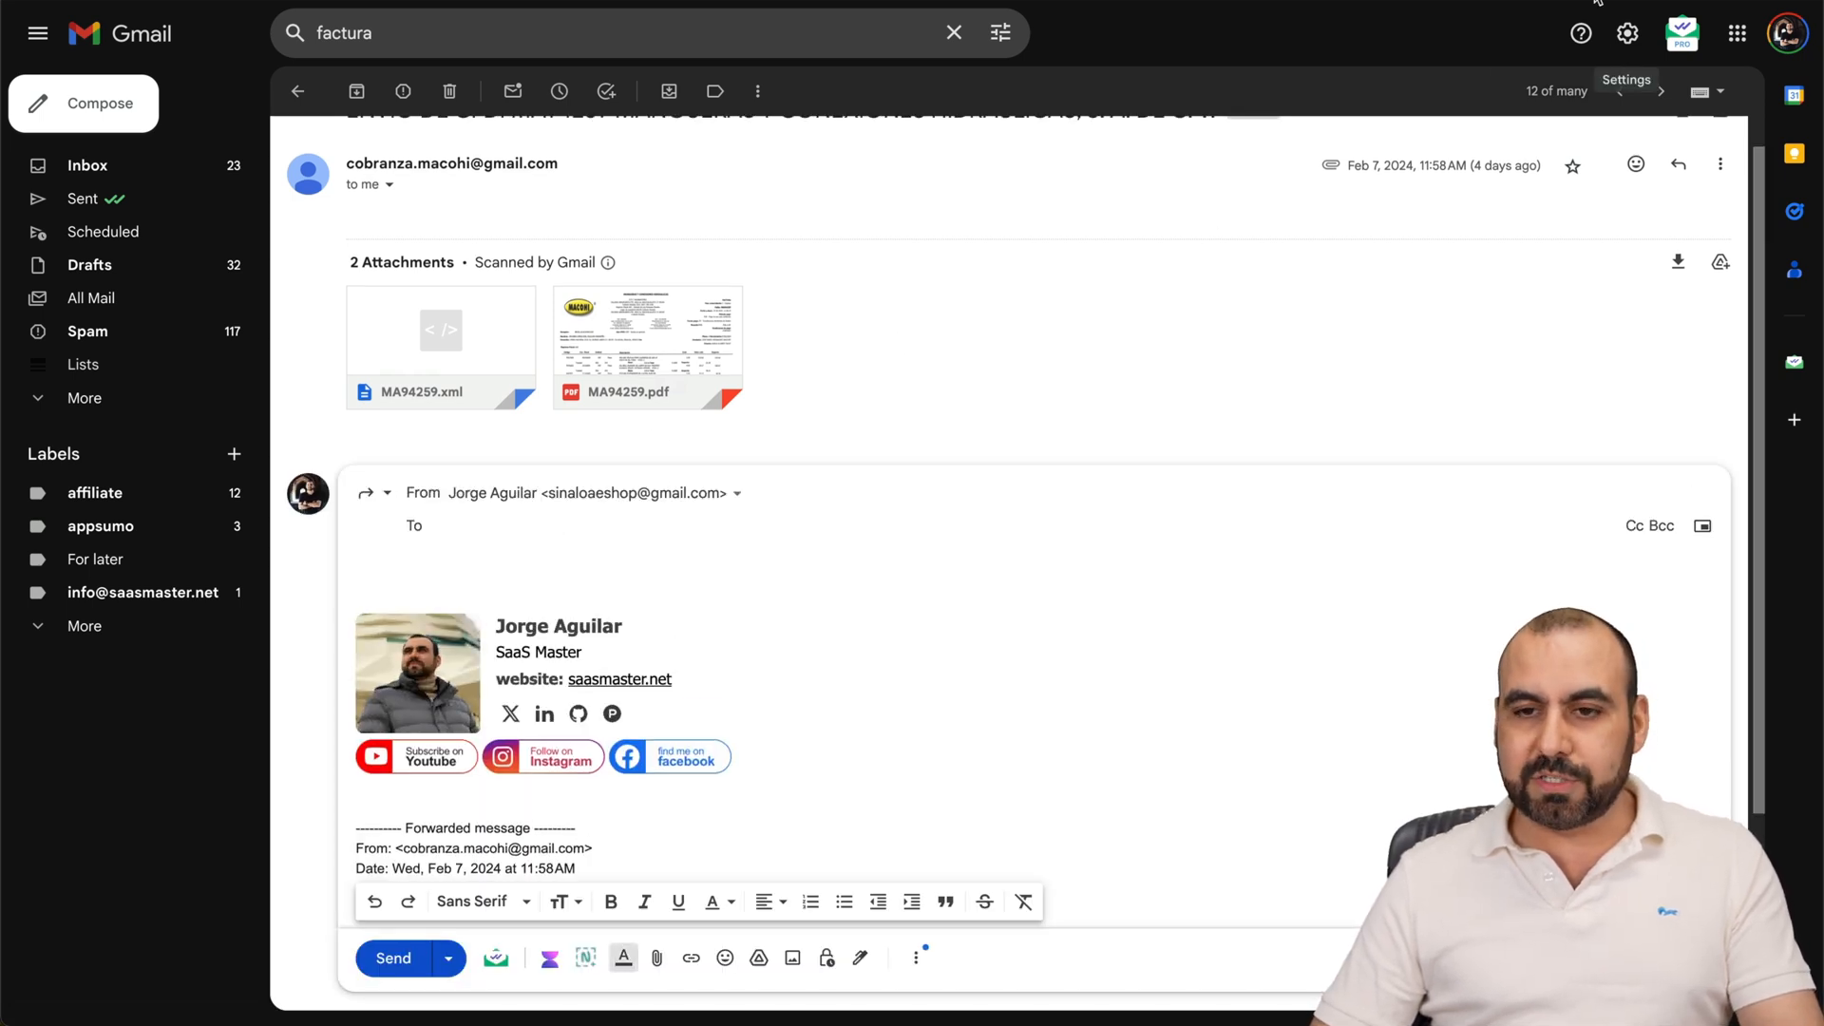
click(391, 958)
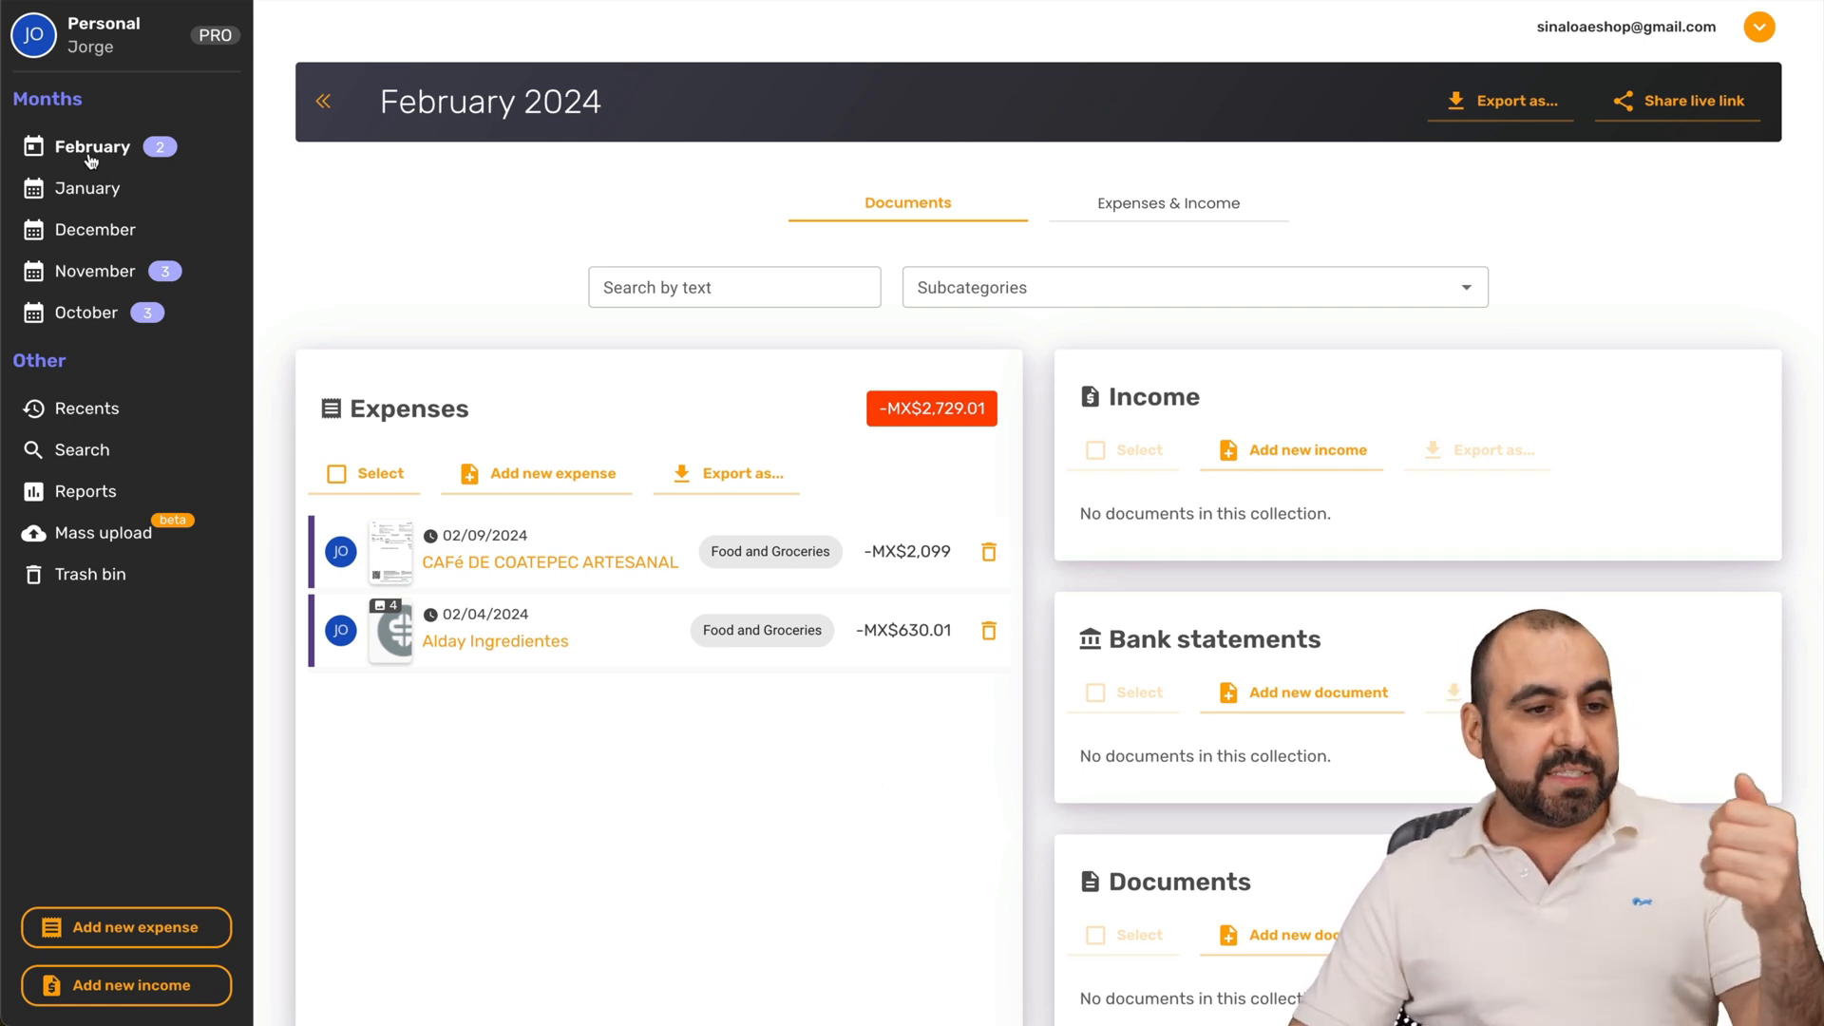
mouse_move(160, 323)
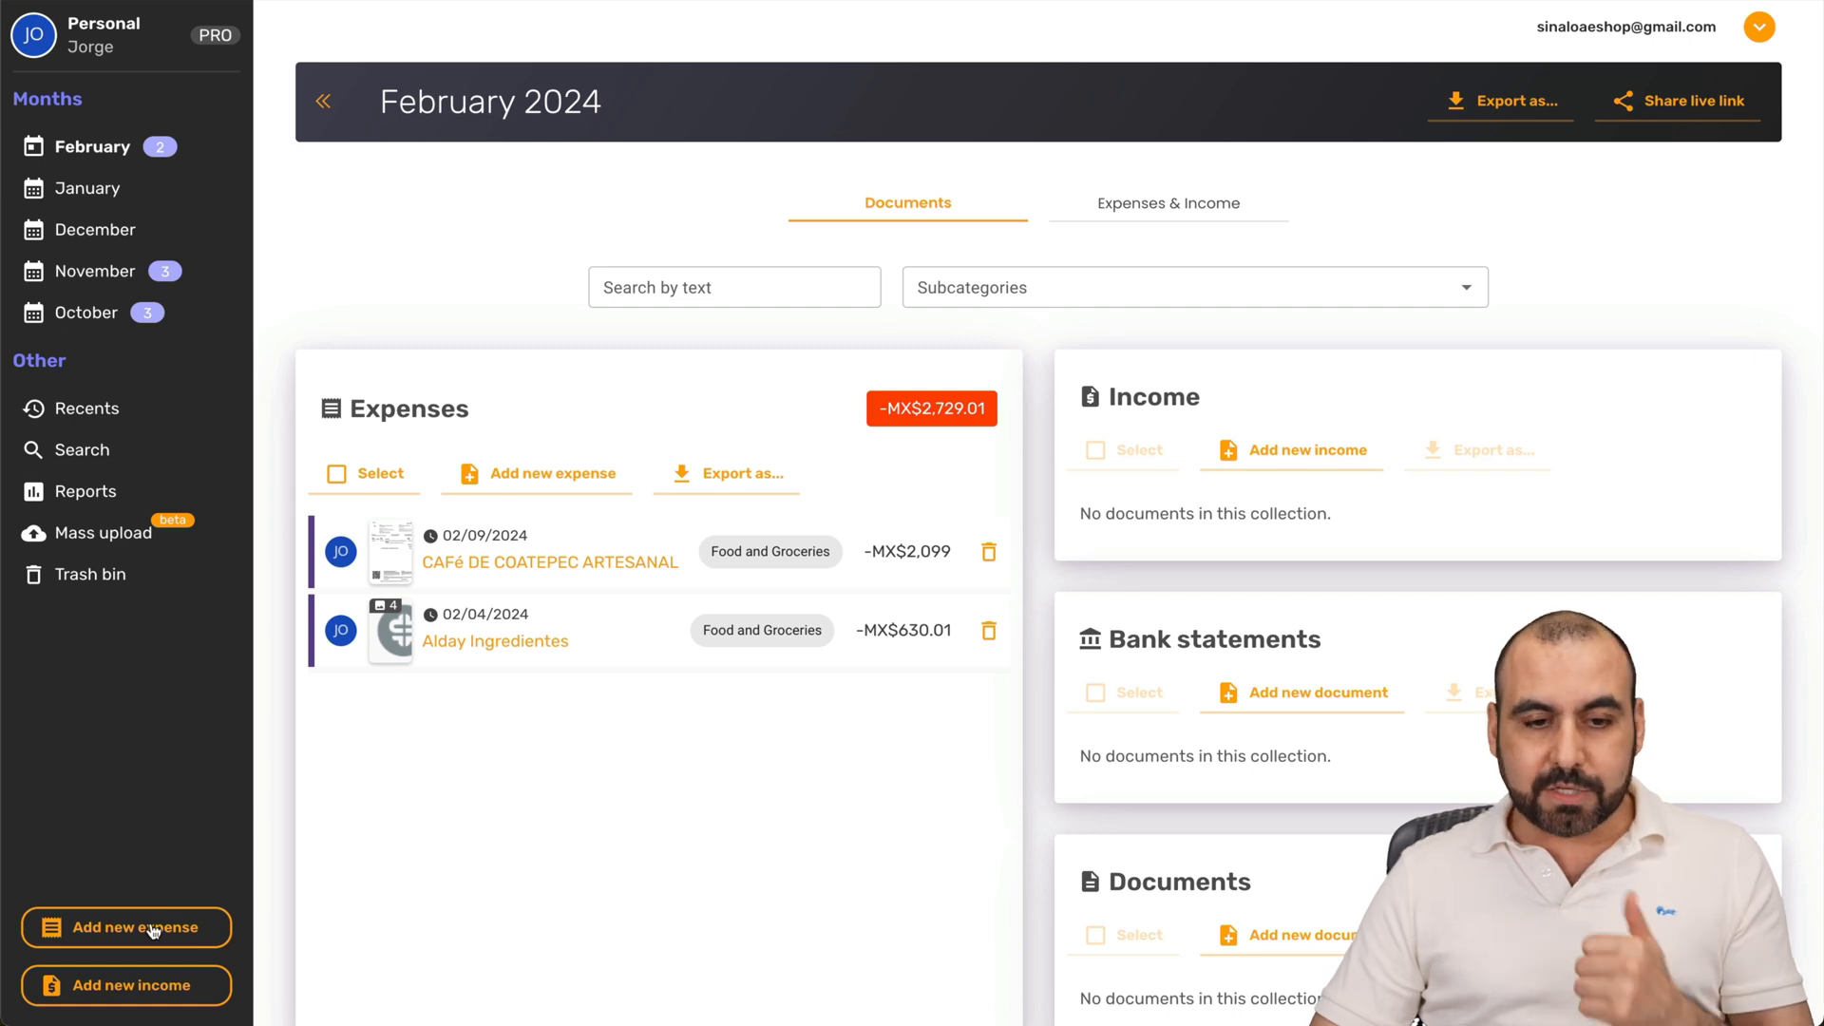
Step: Start a new empty expense document dated 2/12/2024 from the sidebar
click(126, 928)
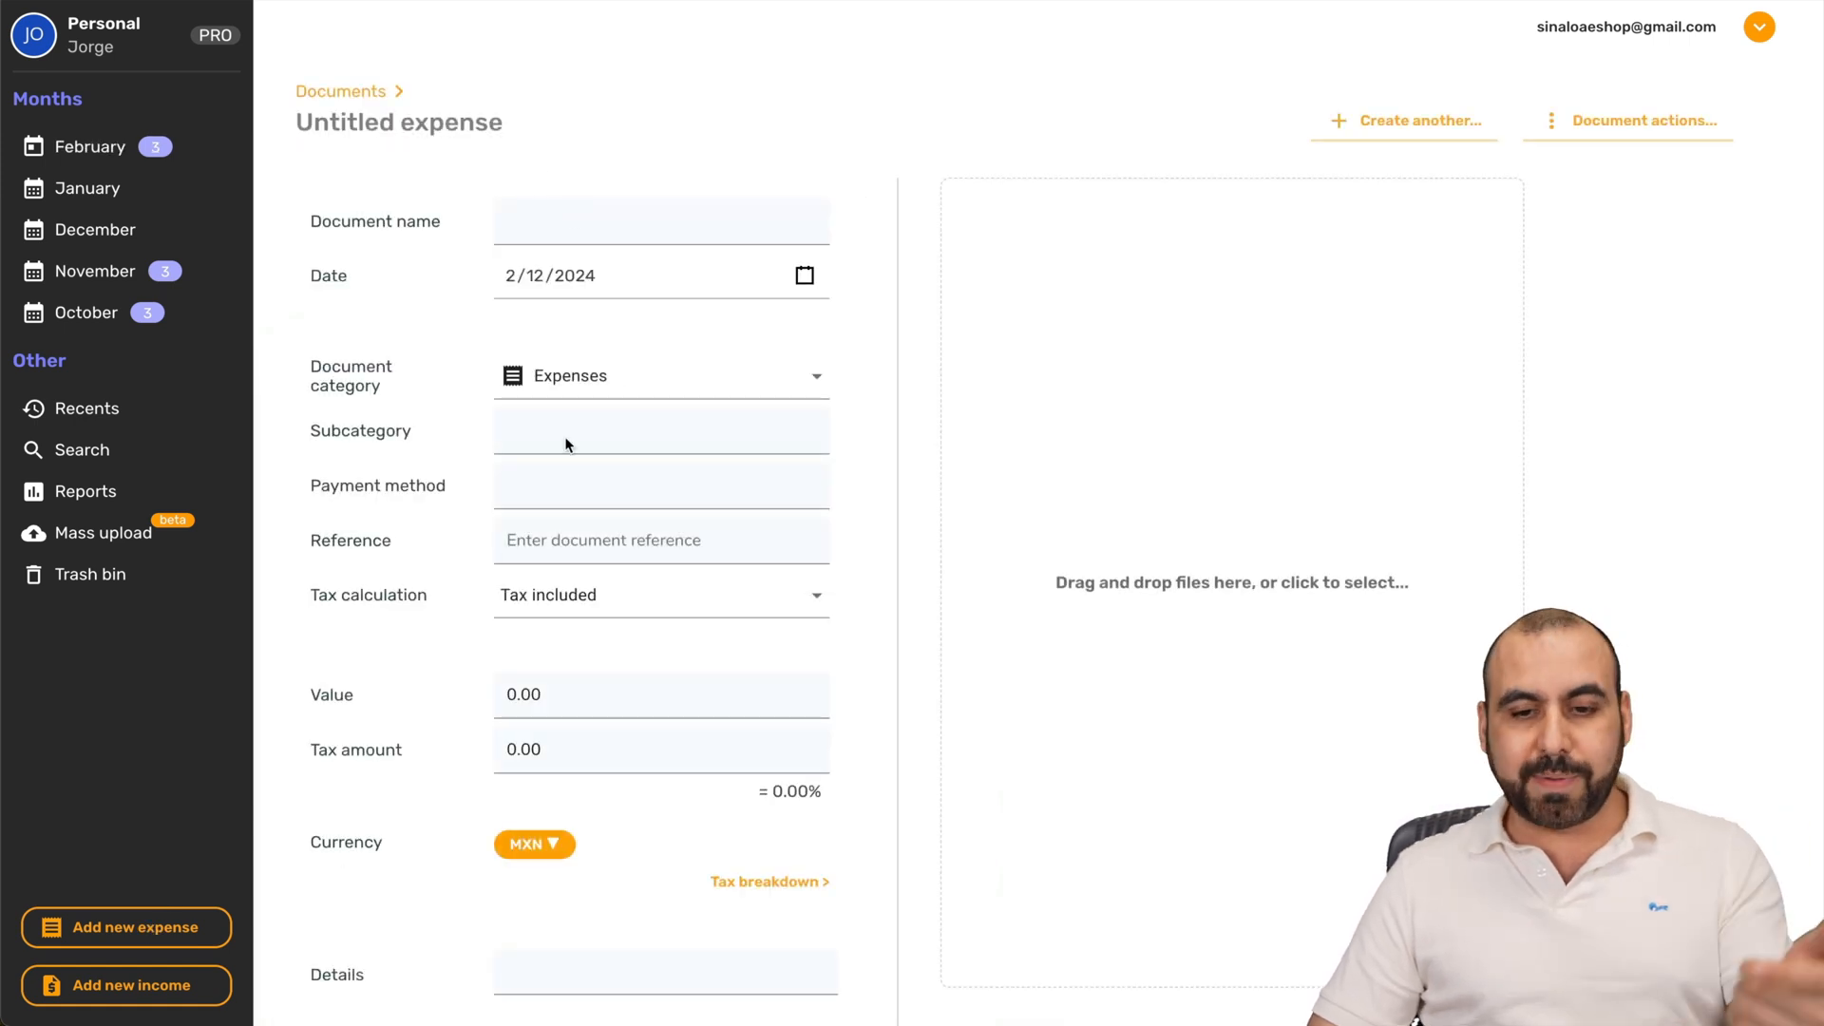
mouse_move(1281, 625)
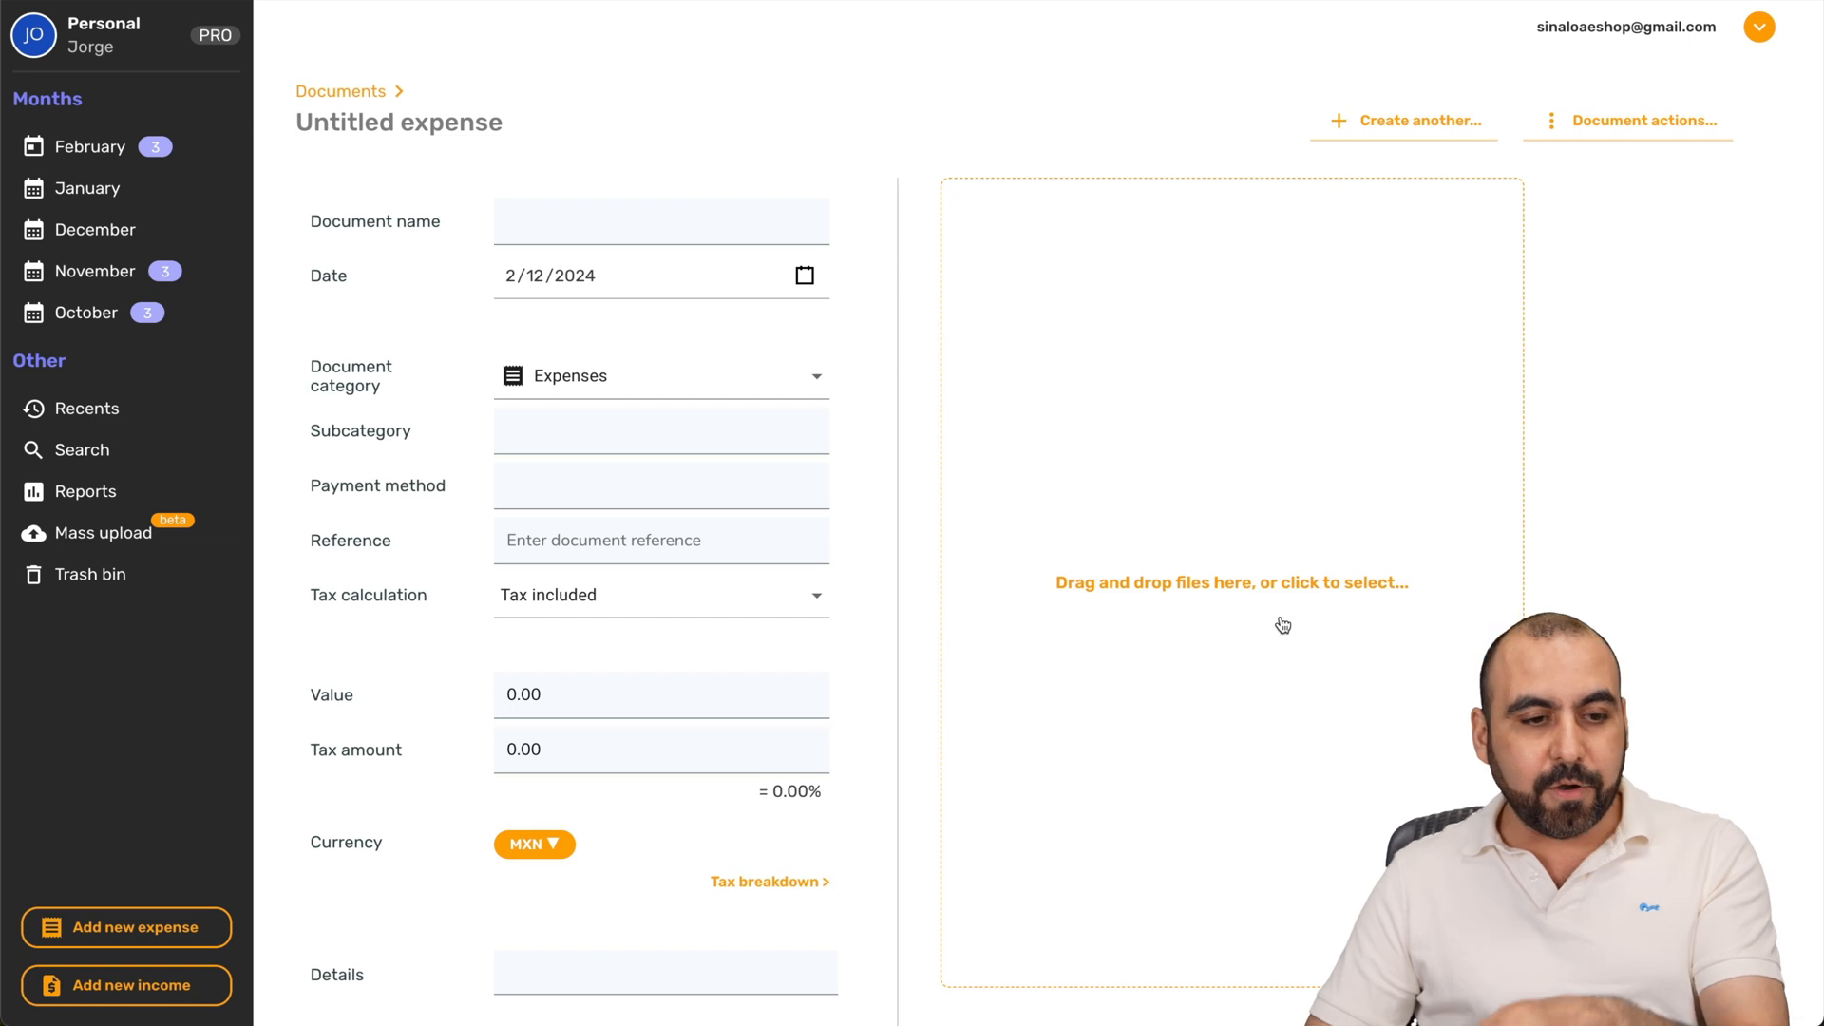
mouse_move(1362, 718)
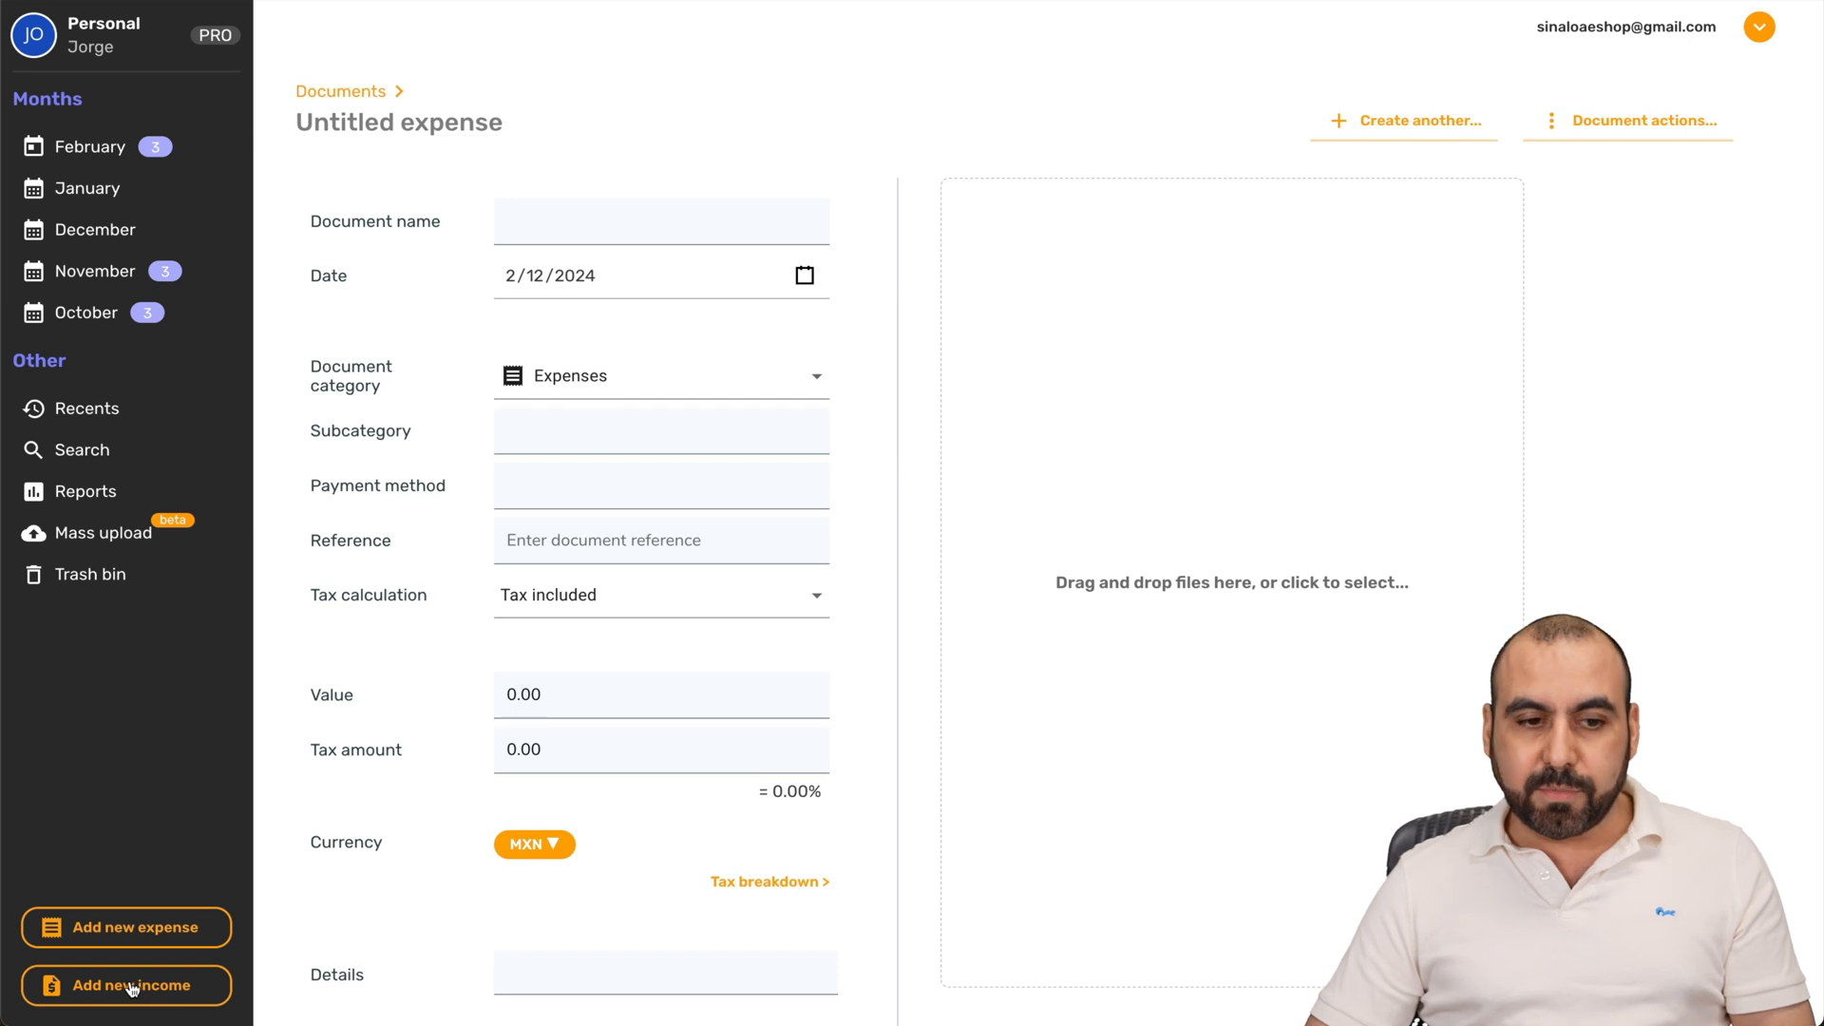
mouse_move(232, 703)
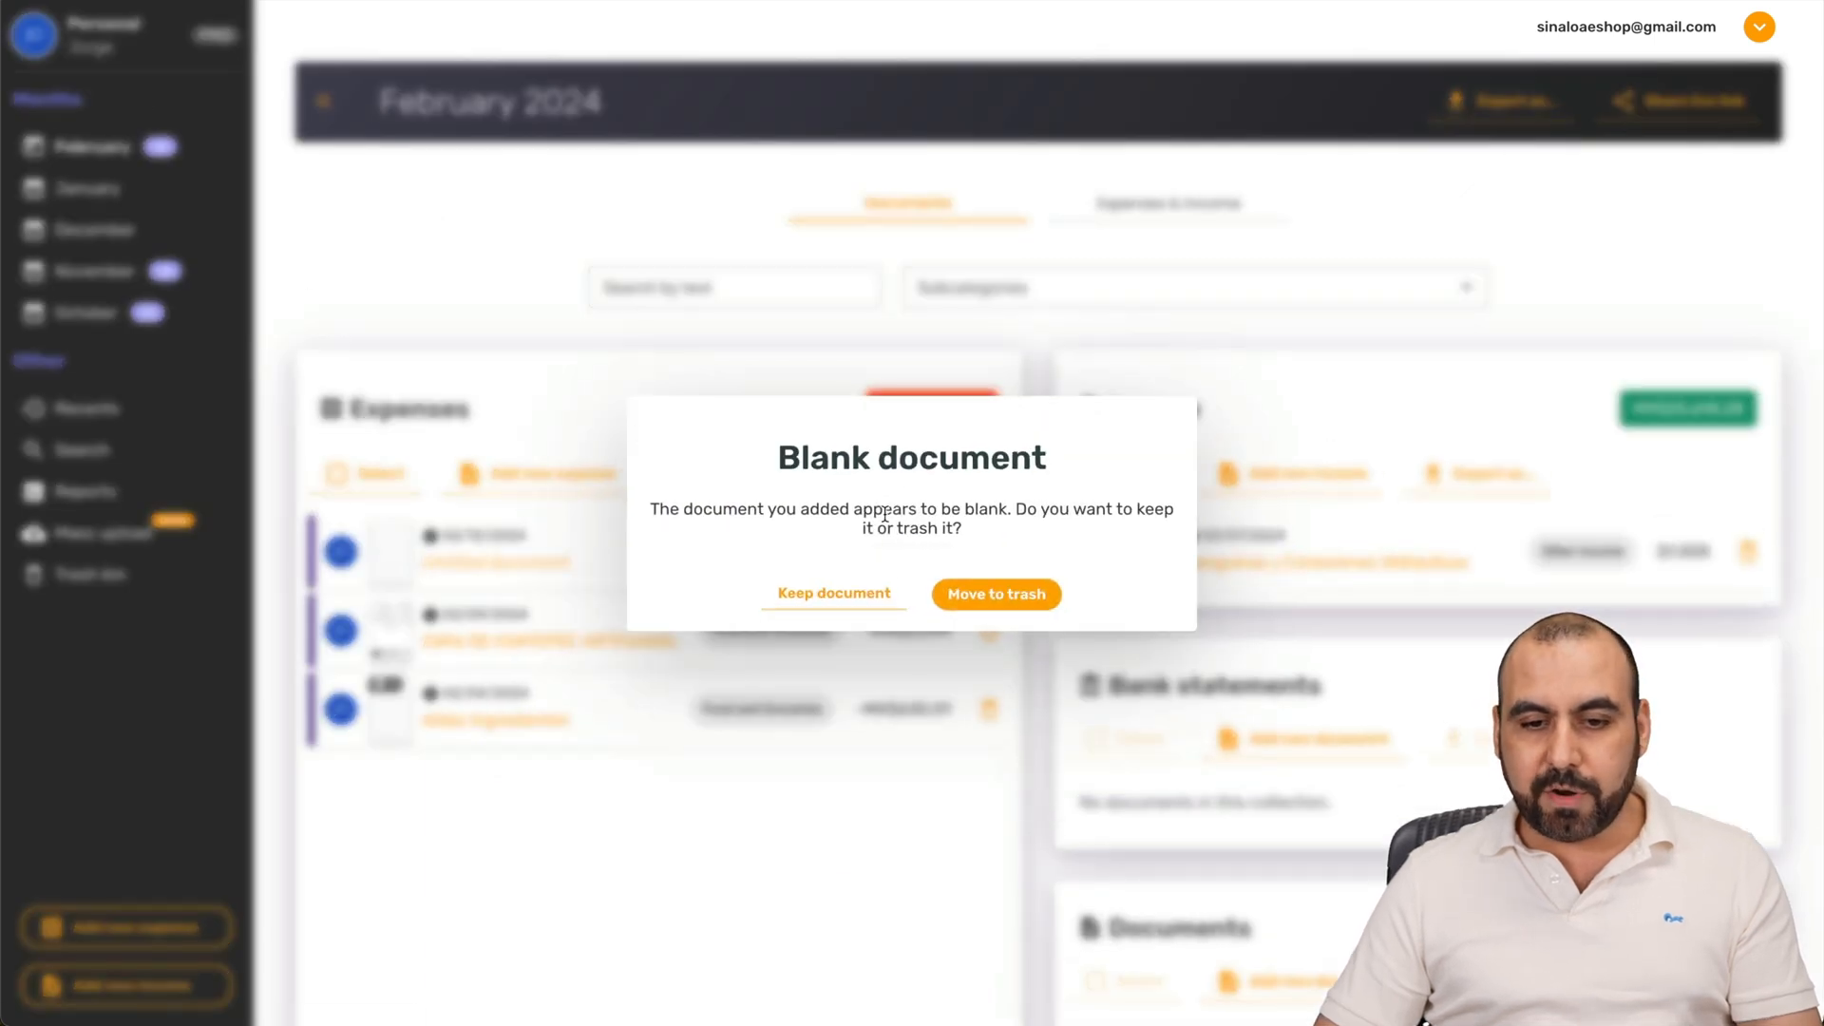
Step: Keep the blank untitled expense rather than trashing it
click(832, 593)
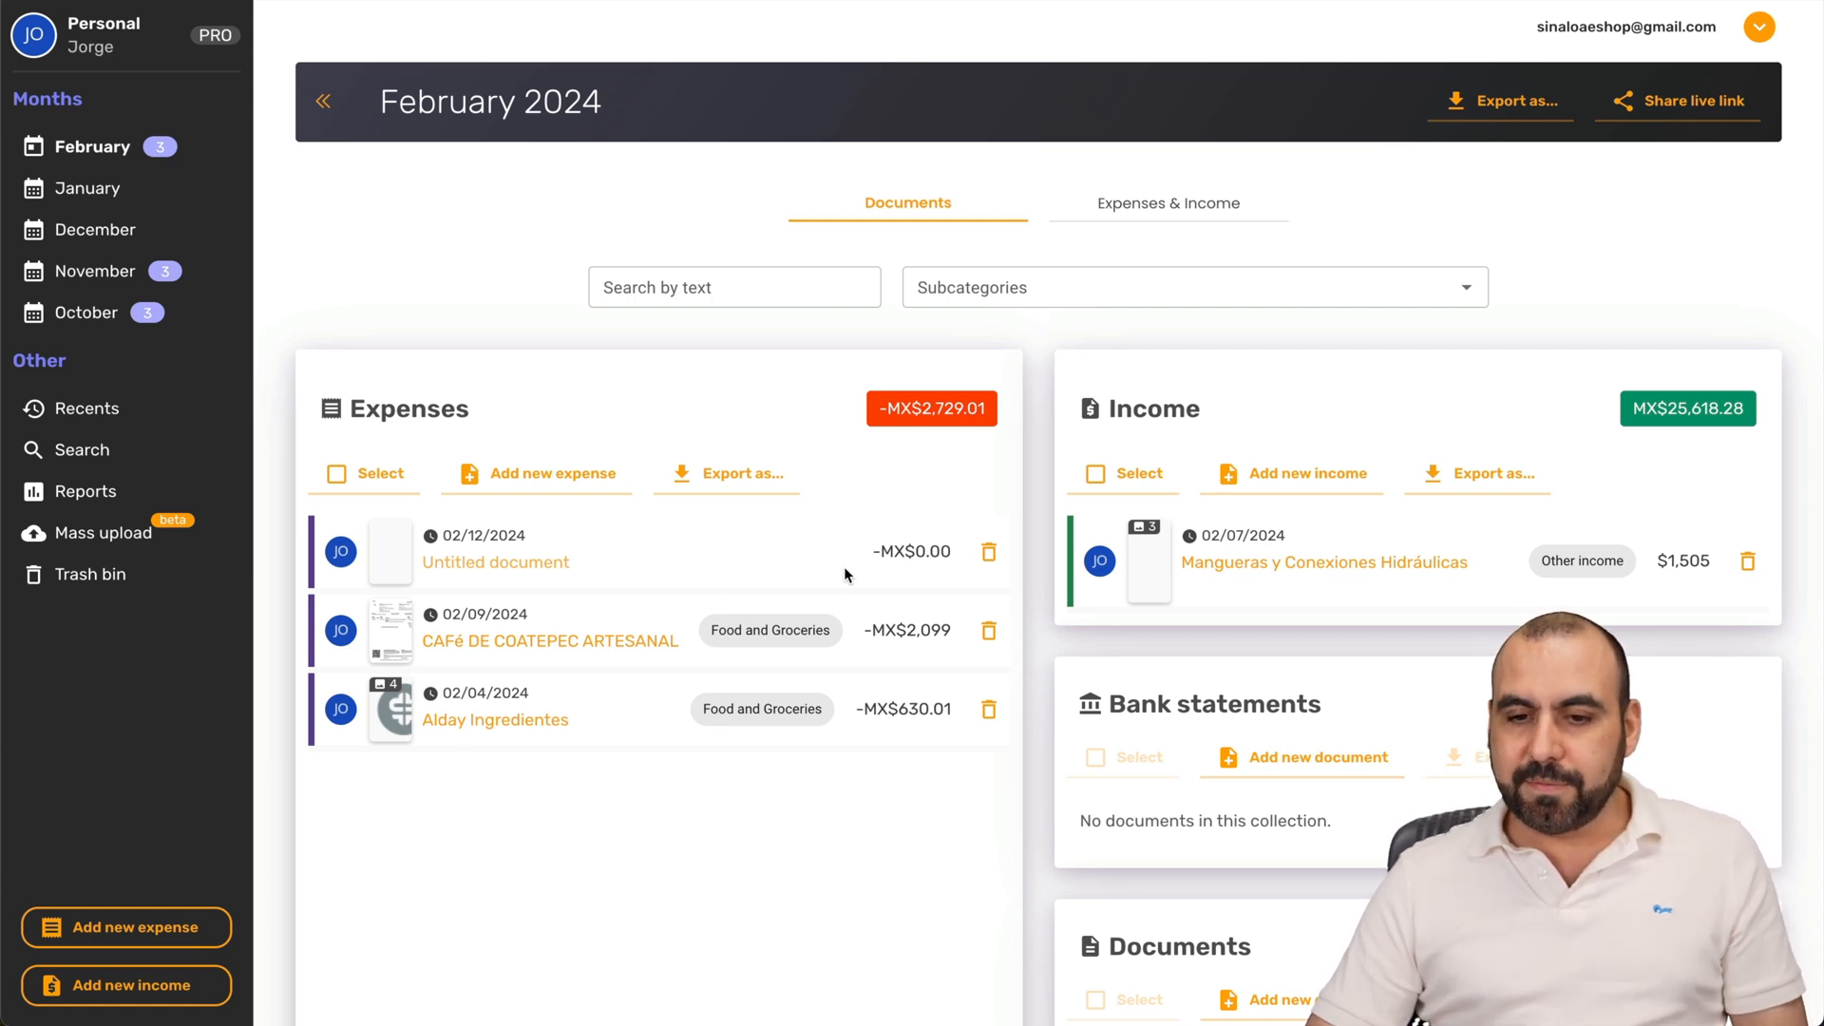
mouse_move(1325, 563)
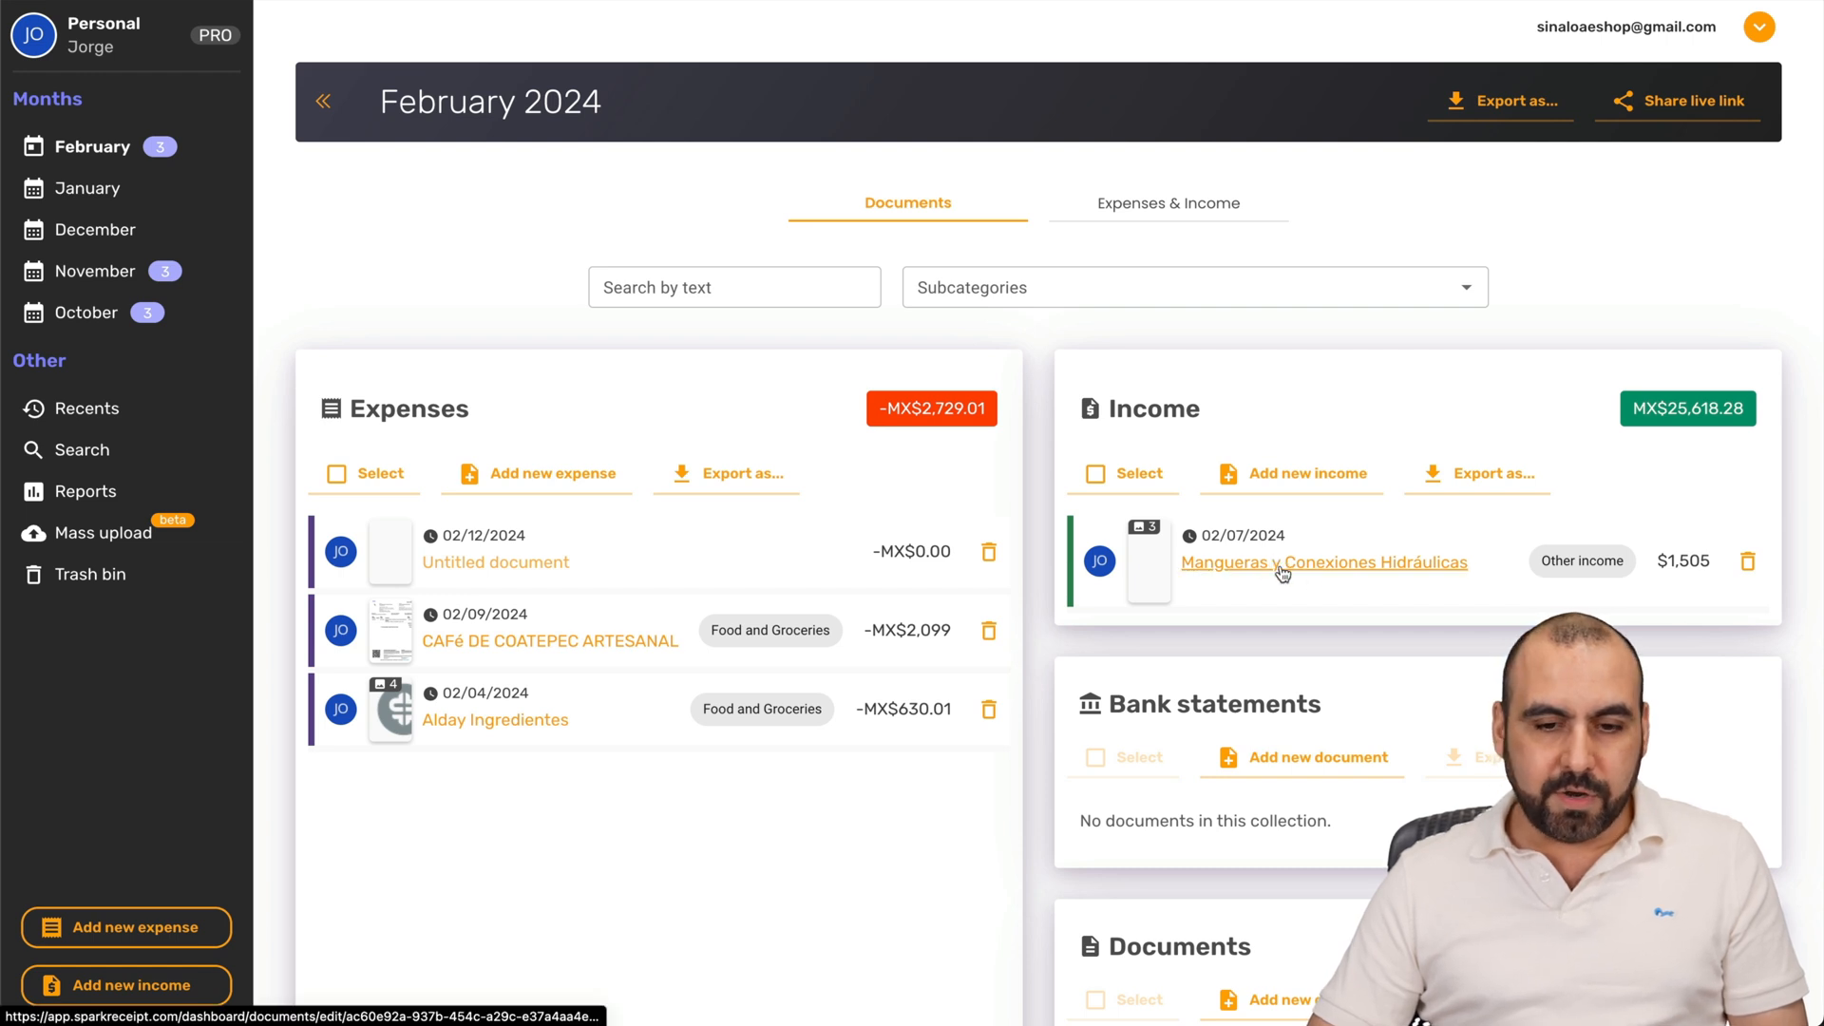
Step: View the Mangueras y Conexiones Hidráulicas income with reference MA94259 and value 1,505.01 USD
click(1323, 563)
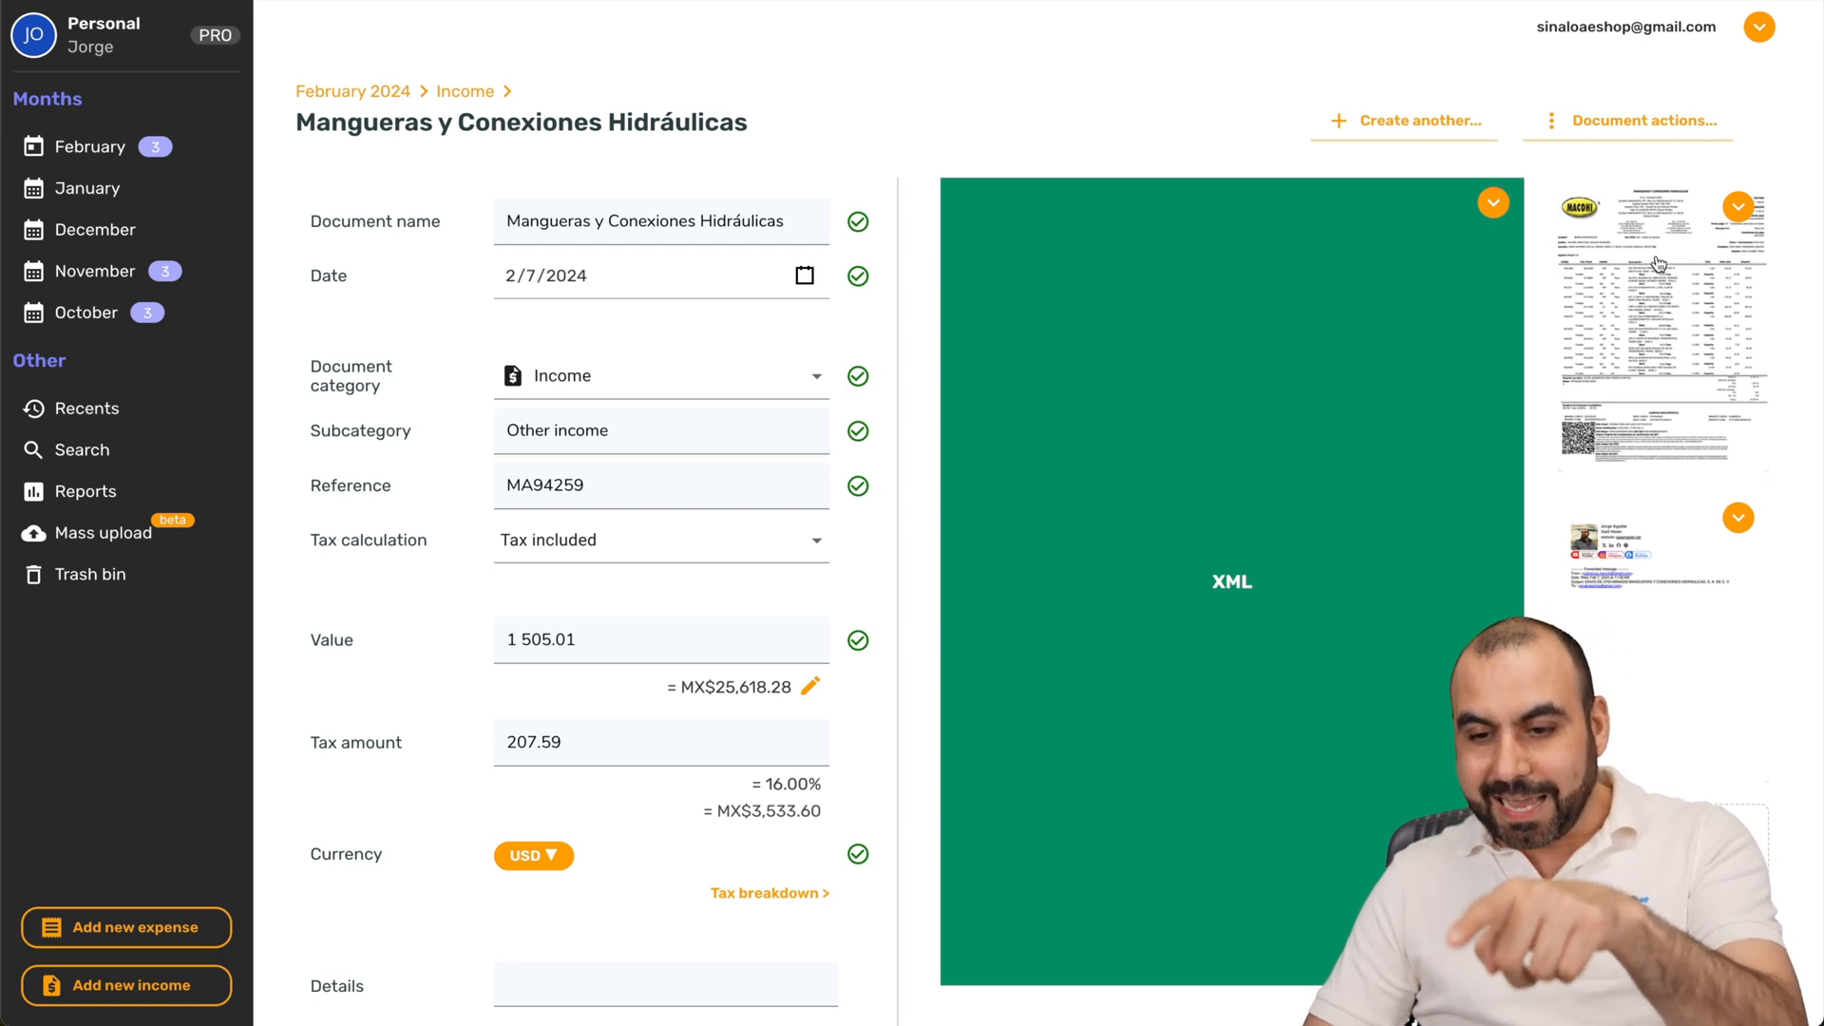
mouse_move(1650, 306)
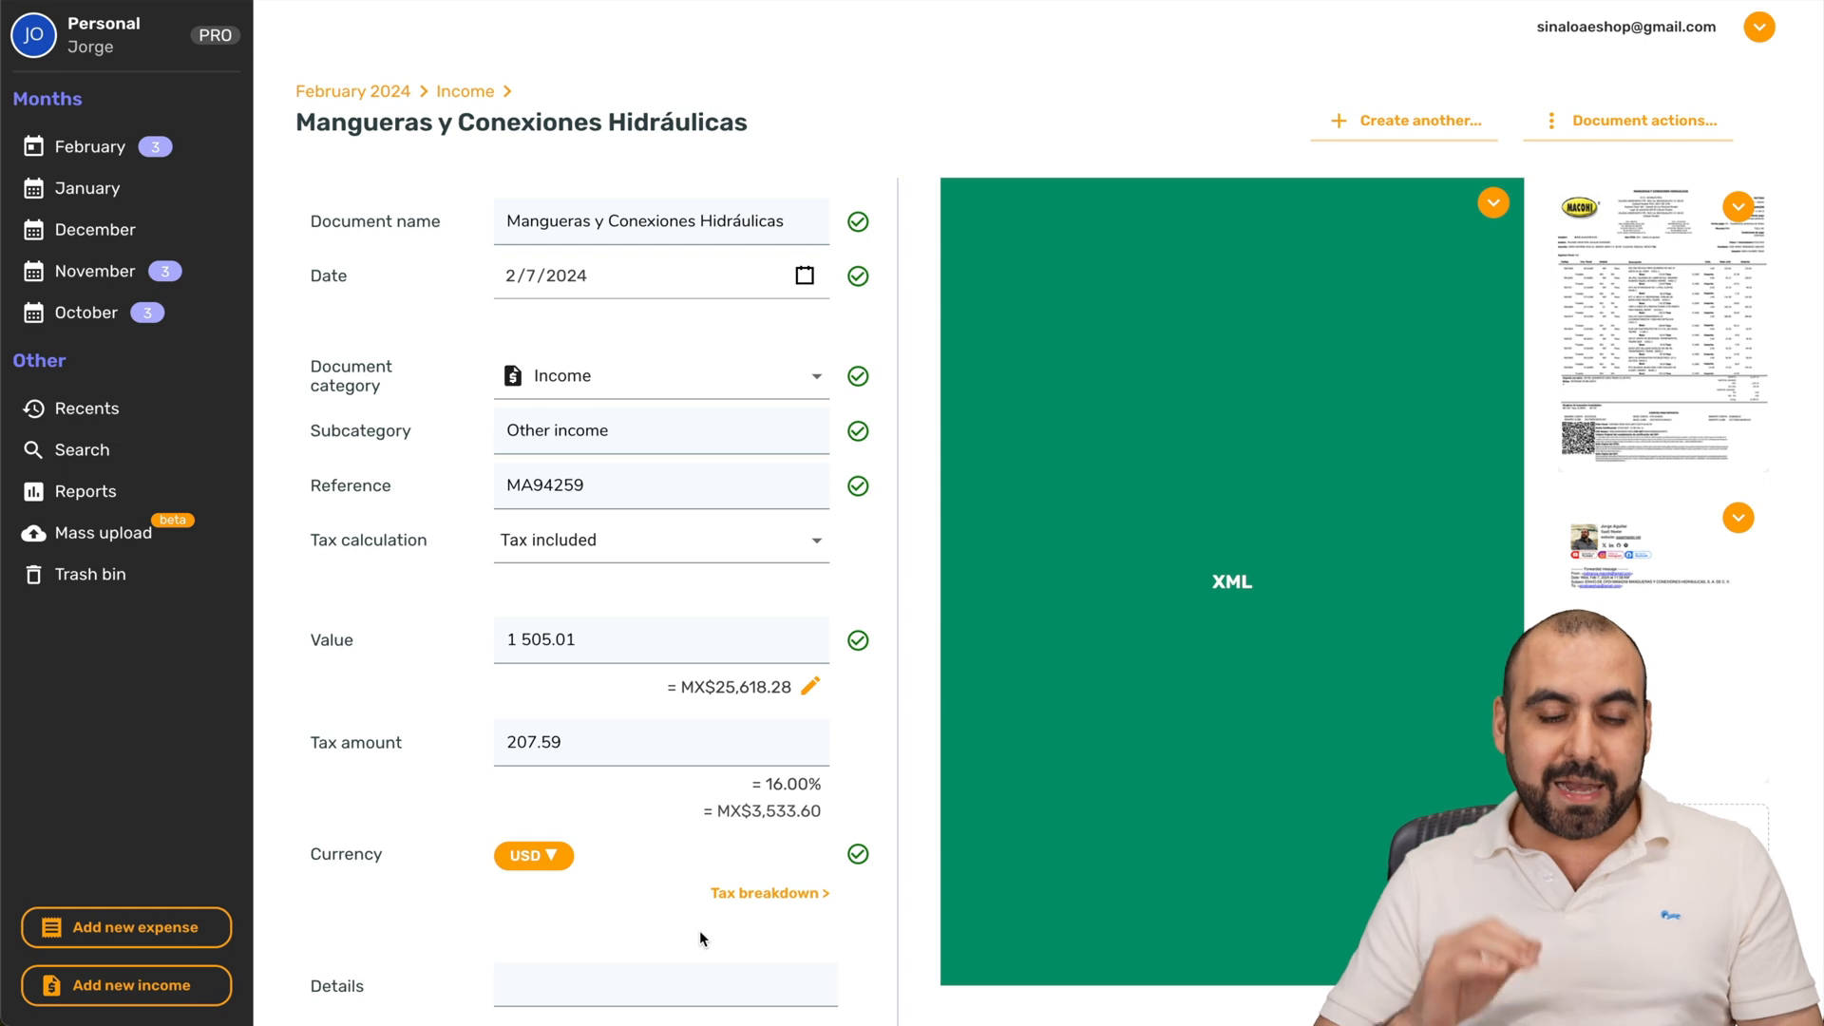
mouse_move(737, 893)
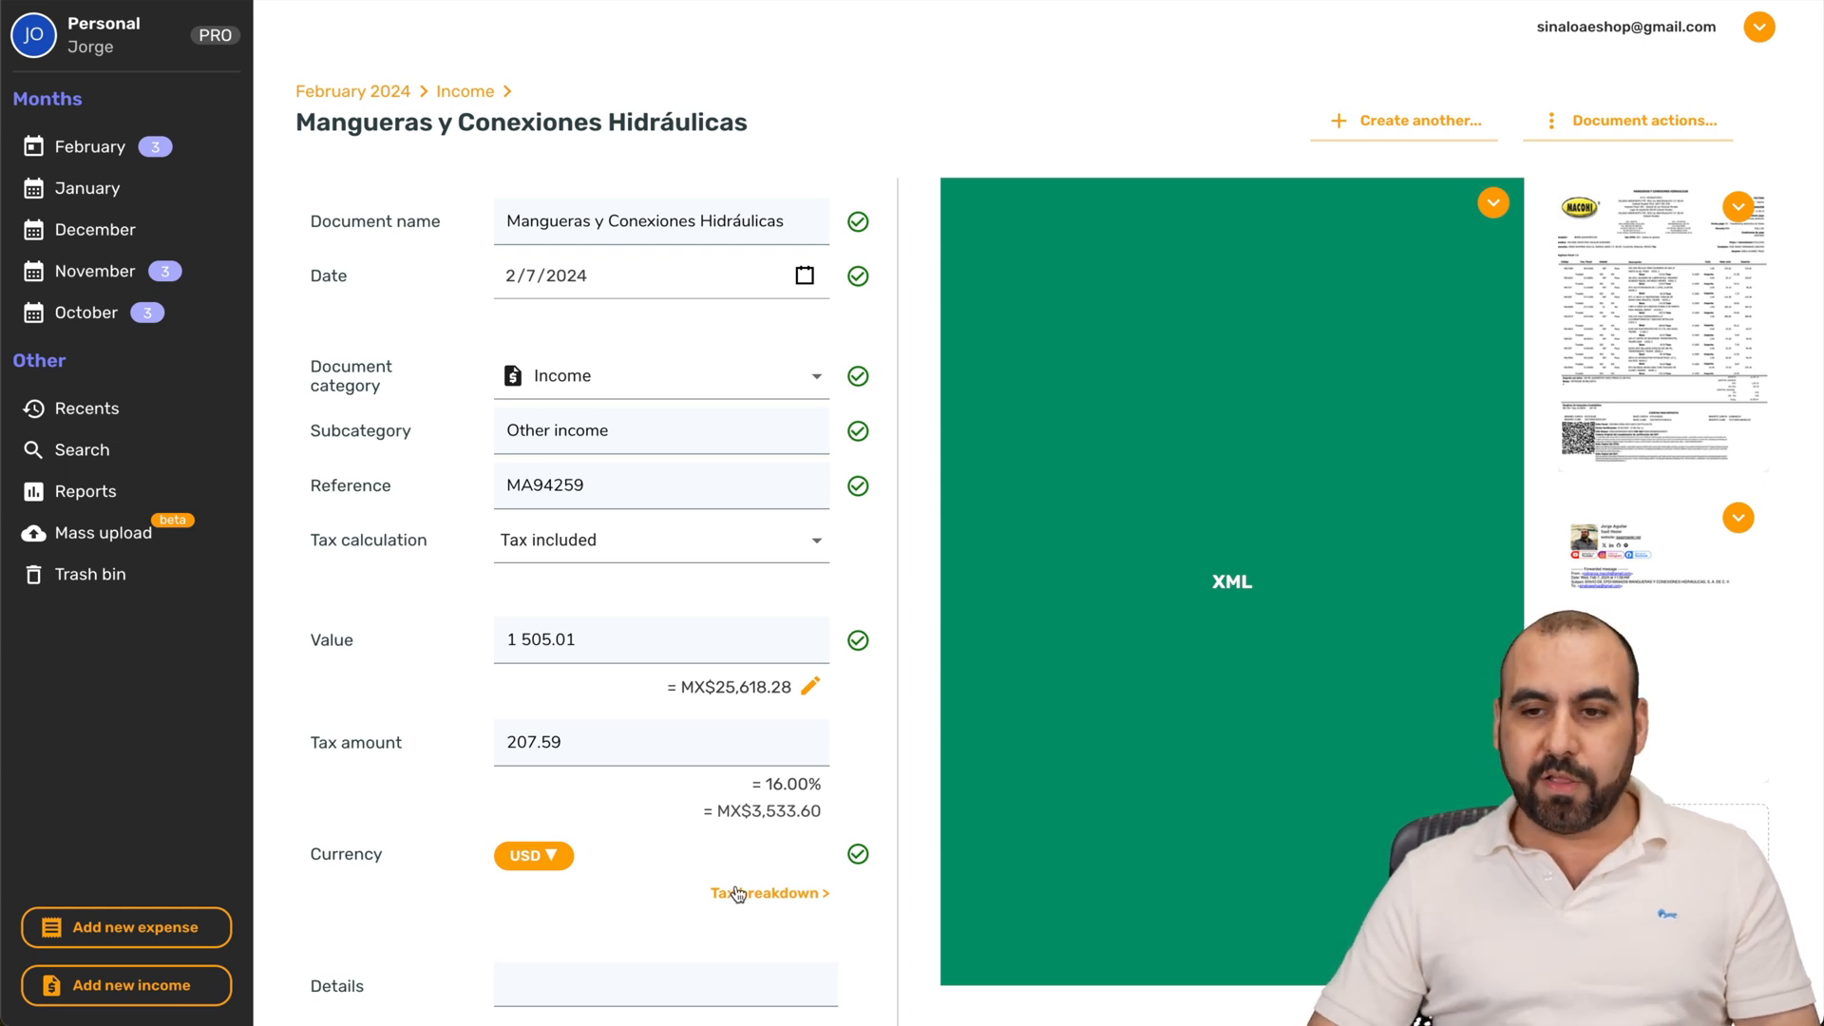
mouse_move(932, 407)
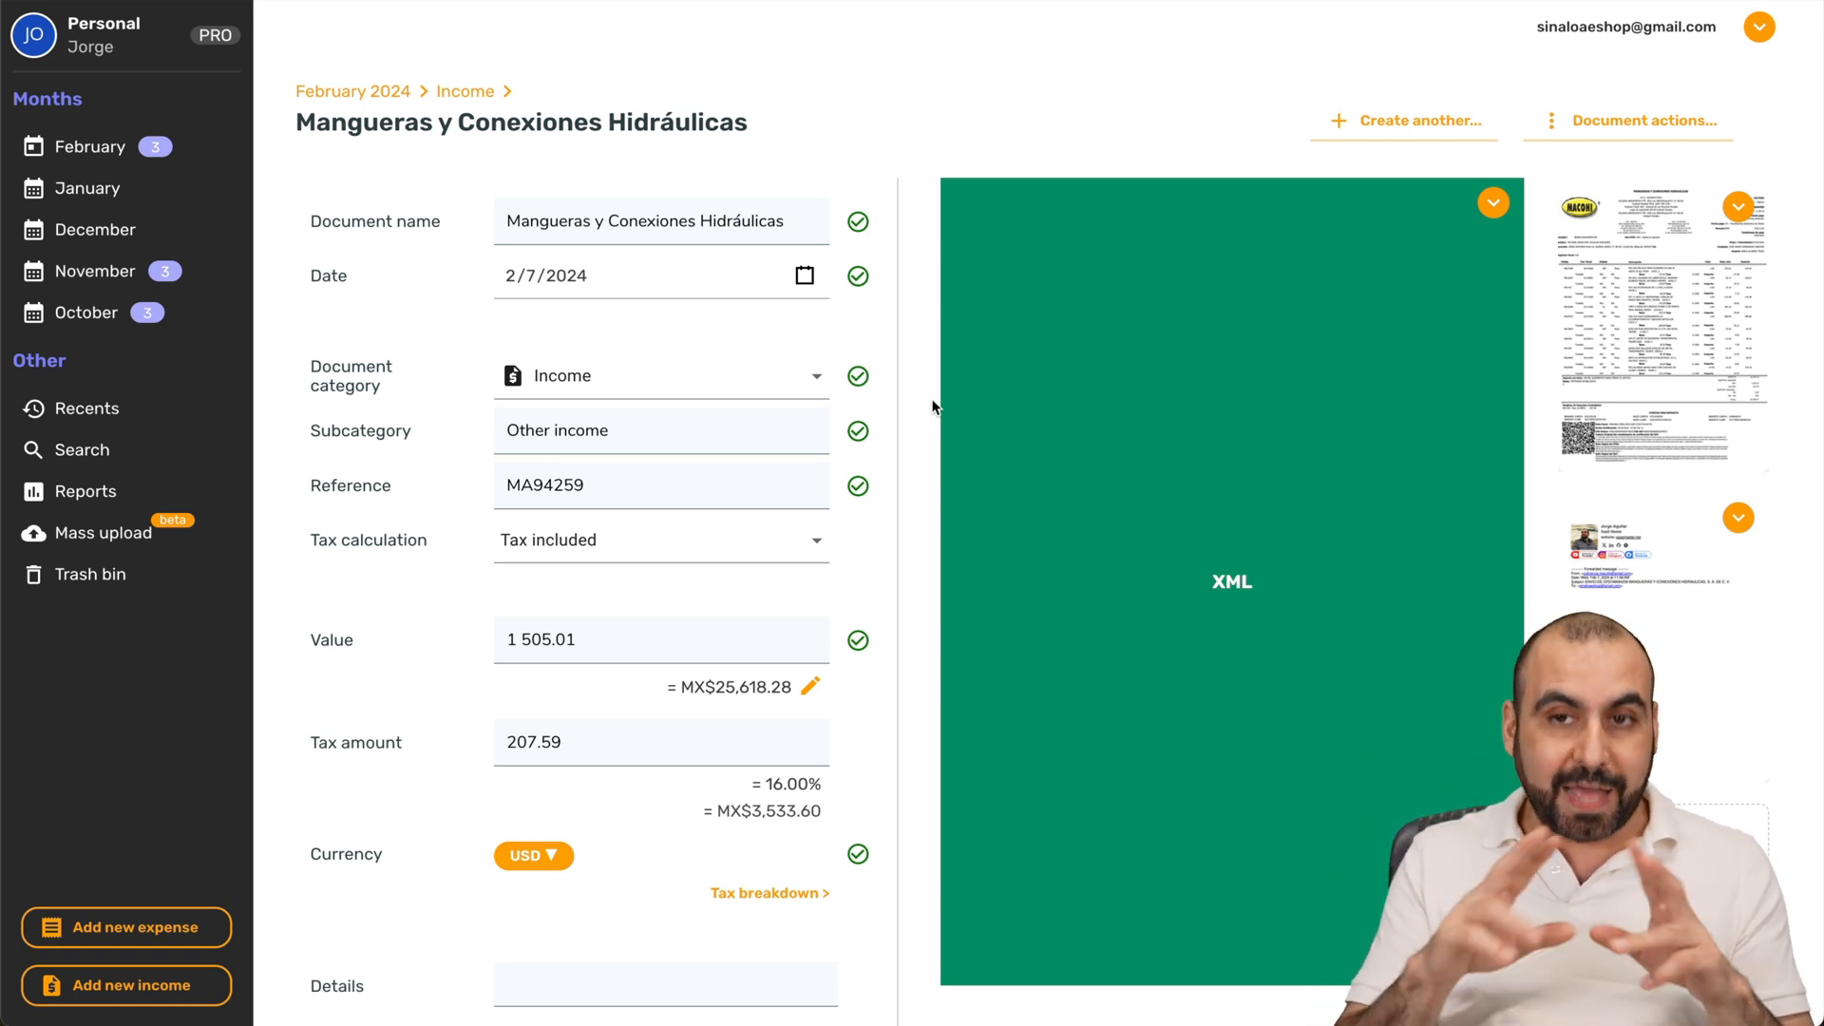
Step: Bring up the account settings list with Integrations, categories, tax rates and email receipt options
click(1758, 27)
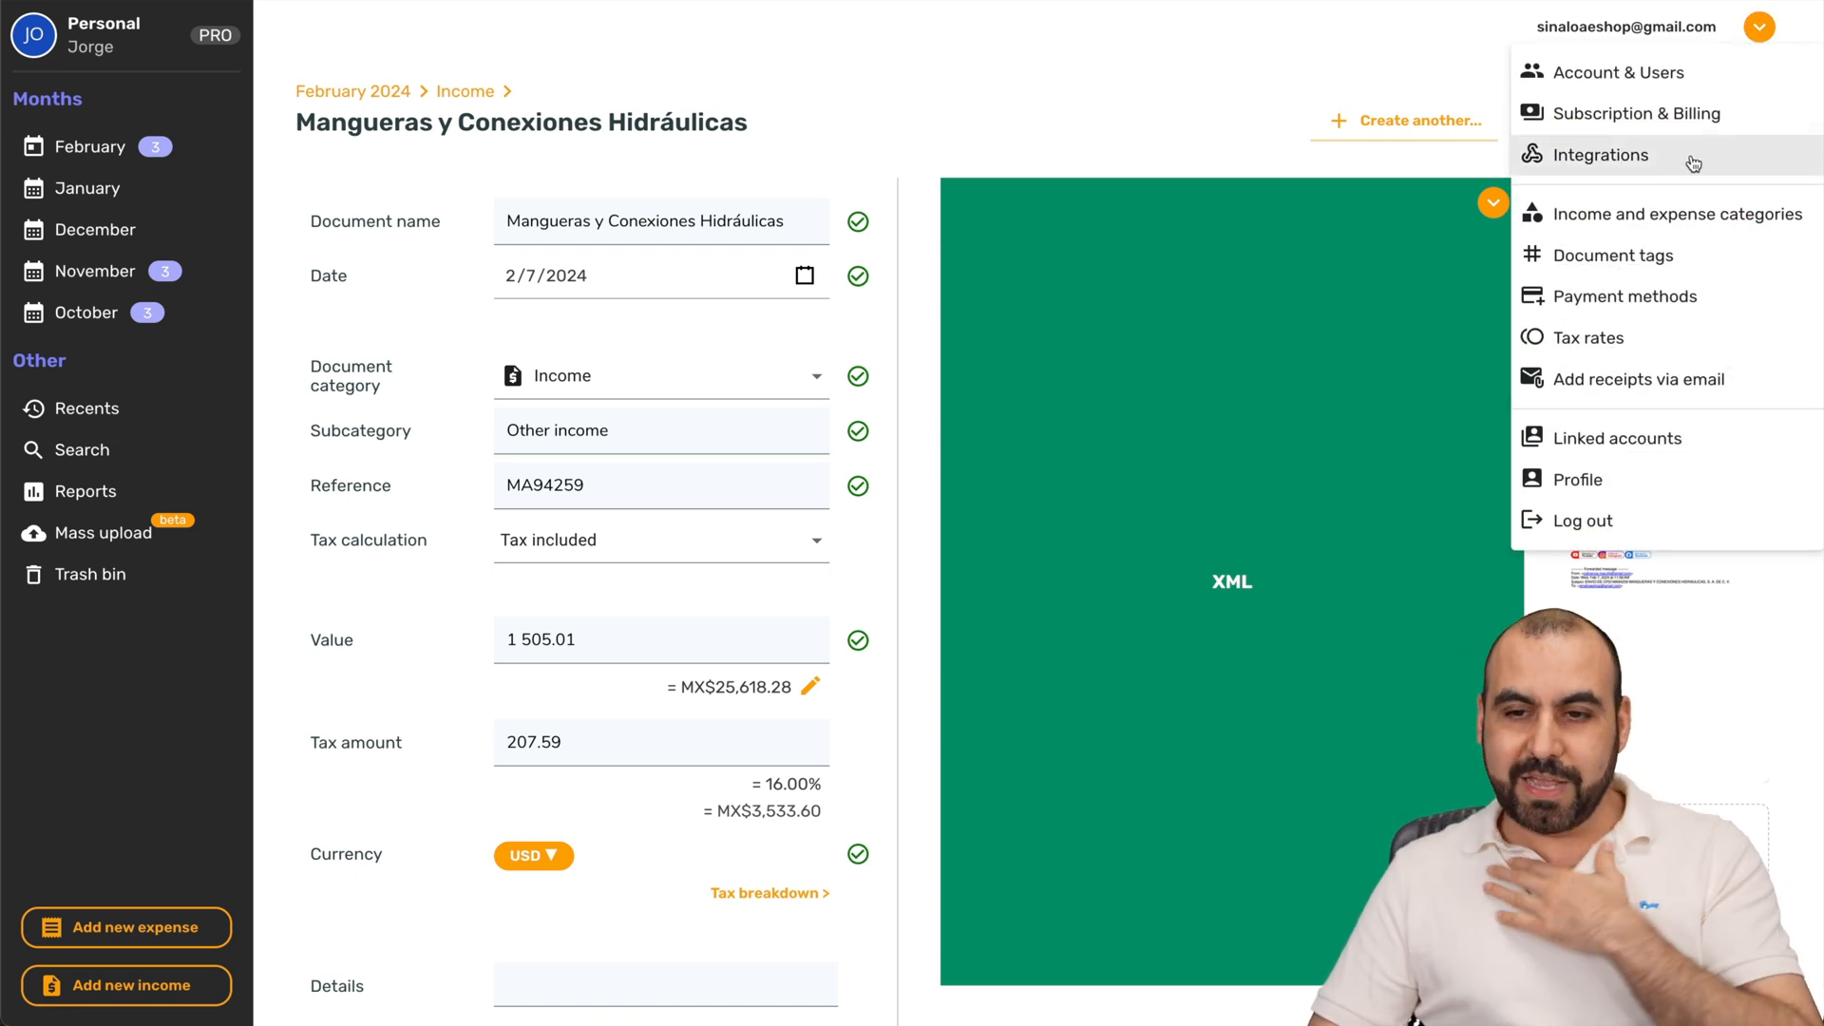
mouse_move(1718, 213)
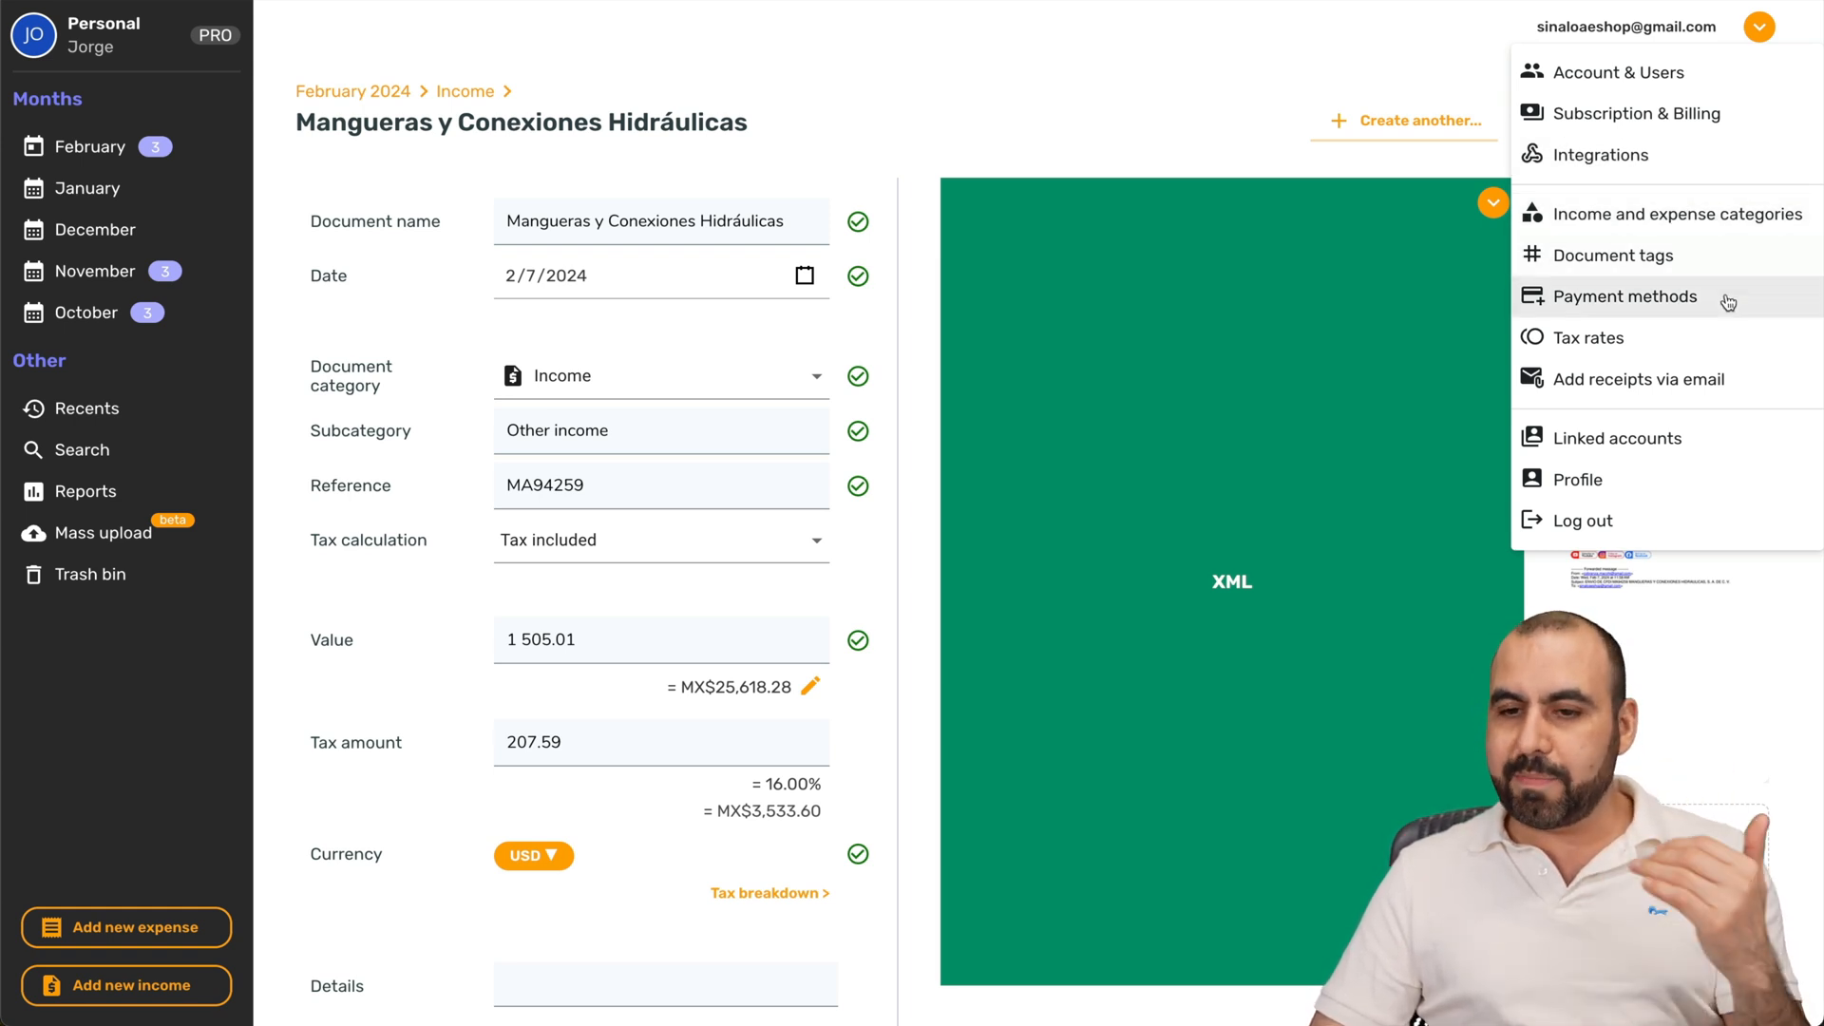
mouse_move(1672, 339)
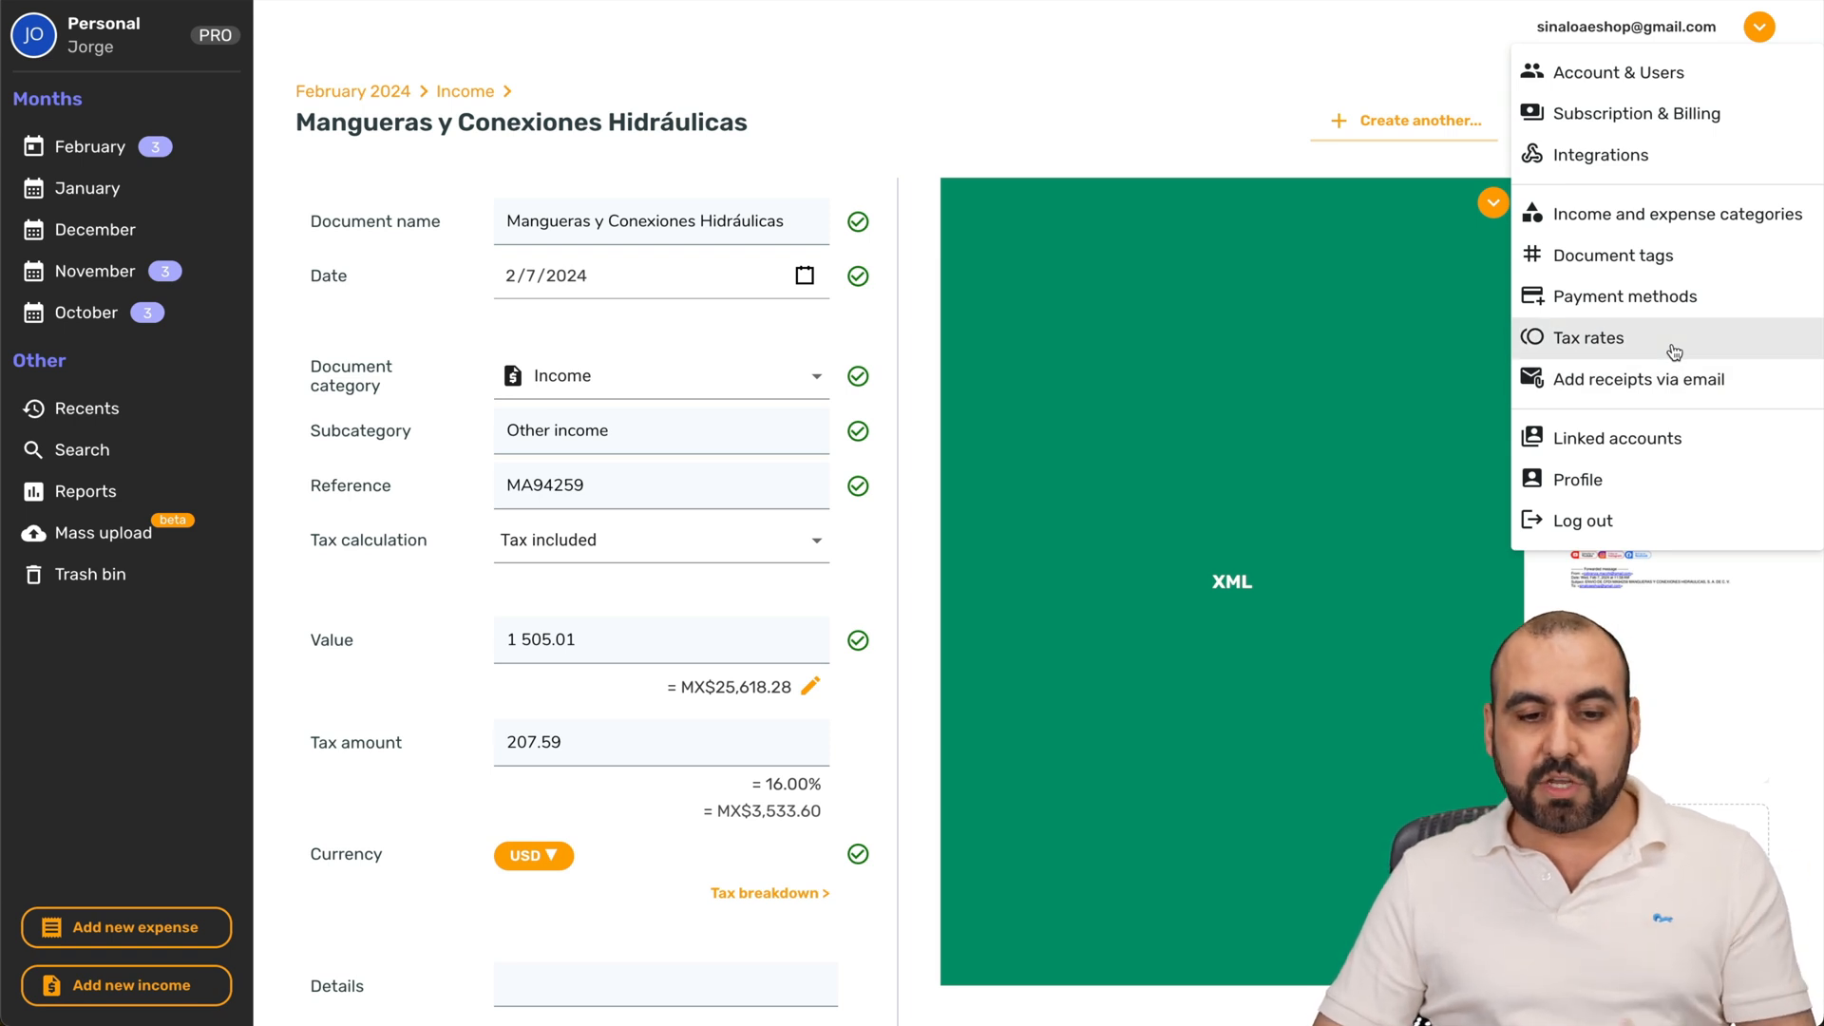
mouse_move(748, 798)
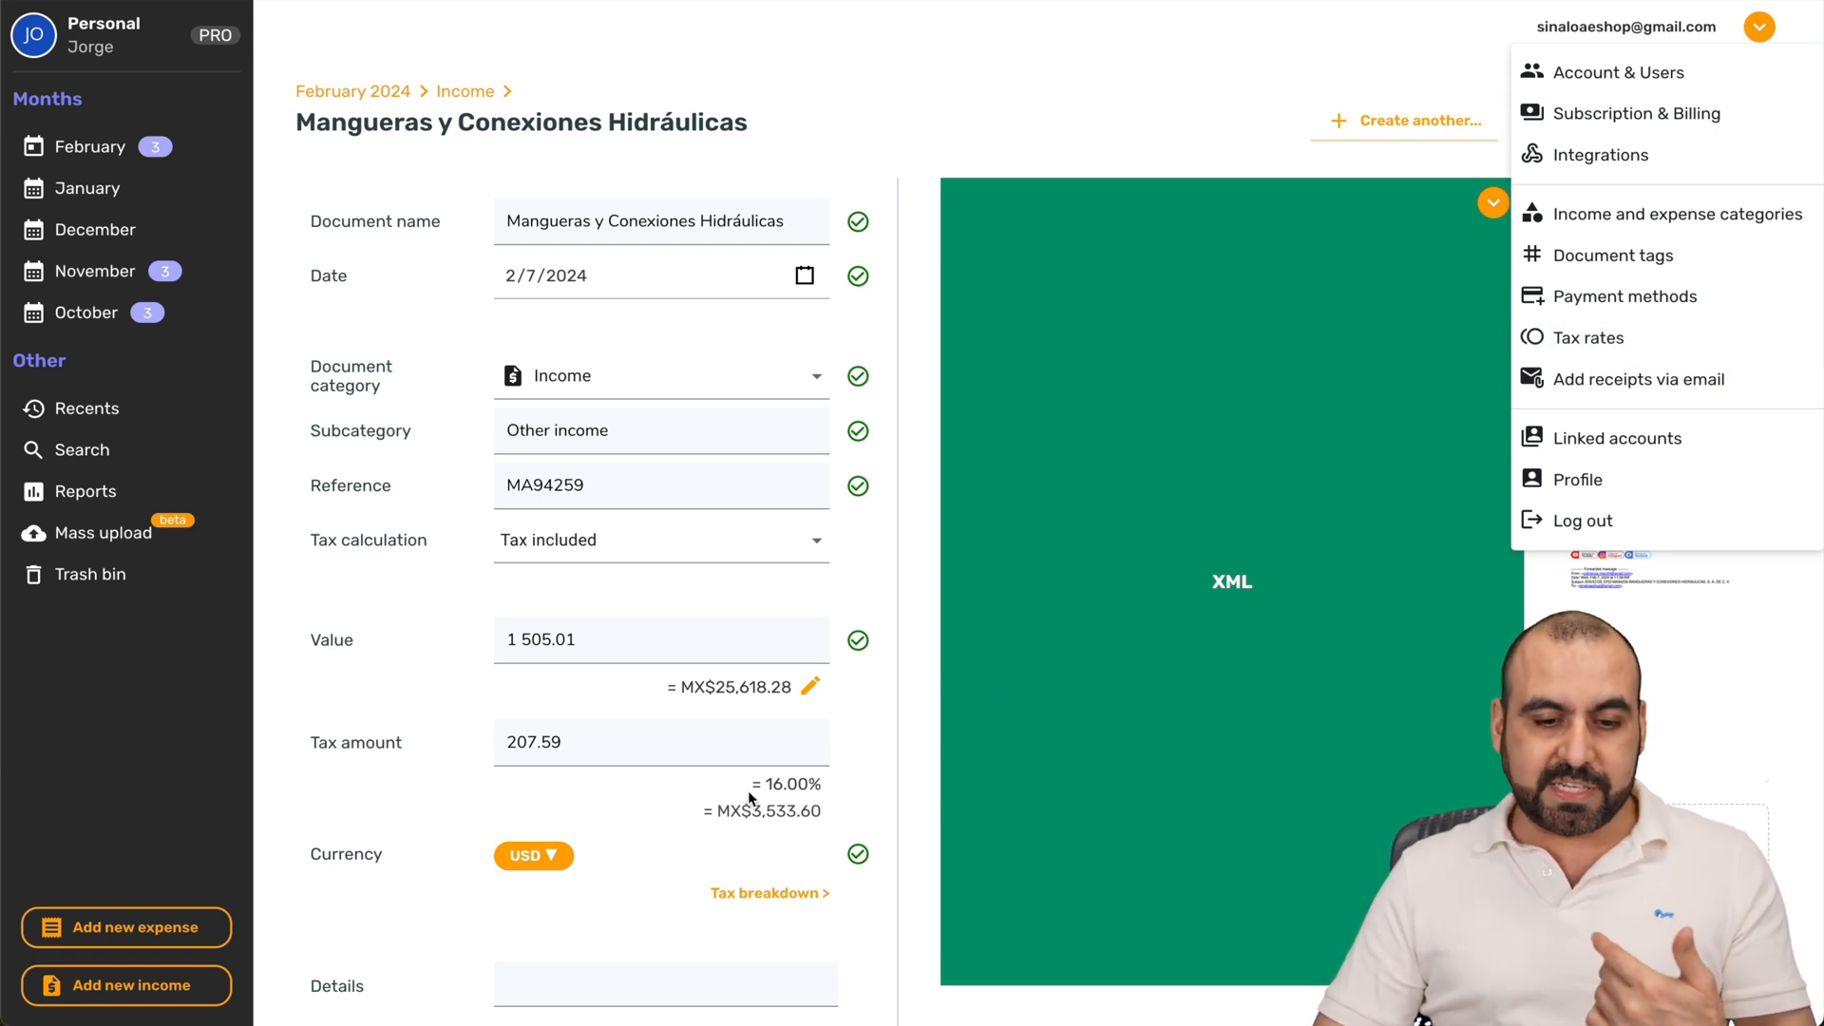
mouse_move(759, 779)
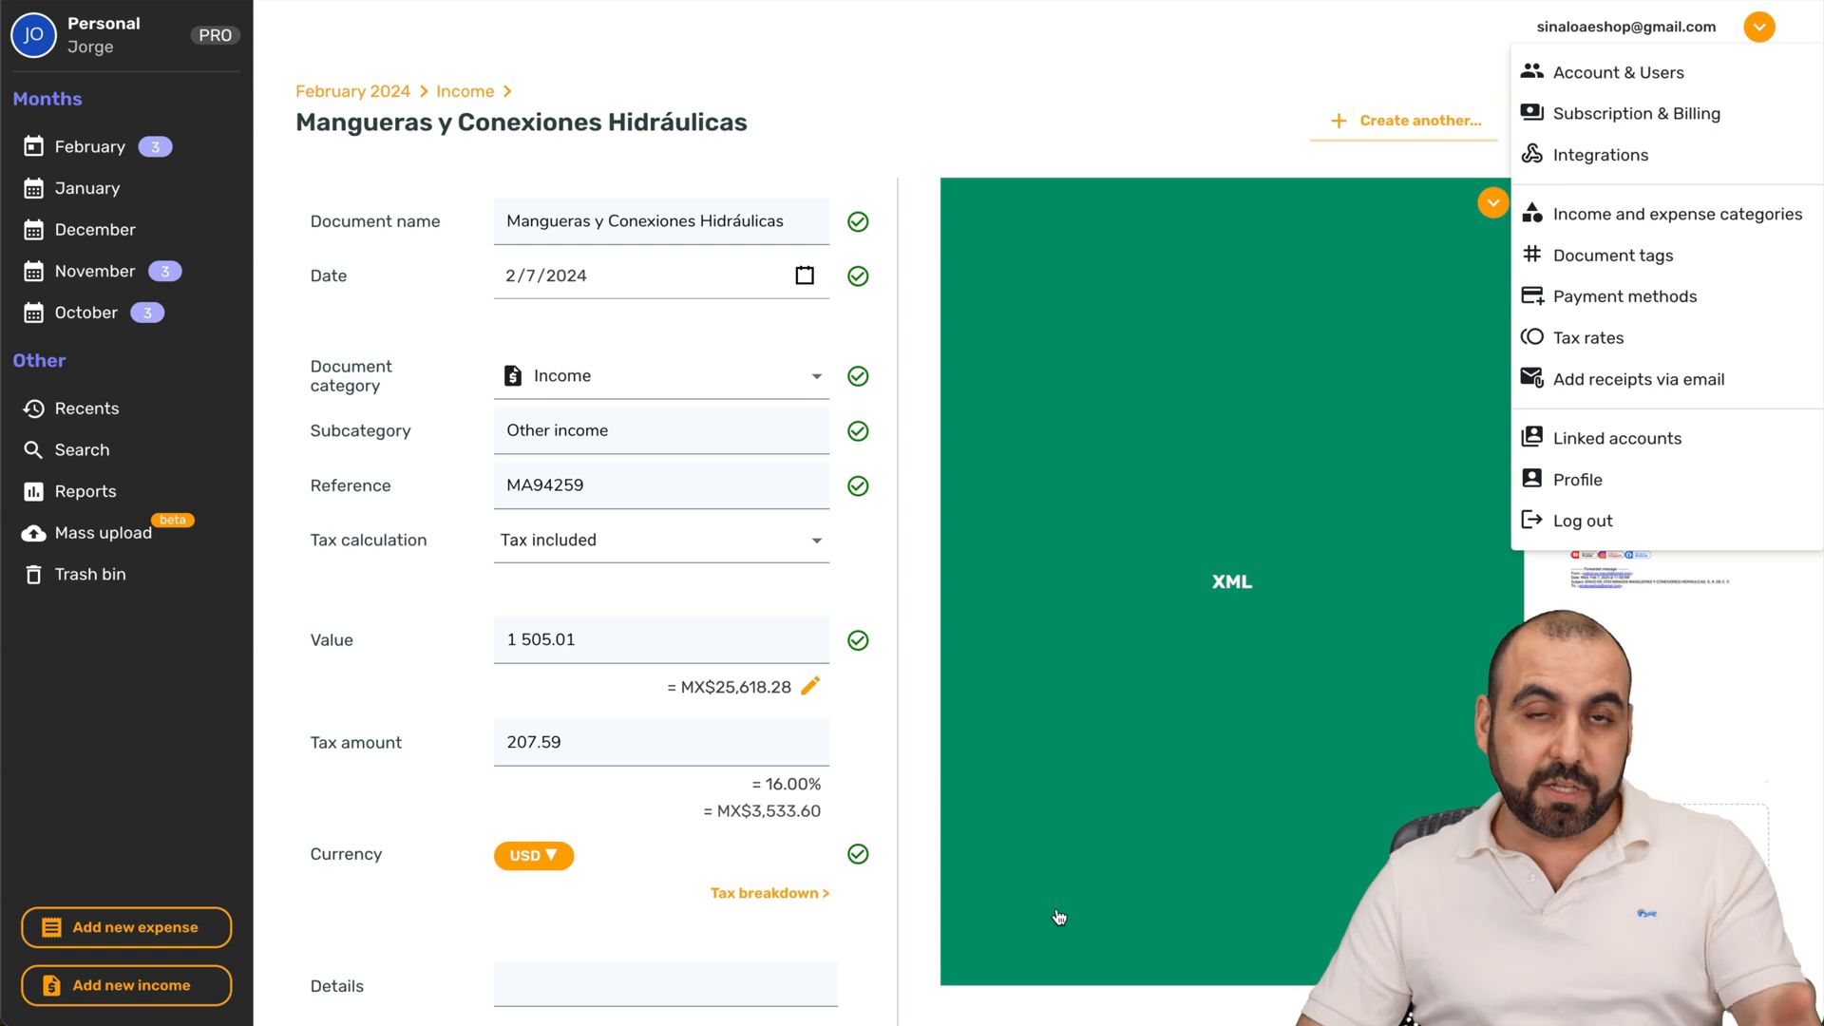
mouse_move(1302, 832)
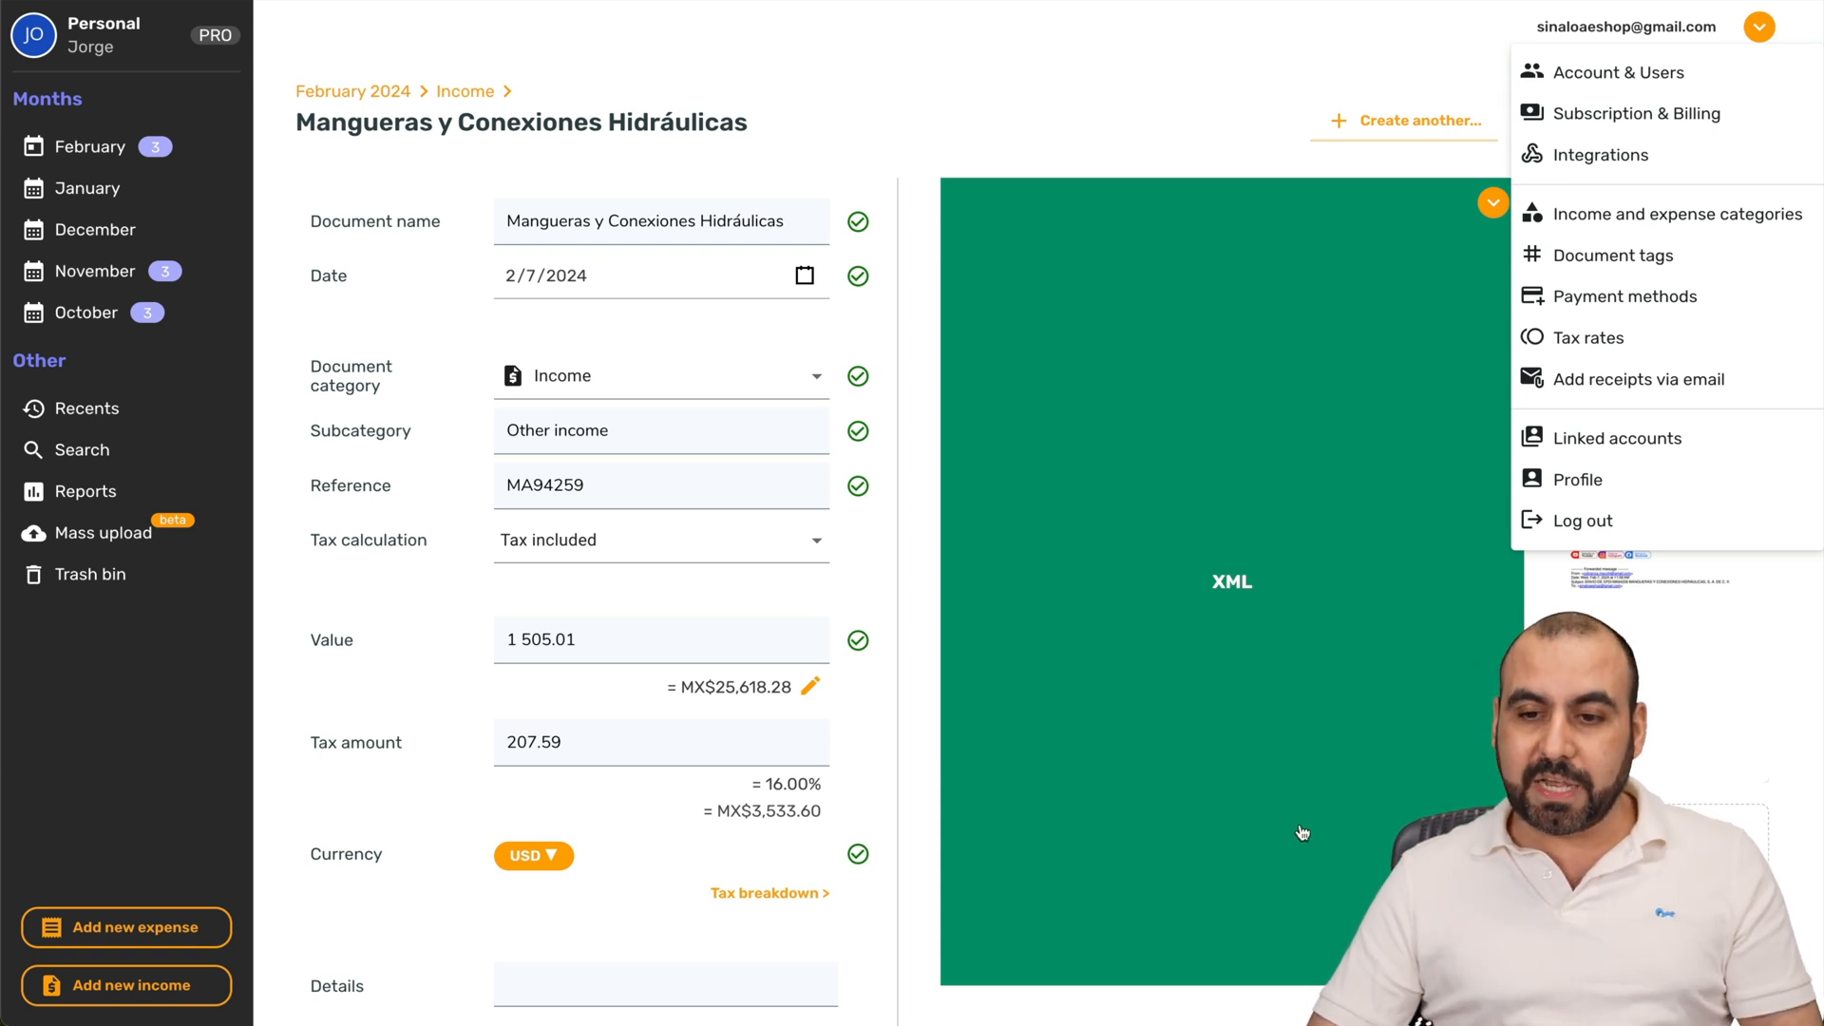
mouse_move(1624, 479)
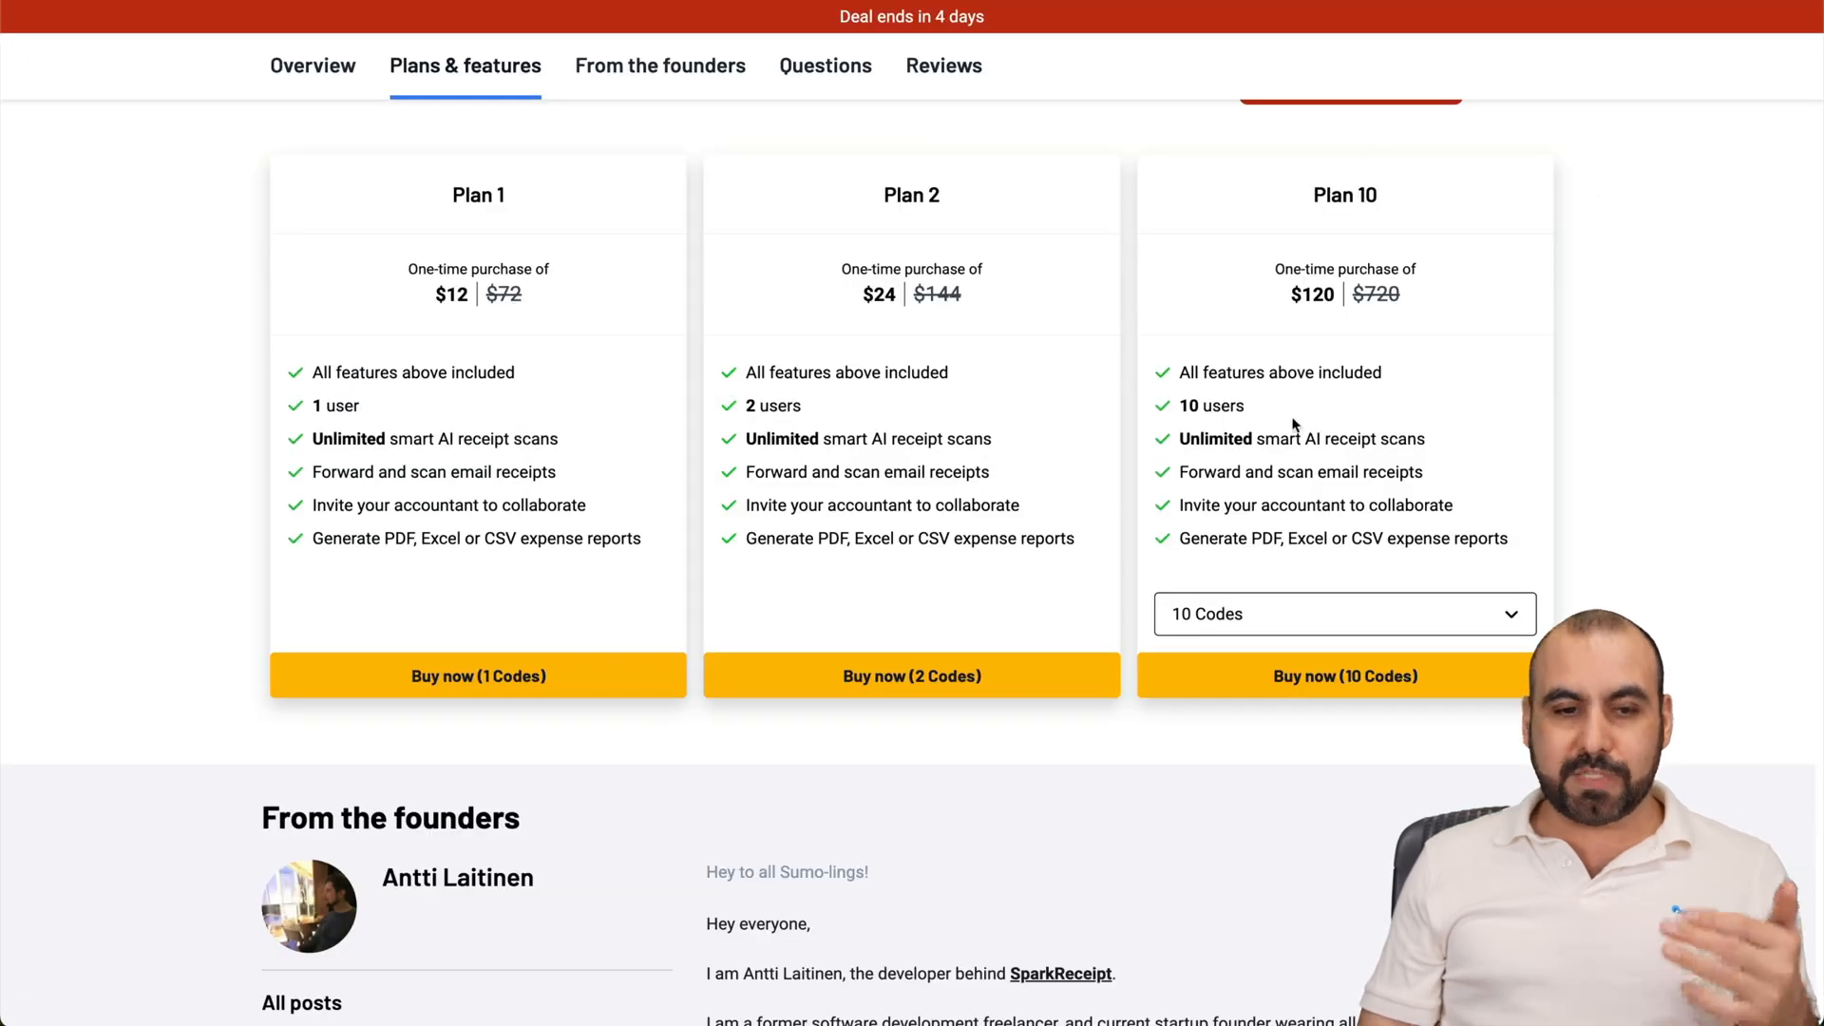
mouse_move(463, 313)
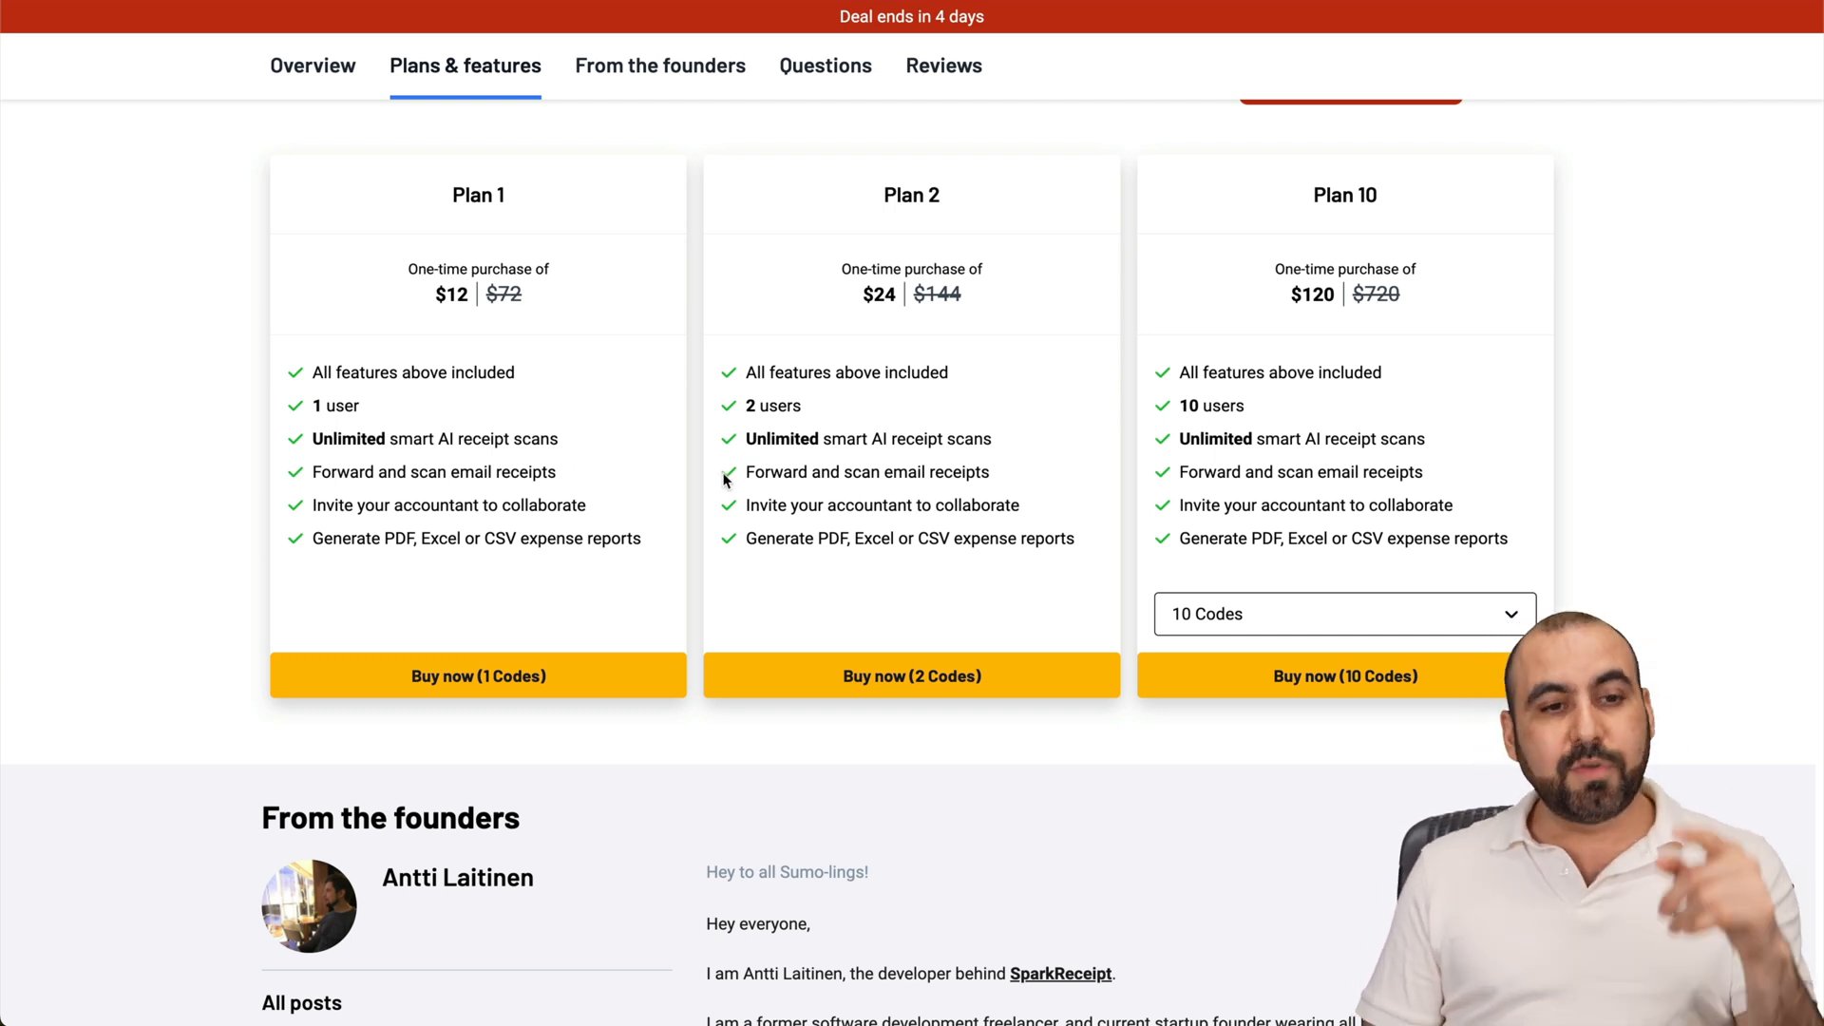
Step: Scroll back up the AppSumo deal page to the listing with the 10-code plan at $120
scroll(up, 3)
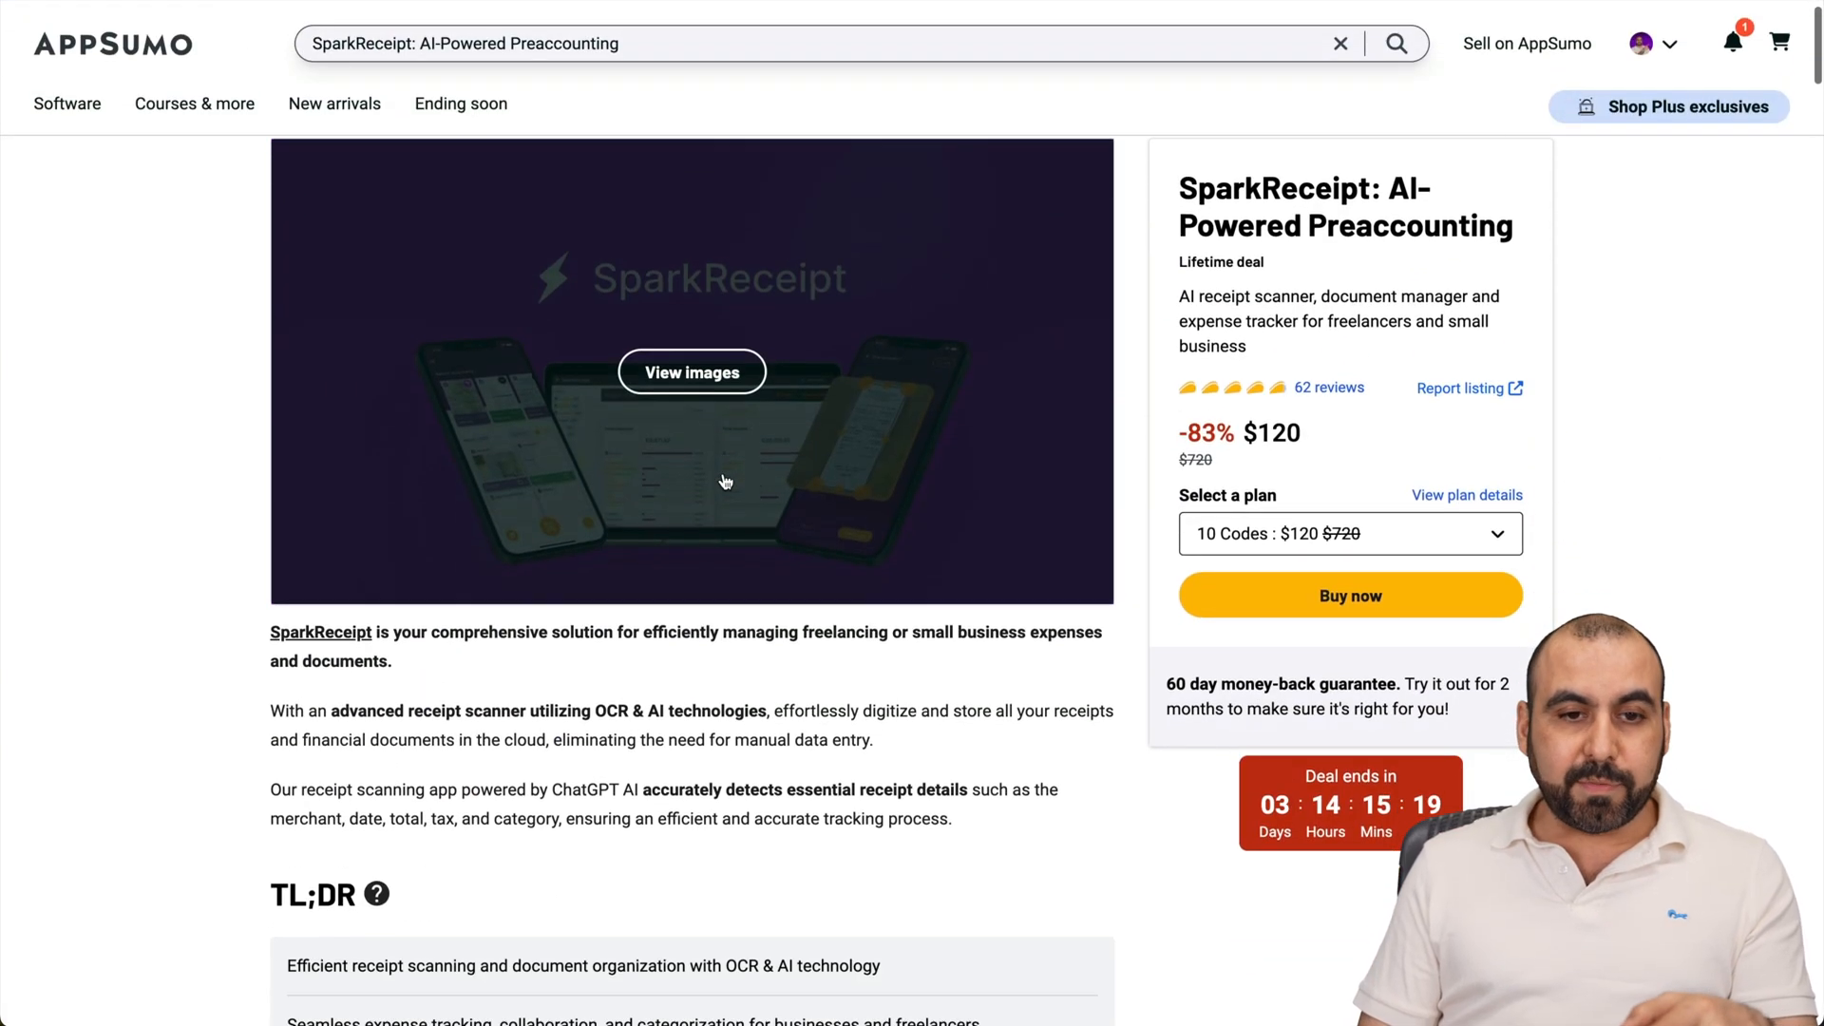